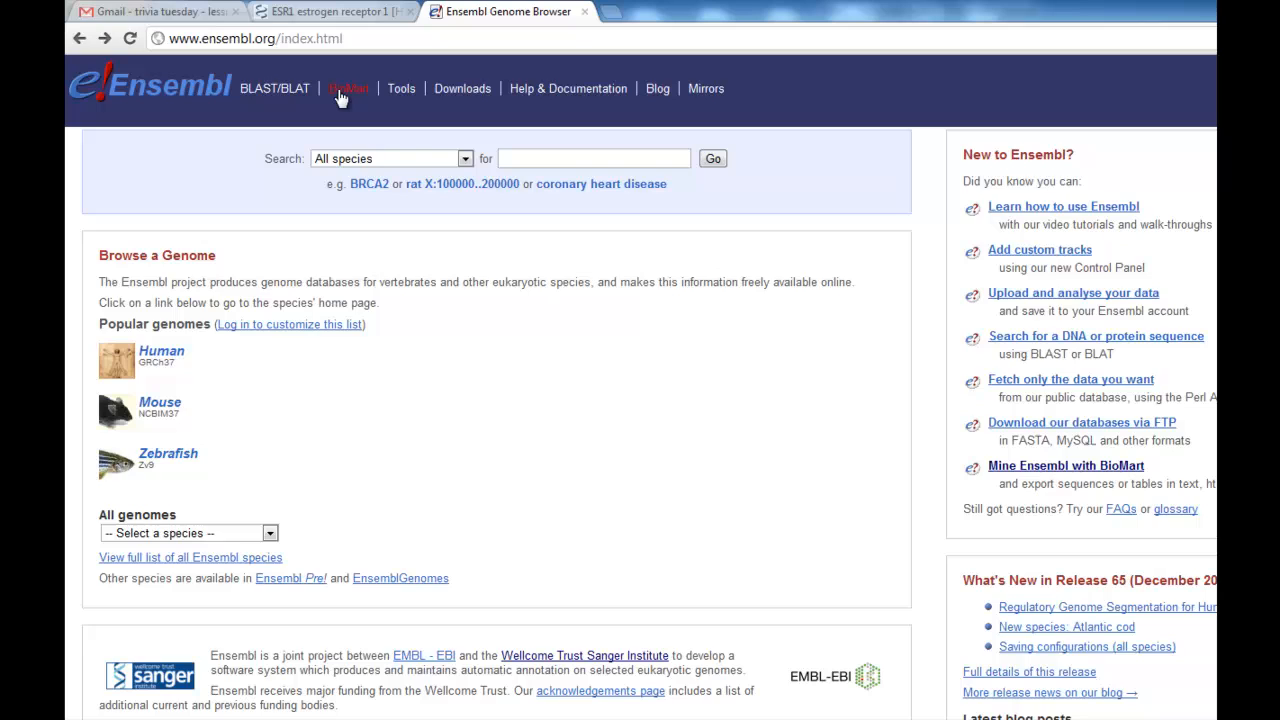
# Step: Open Ensembl BioMart from the home page's top navigation bar
pyautogui.click(348, 88)
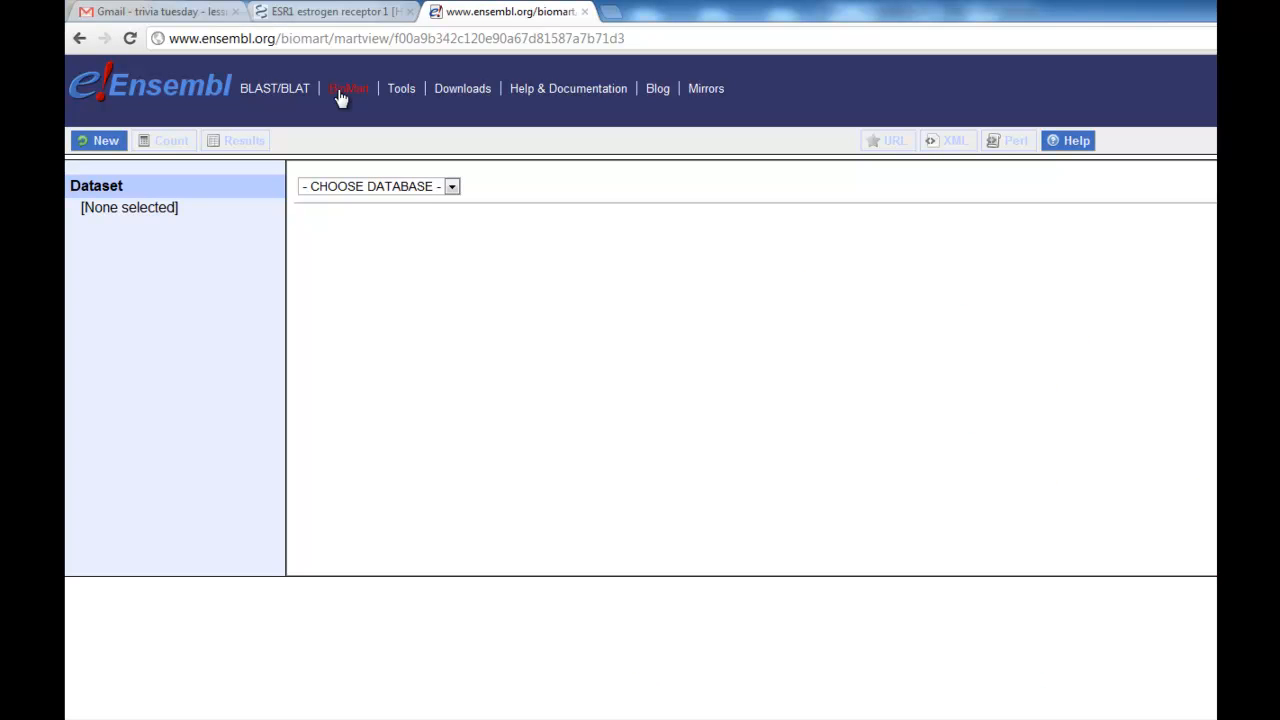
pyautogui.moveTo(374, 224)
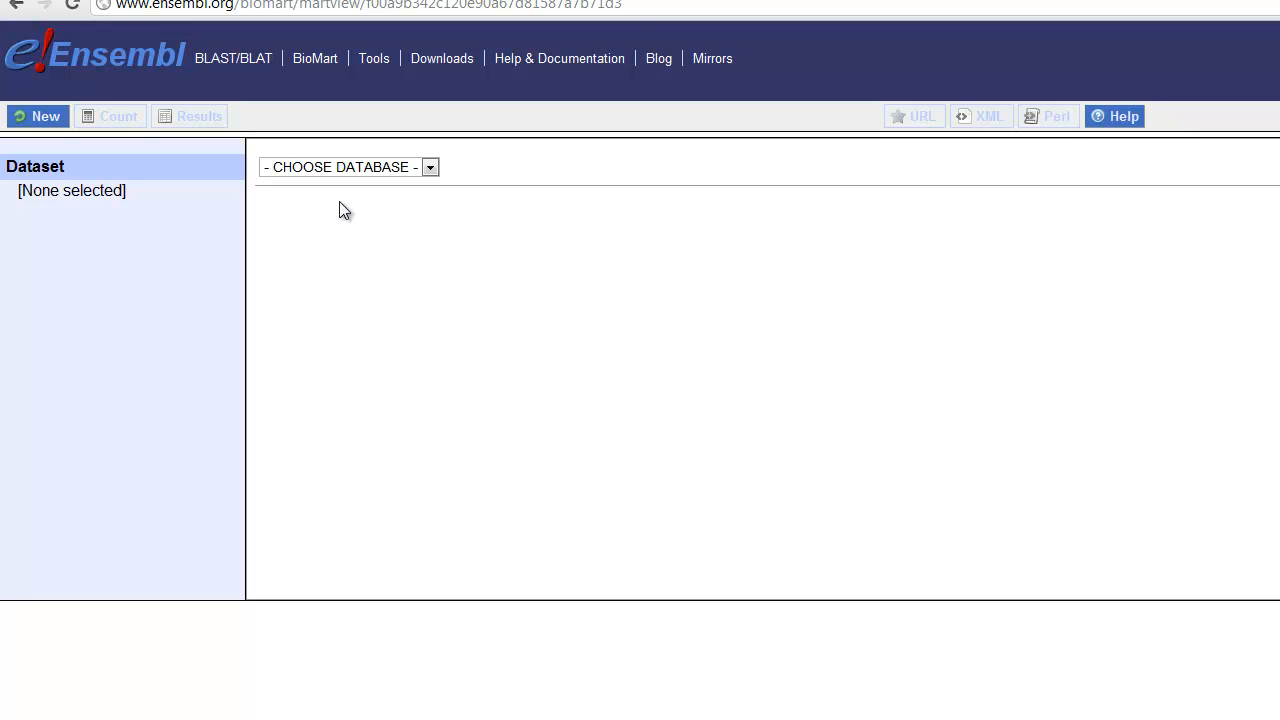
# Step: Select Ensembl Genes 65 as the BioMart database, then switch to the NCBI Gene window
pyautogui.click(430, 167)
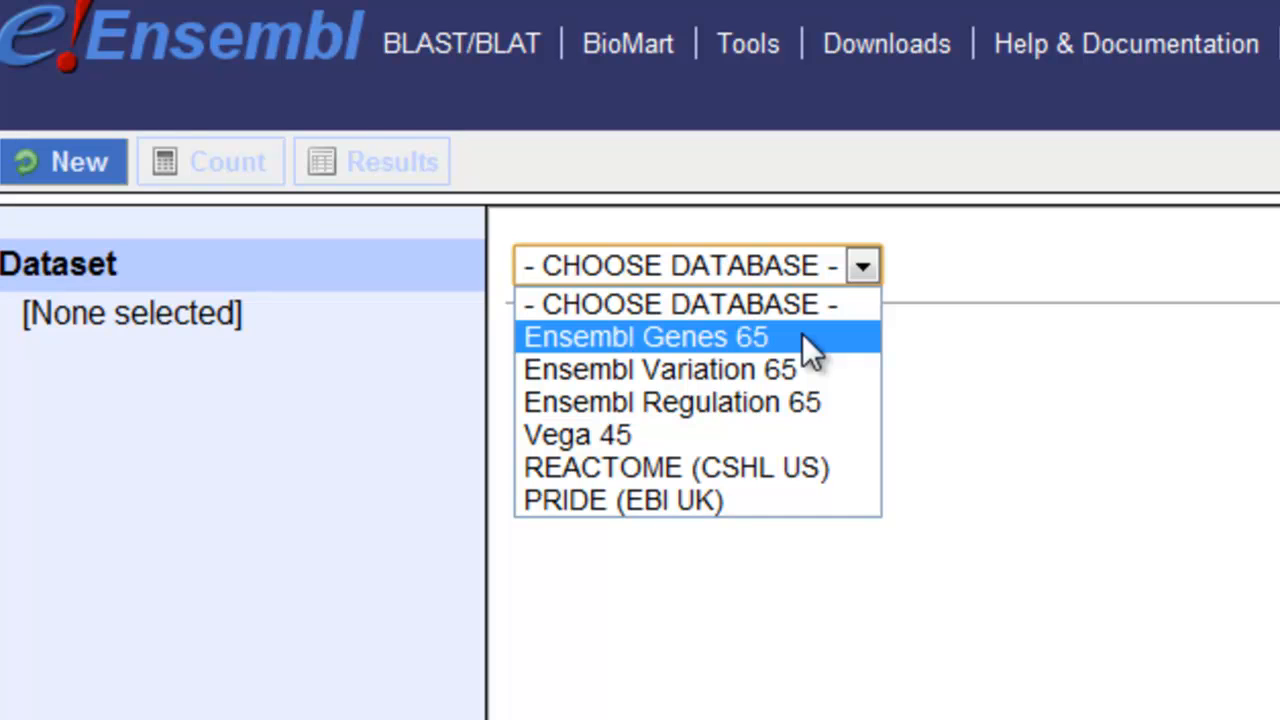
pyautogui.click(645, 337)
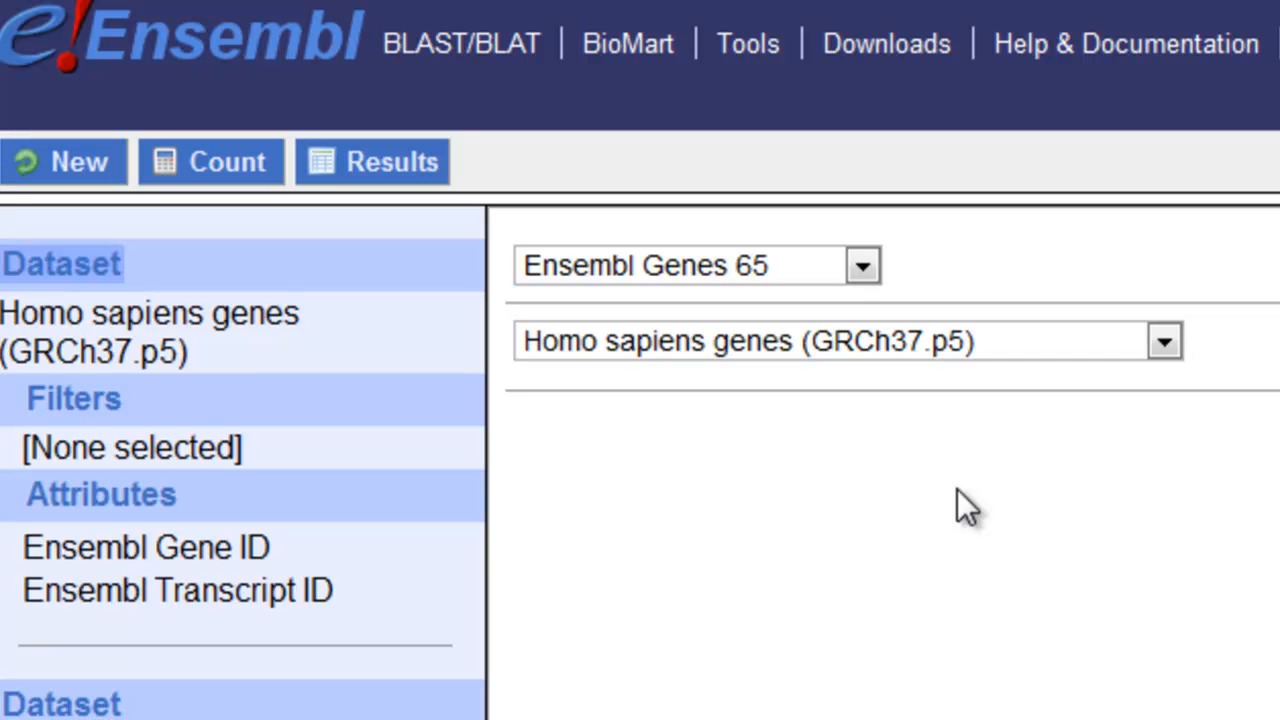
pyautogui.moveTo(965, 505)
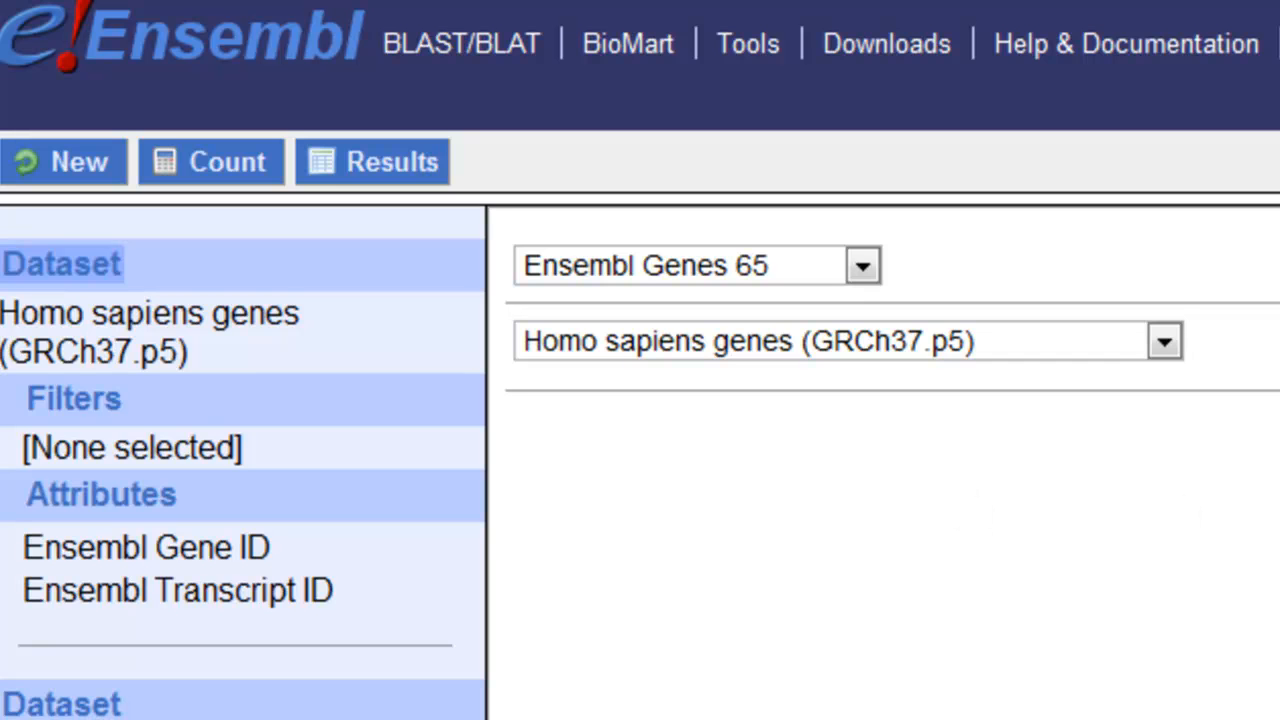
pyautogui.press('alt+tab')
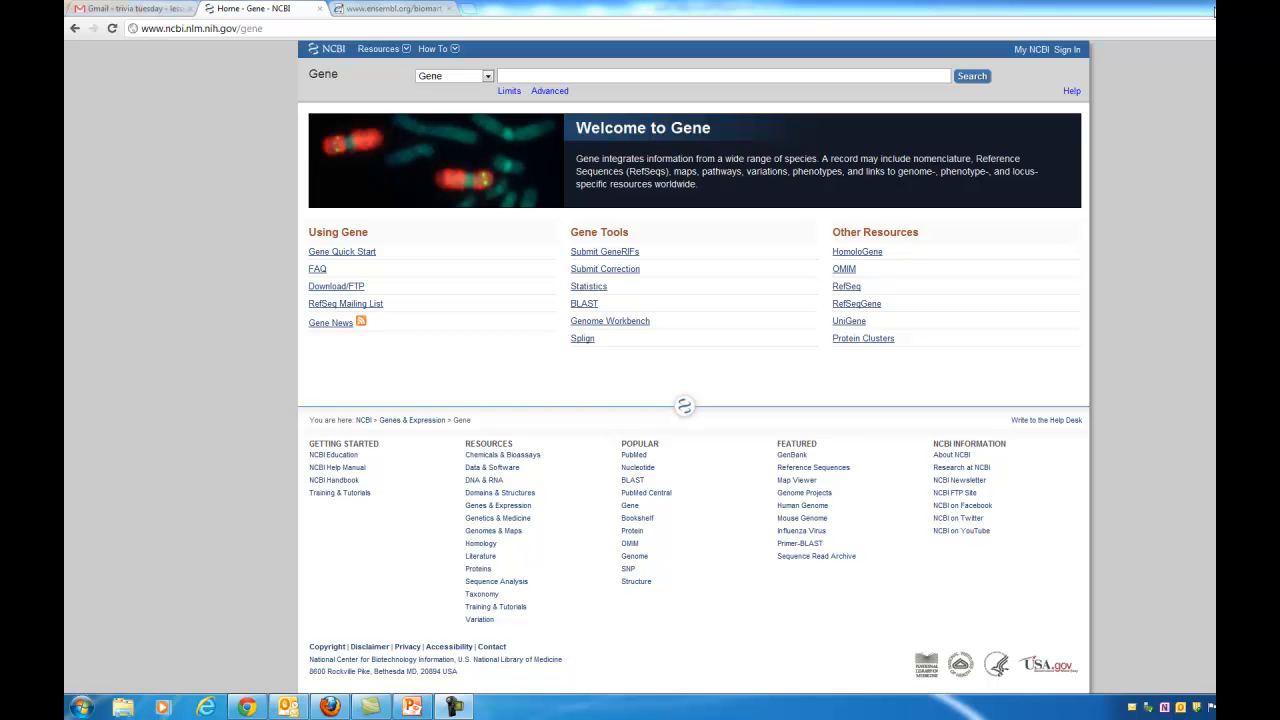
# Step: Search NCBI Gene for 'estrogen receptor 1 AND human [orgn]'
pyautogui.click(720, 75)
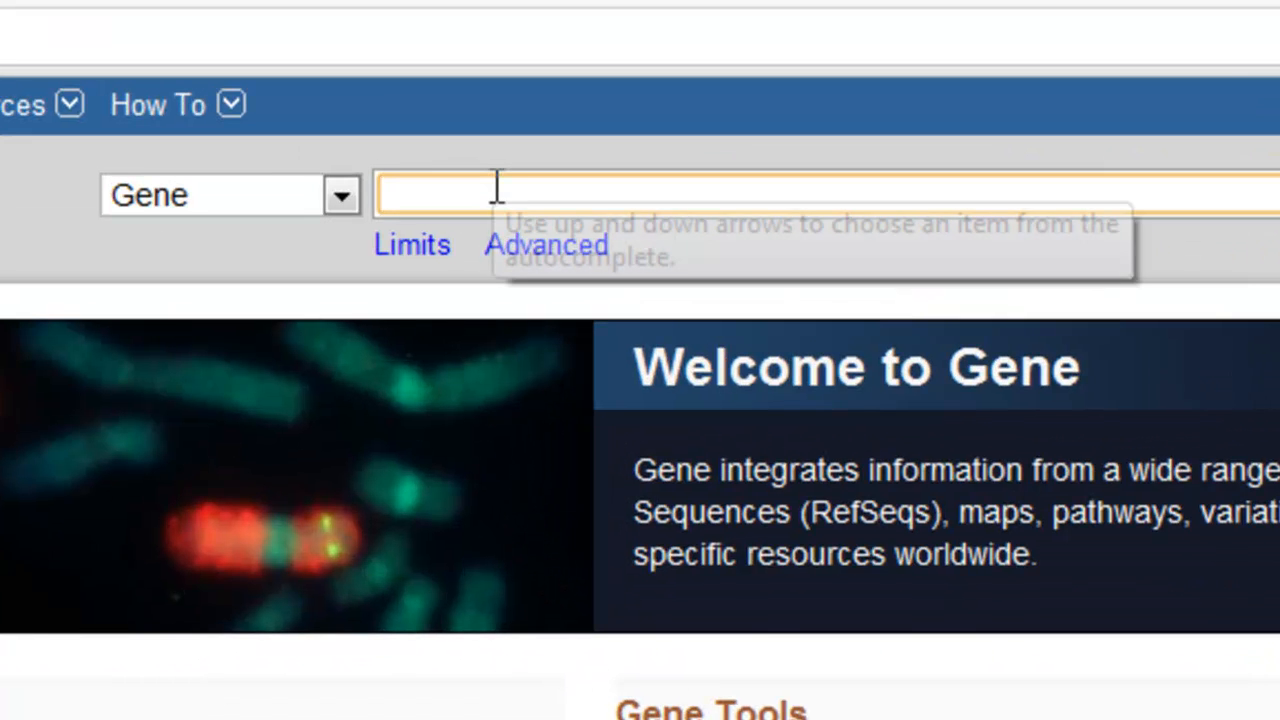
pyautogui.write('estrogen')
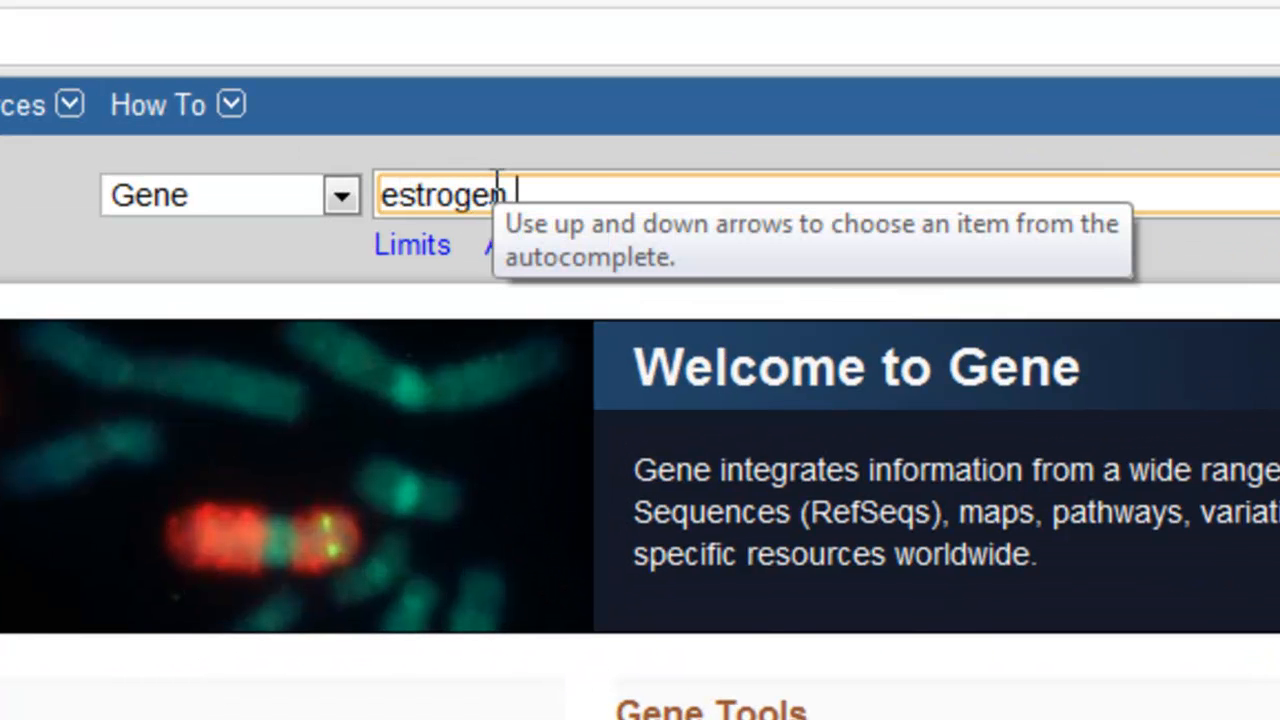
pyautogui.write('receptor')
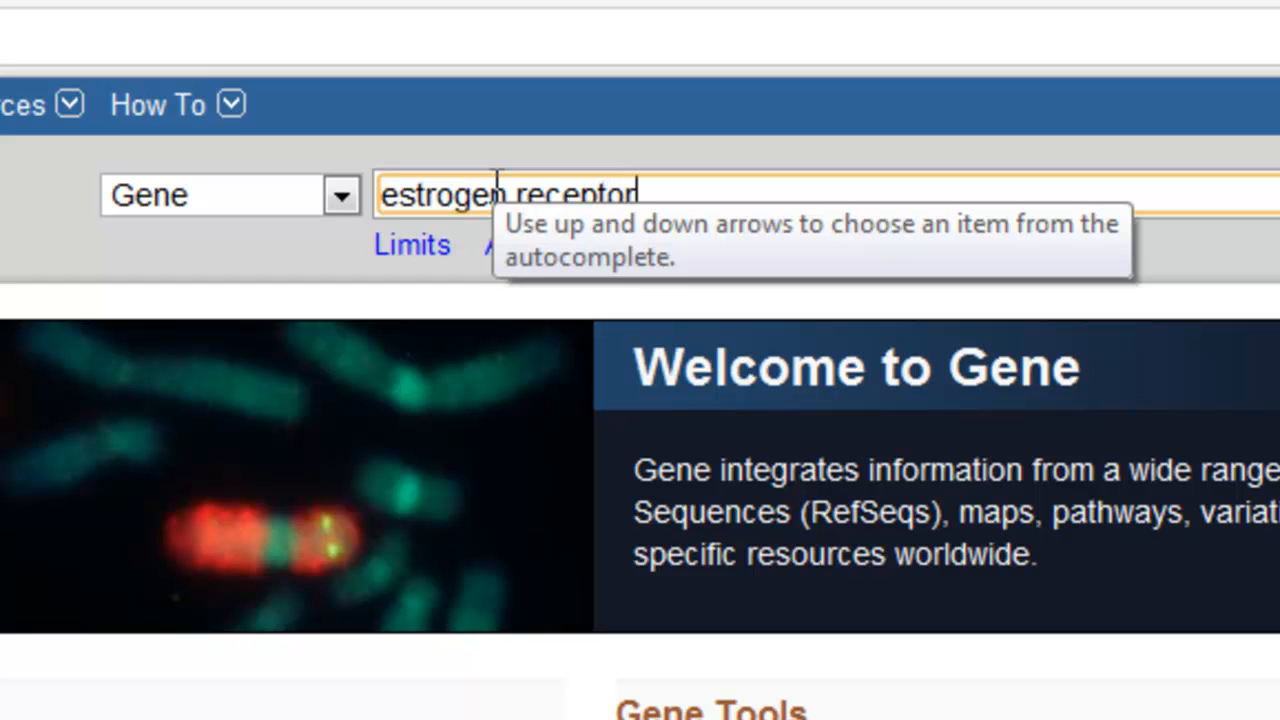
pyautogui.write('1 A')
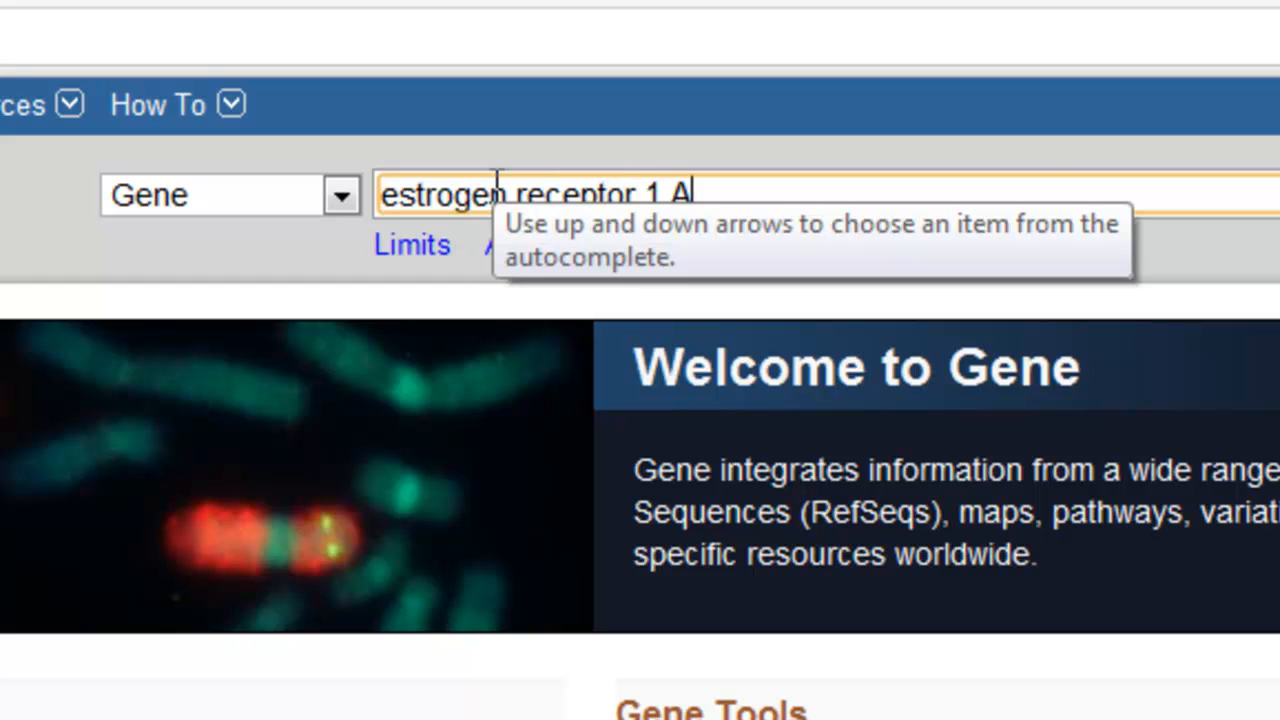
pyautogui.write('ND')
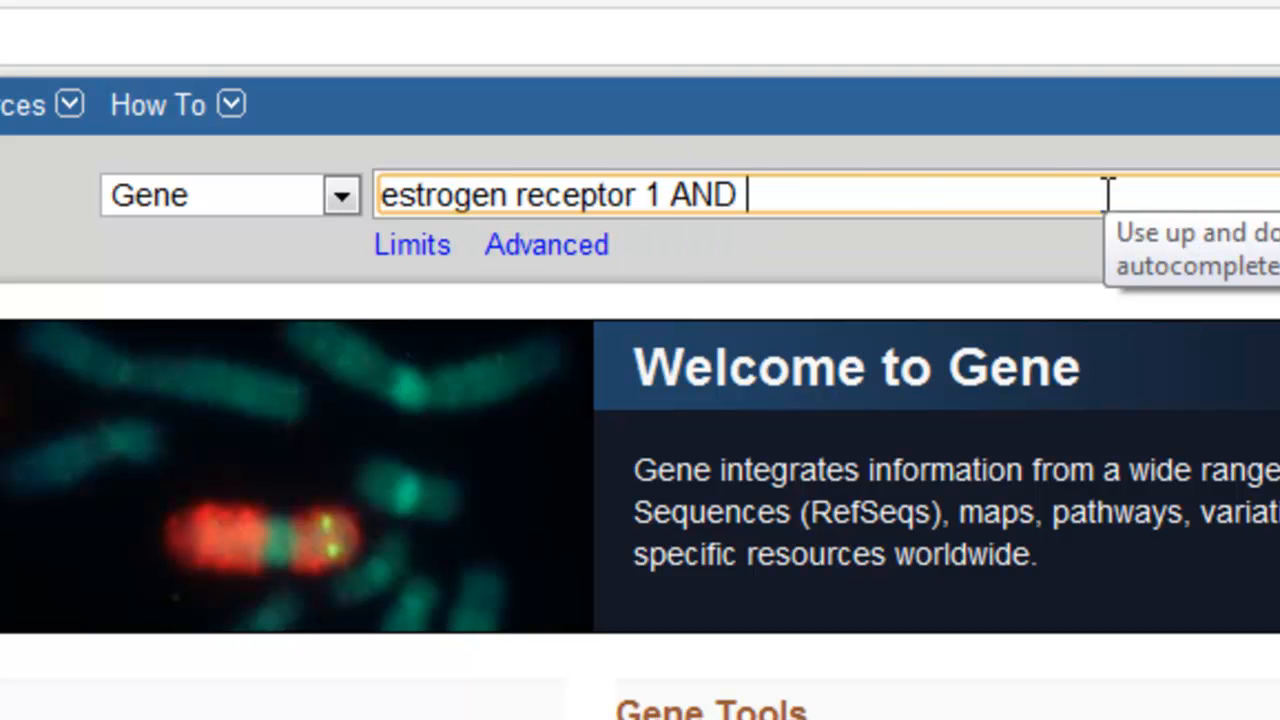
pyautogui.write('human')
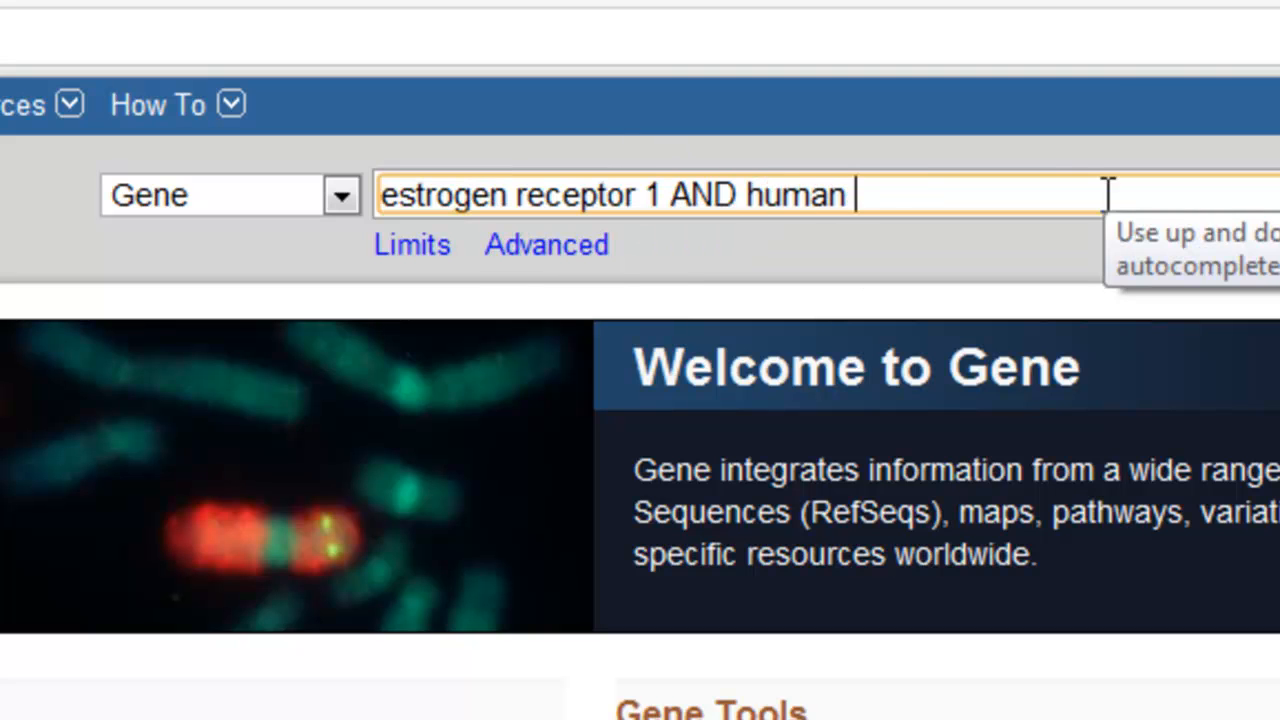
pyautogui.write('[orgn]')
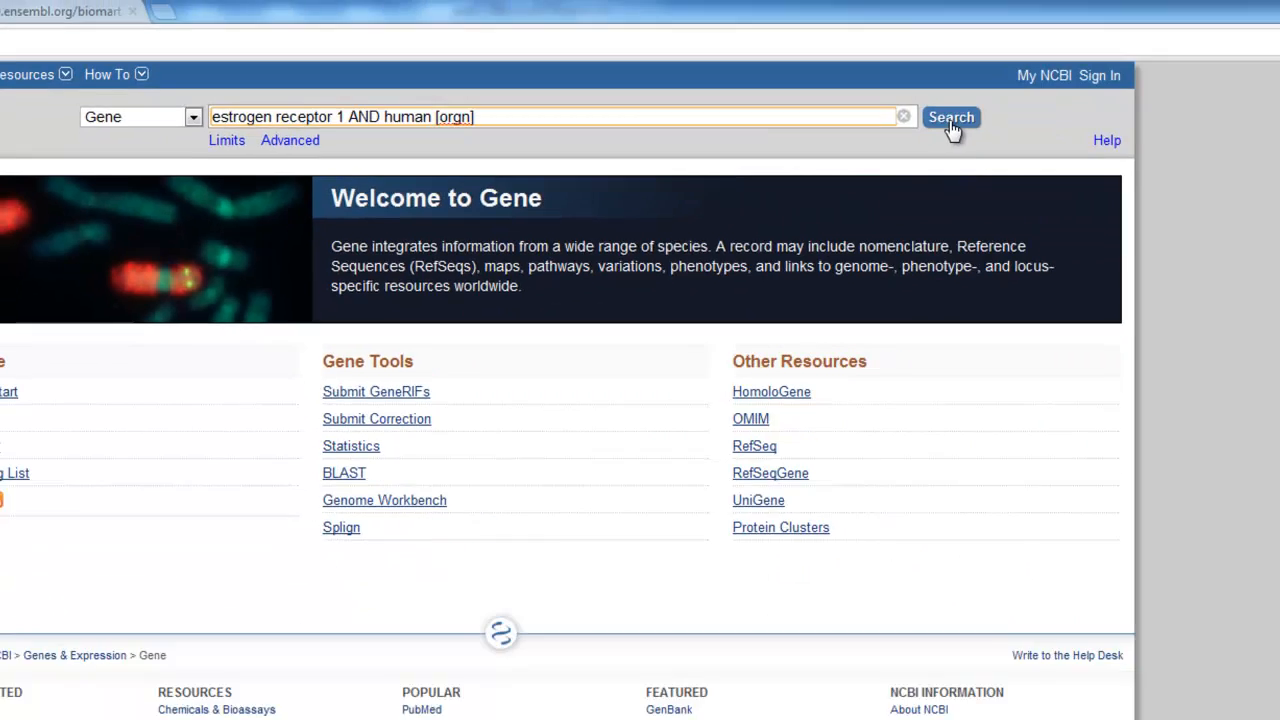
pyautogui.click(951, 117)
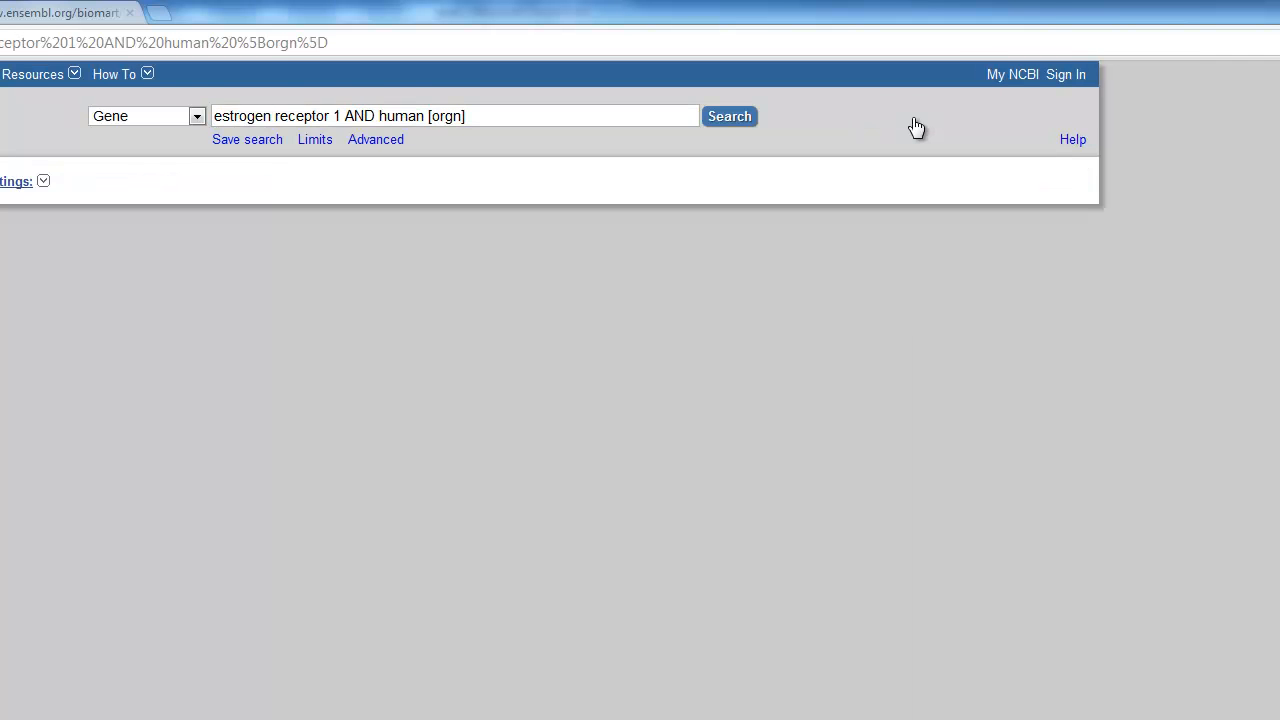
# Step: Open the human ESR1 record from the 549 results and select its Gene ID 2099
pyautogui.click(729, 116)
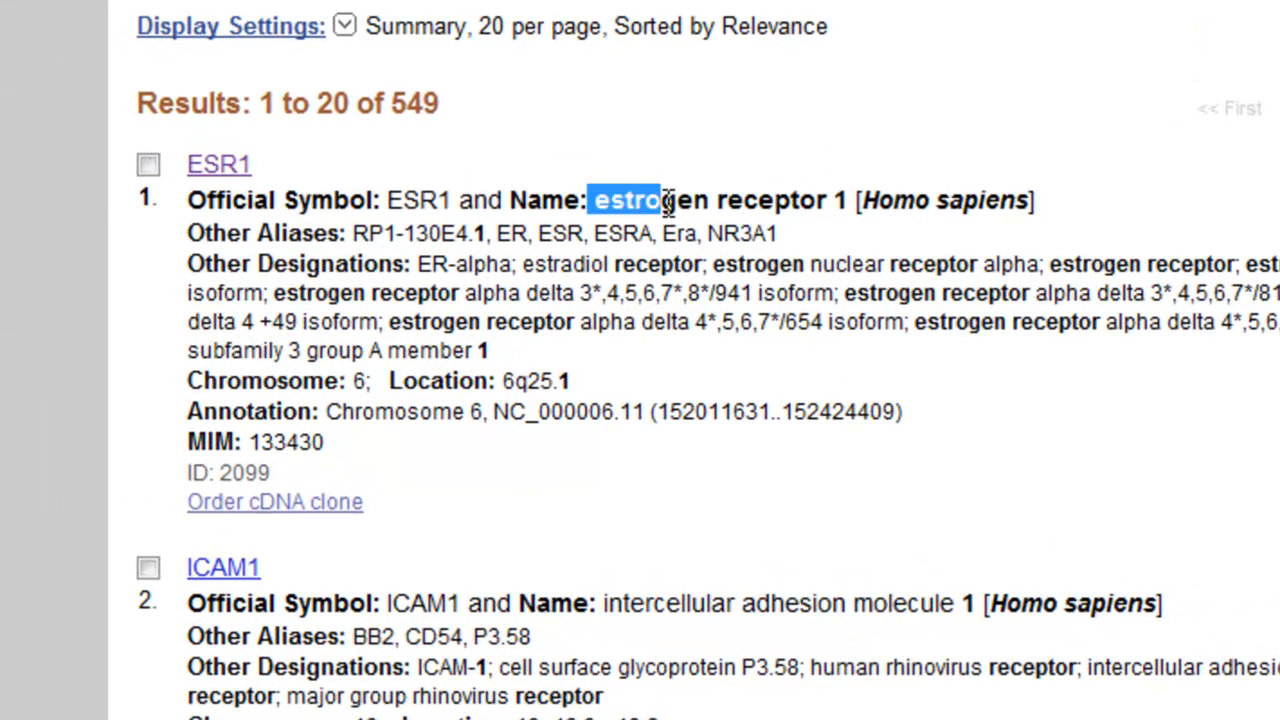
pyautogui.moveTo(590, 200); pyautogui.dragTo(1035, 200)
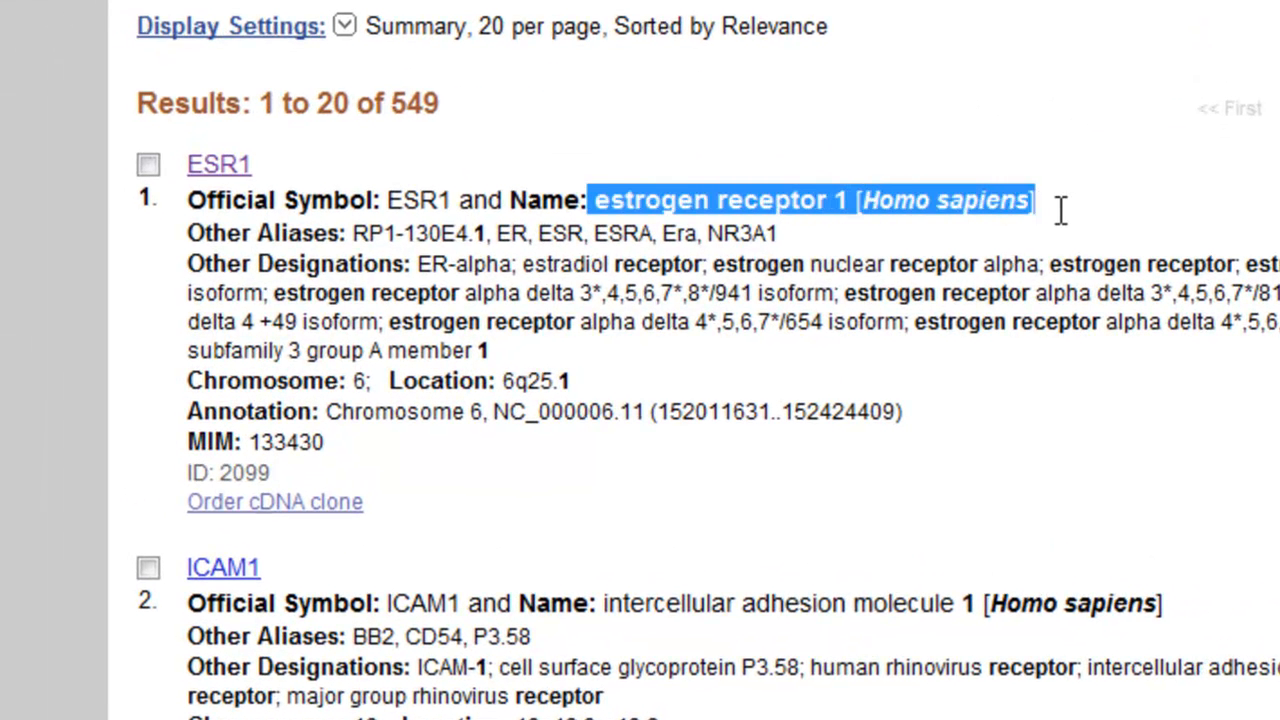
pyautogui.moveTo(218, 180)
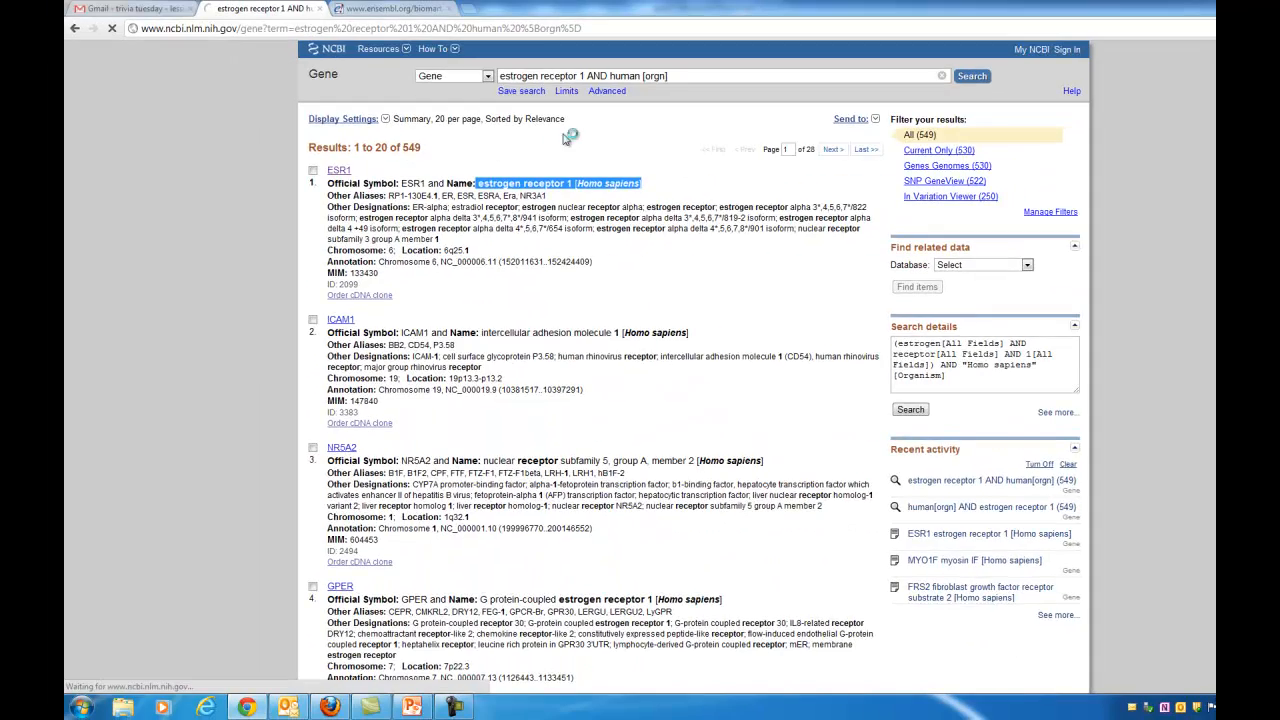
pyautogui.click(339, 170)
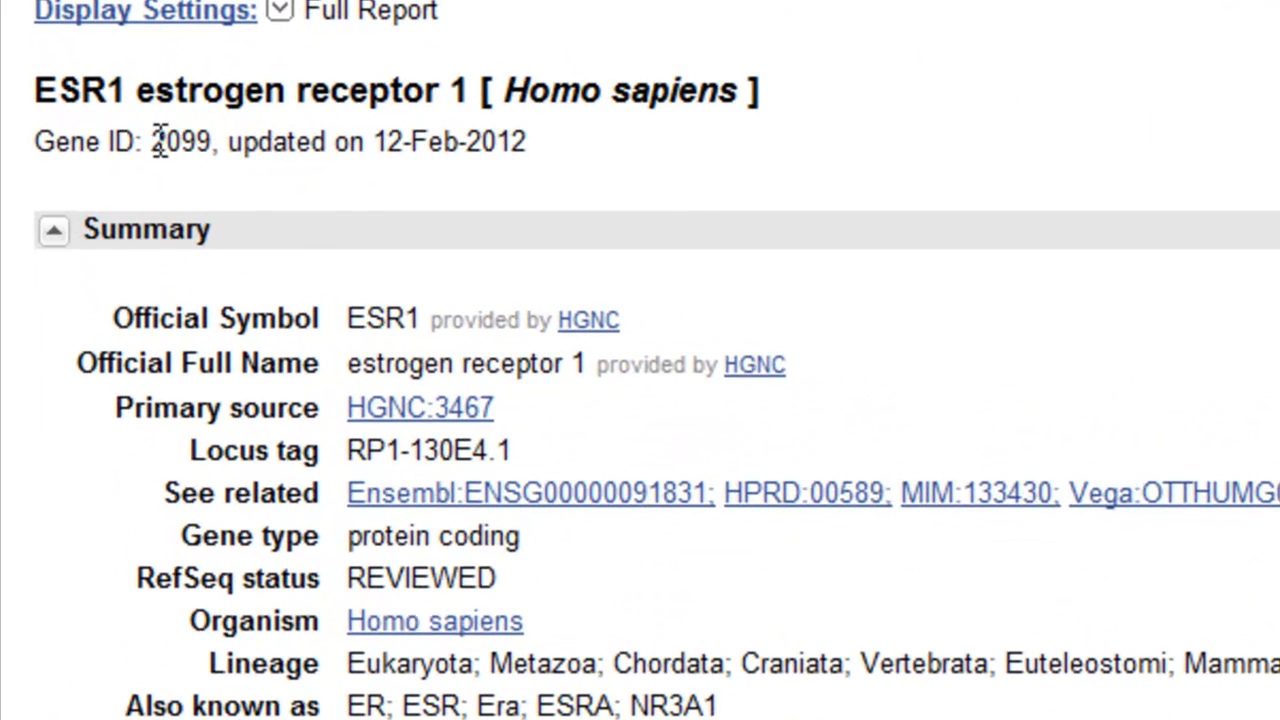
pyautogui.doubleClick(180, 141)
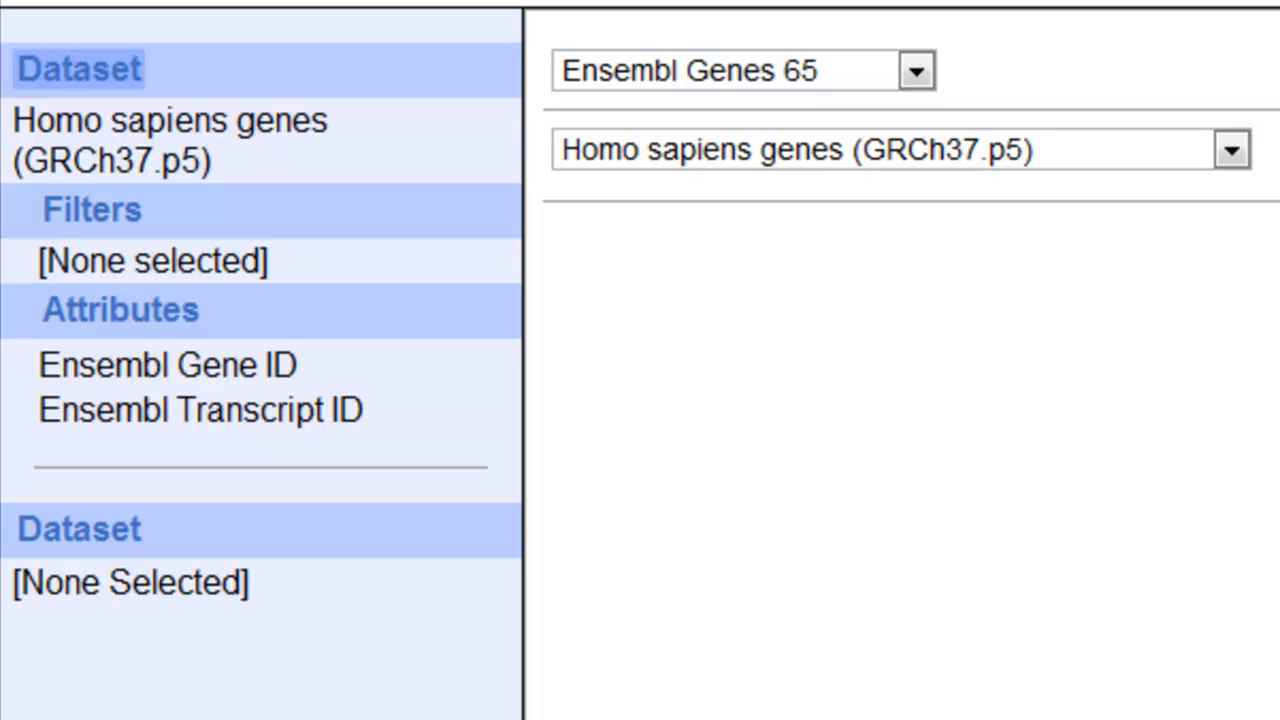
pyautogui.moveTo(680, 285)
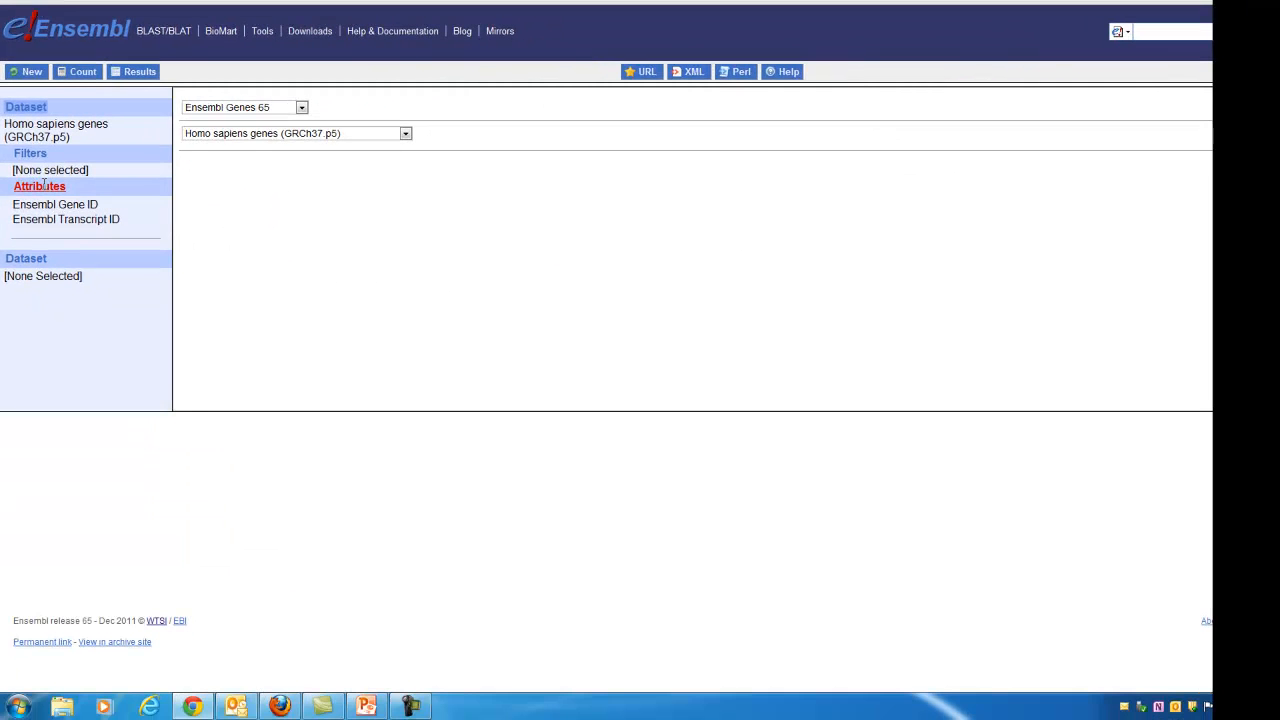
# Step: Add RefSeq mRNA from the External attributes alongside Ensembl Gene and Transcript IDs
pyautogui.click(39, 186)
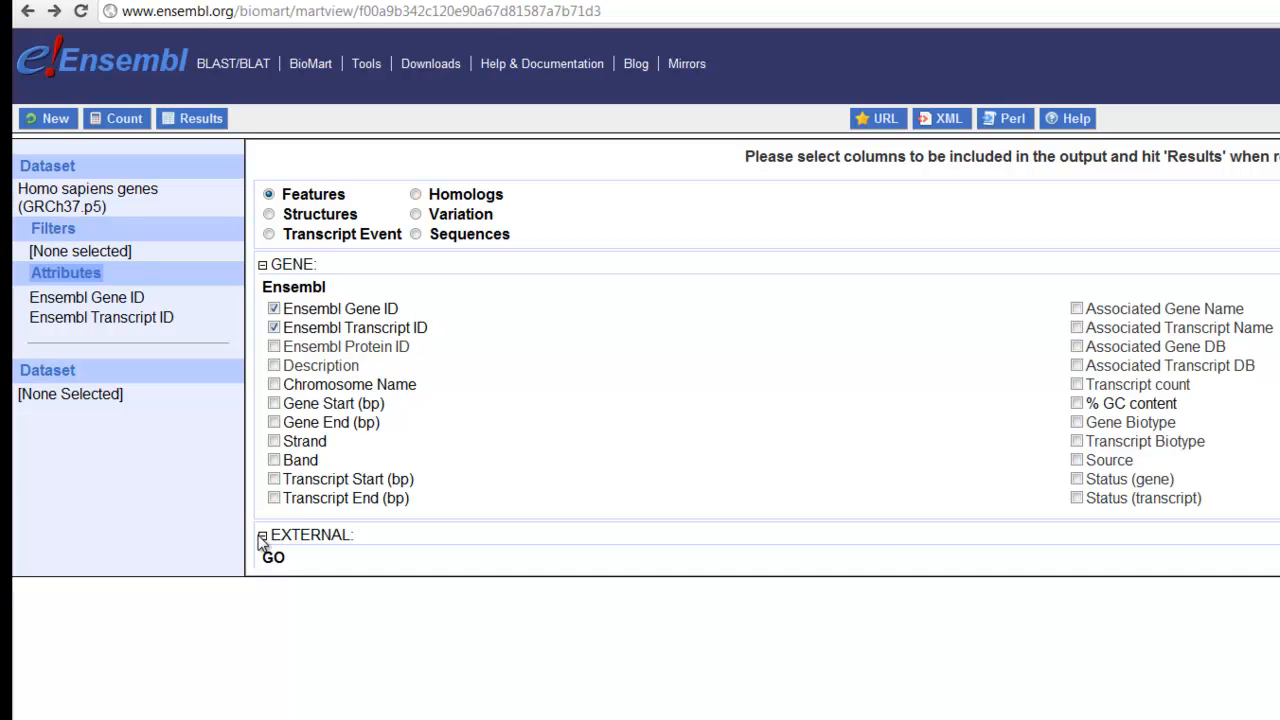
pyautogui.click(262, 535)
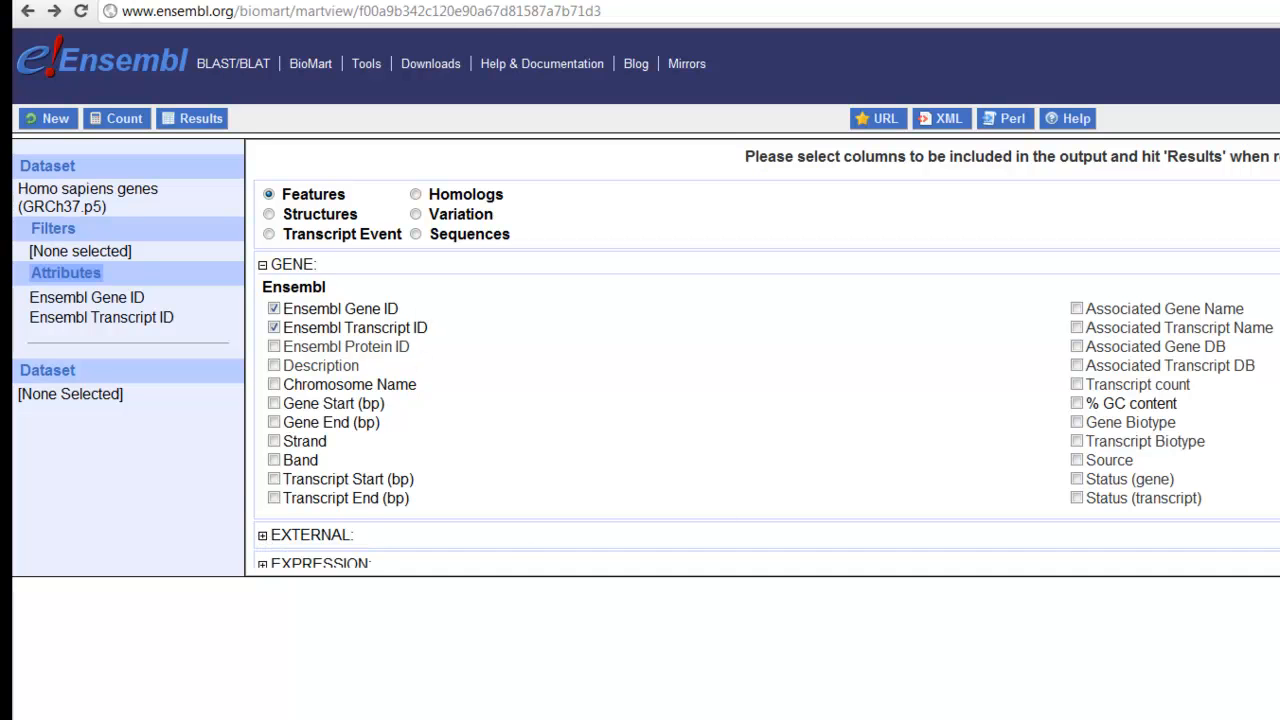
pyautogui.scroll(-3)
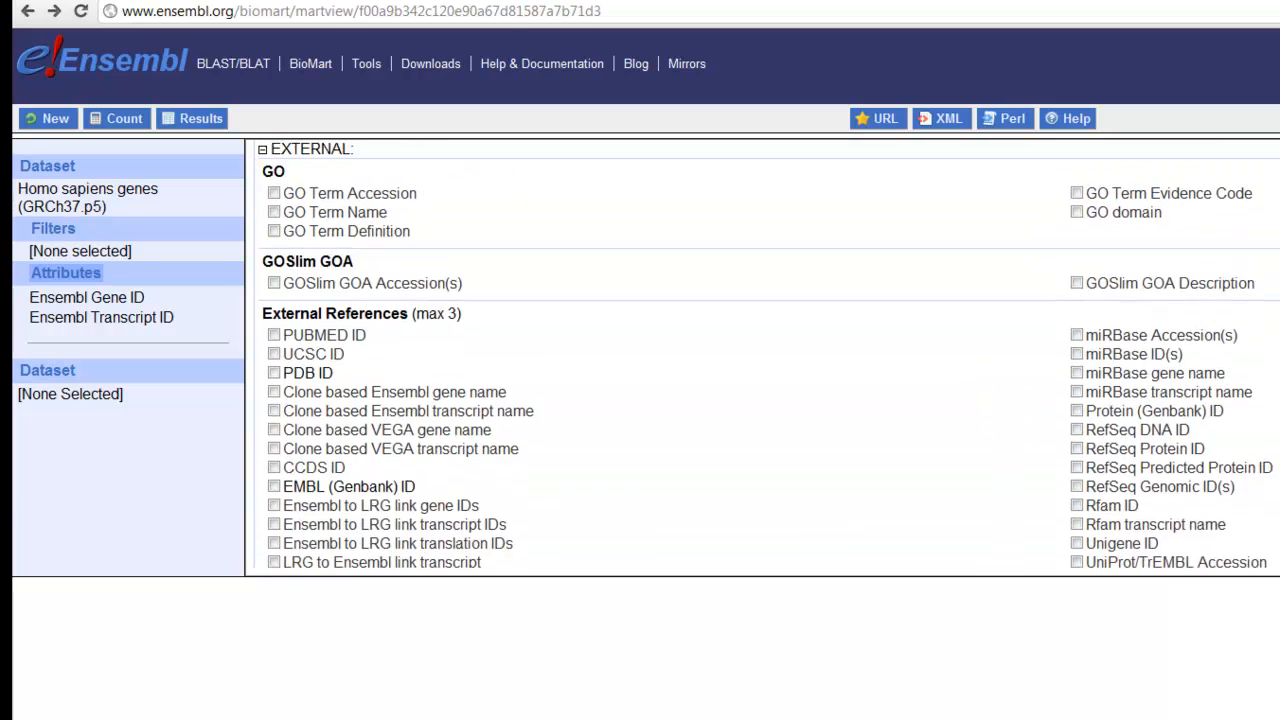
pyautogui.scroll(-3)
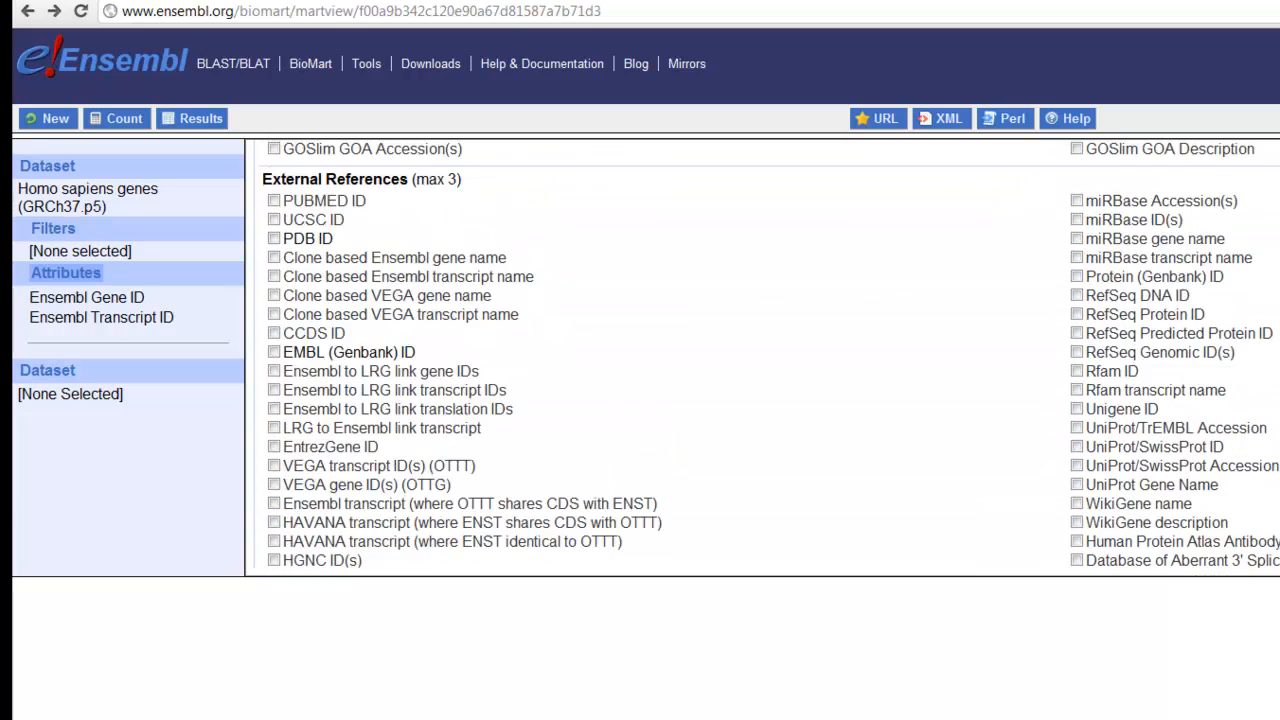
pyautogui.scroll(-3)
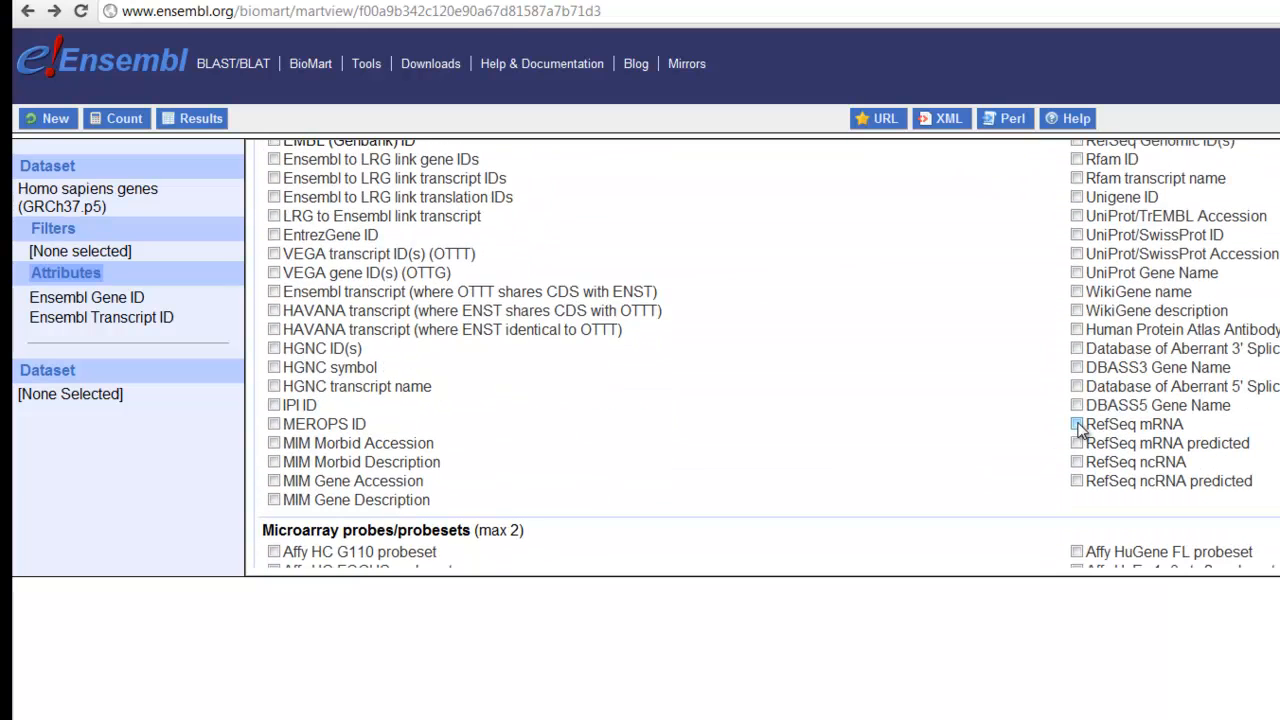
pyautogui.click(1077, 424)
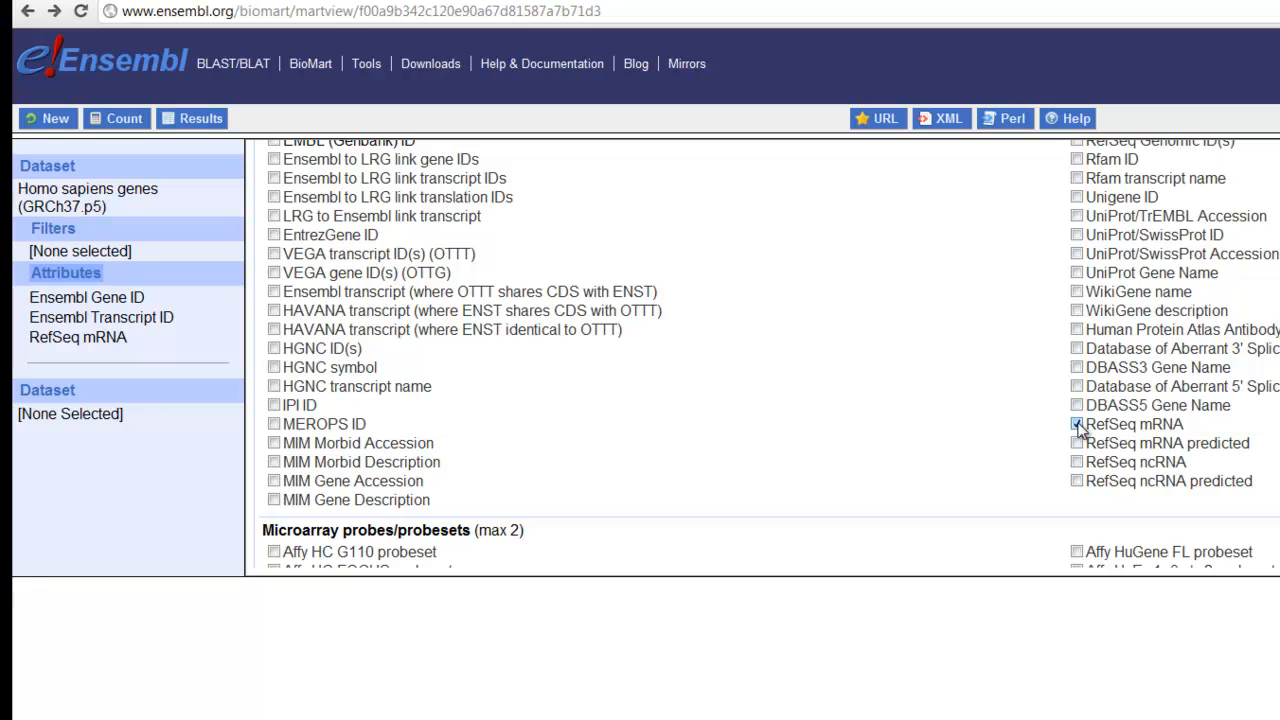
pyautogui.click(1076, 424)
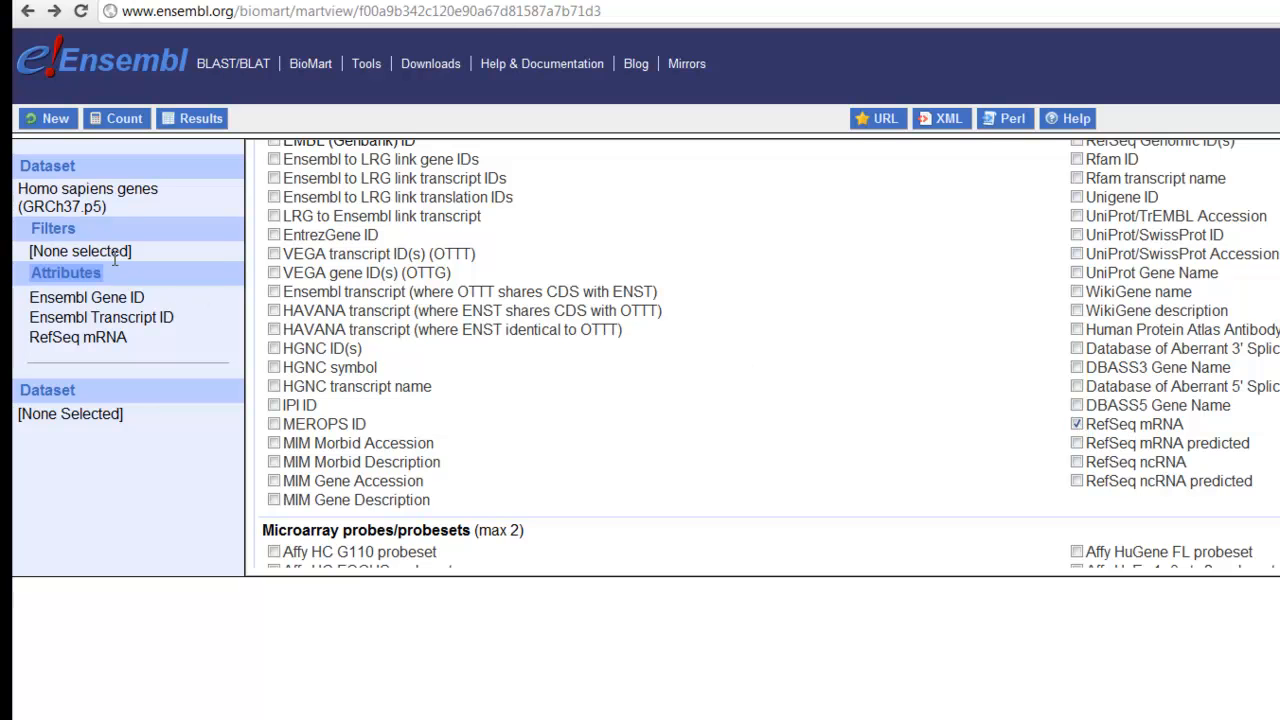
# Step: Filter to genes with EntrezGene IDs, enter ID list 2099, and count 1 of 54843 genes
pyautogui.click(52, 228)
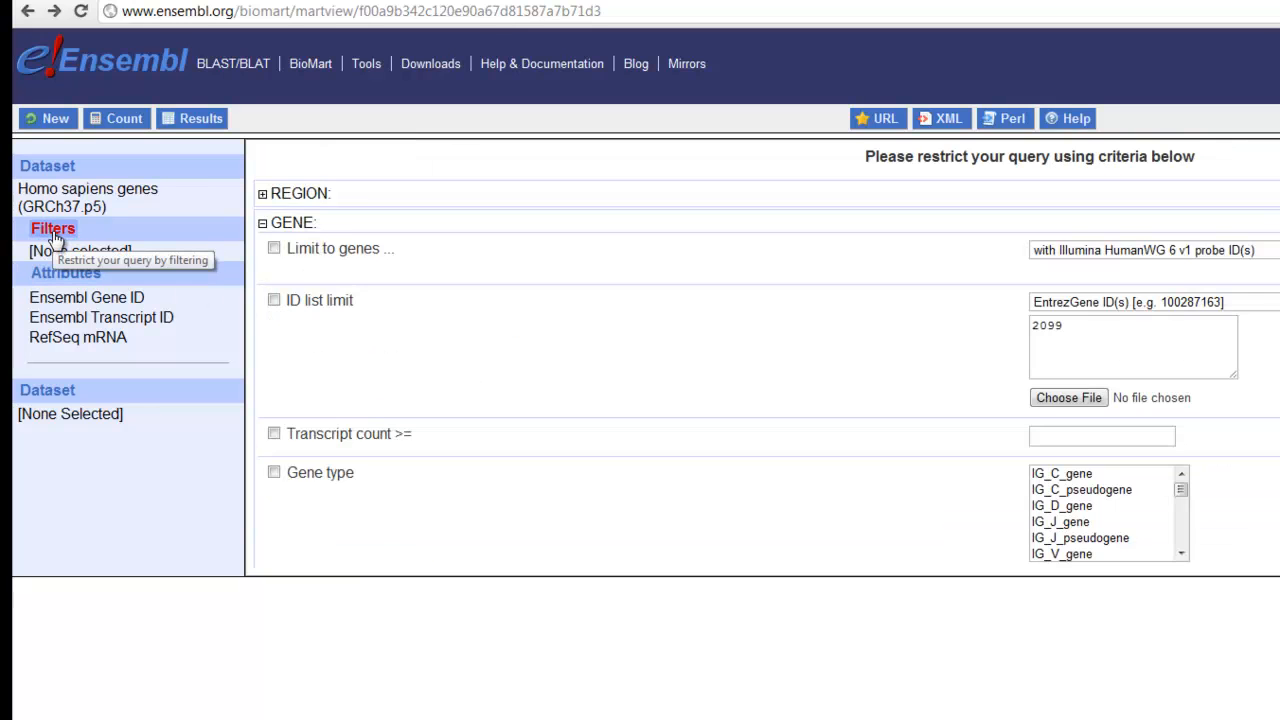
pyautogui.moveTo(528, 259)
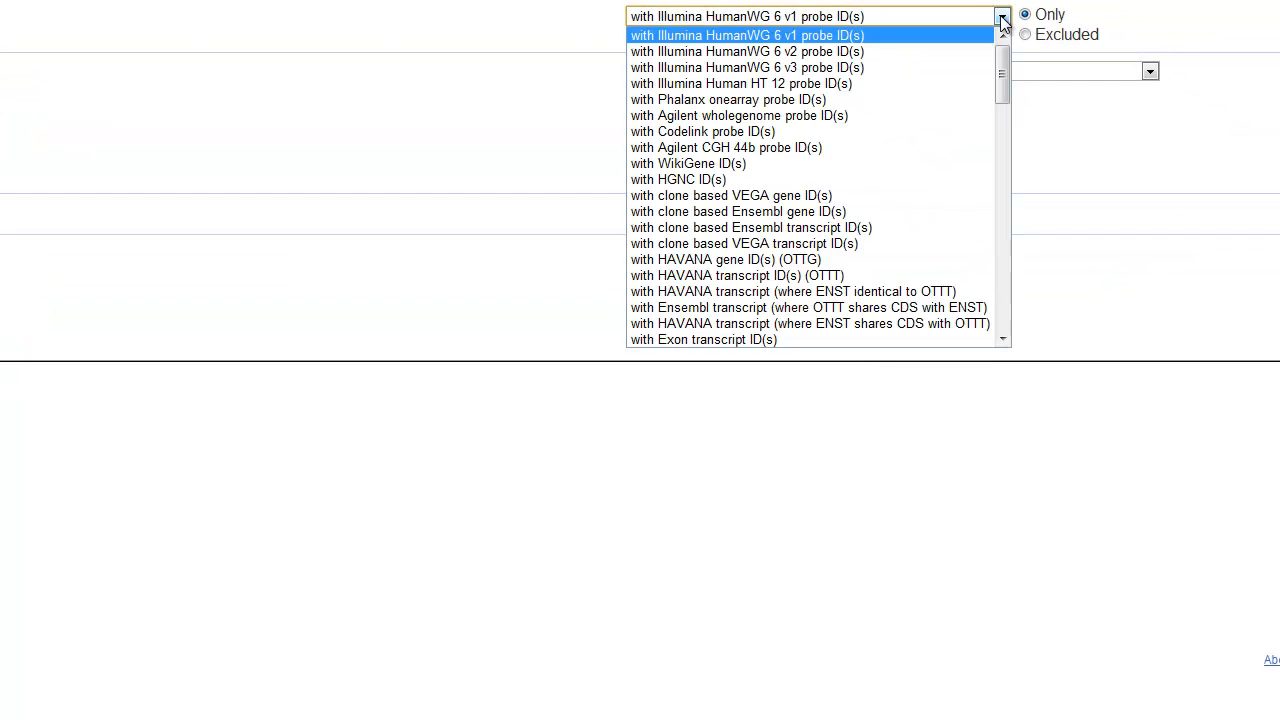
pyautogui.scroll(-3)
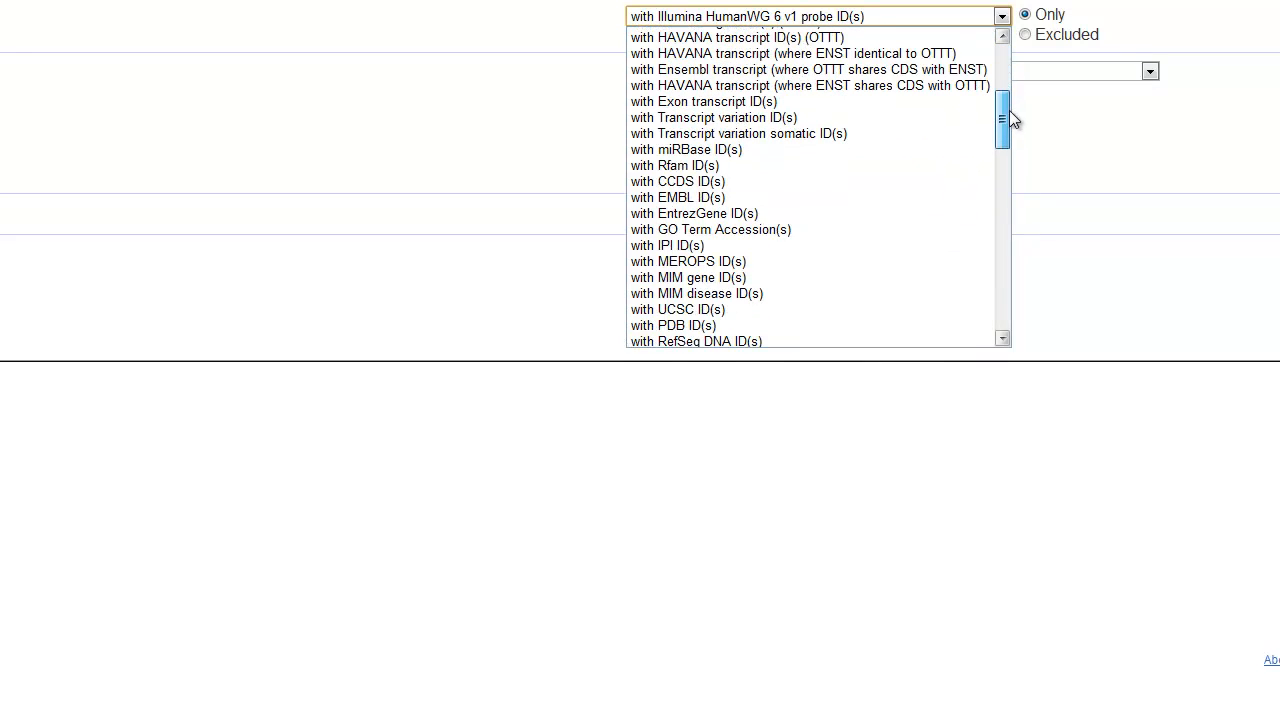
pyautogui.click(694, 213)
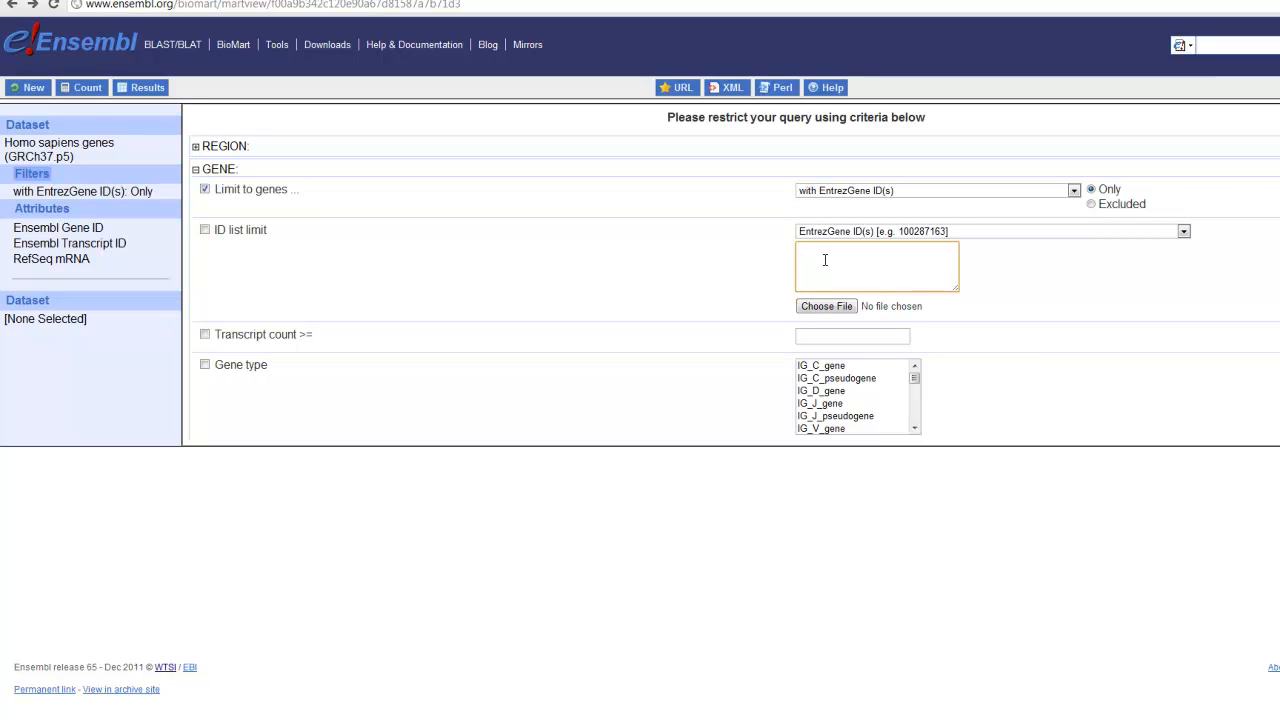
pyautogui.write('2099')
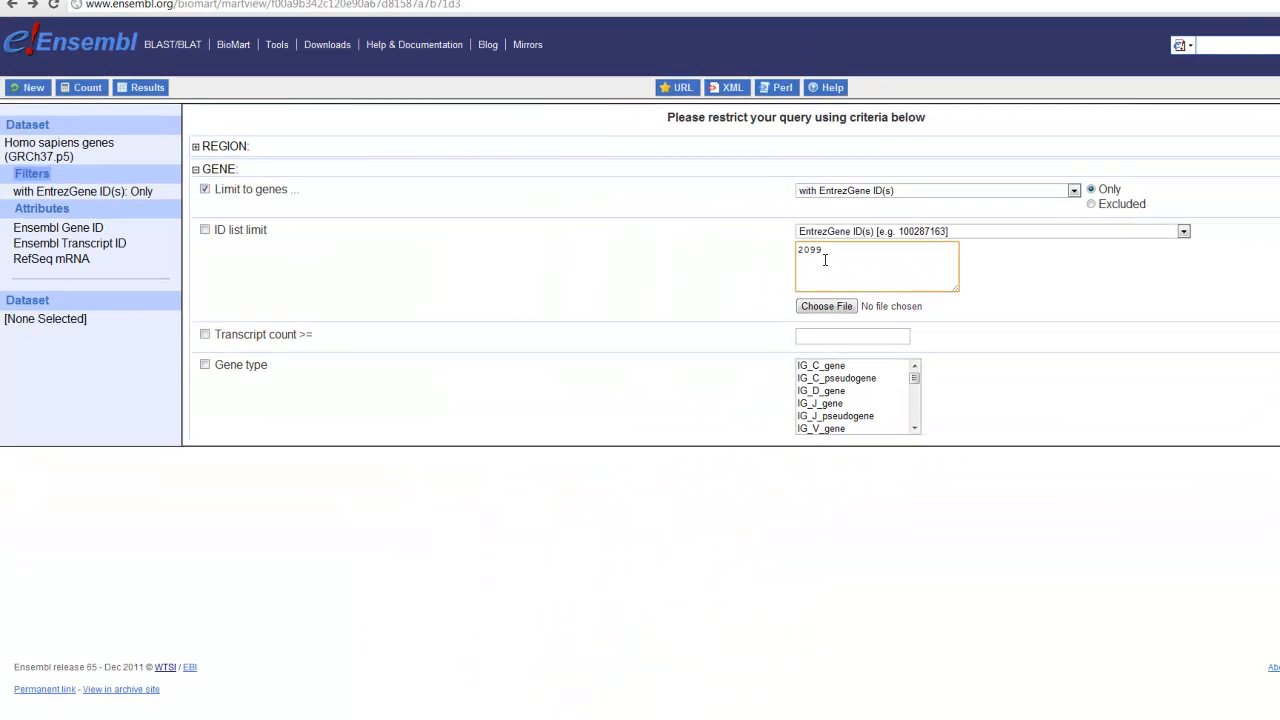
pyautogui.click(204, 189)
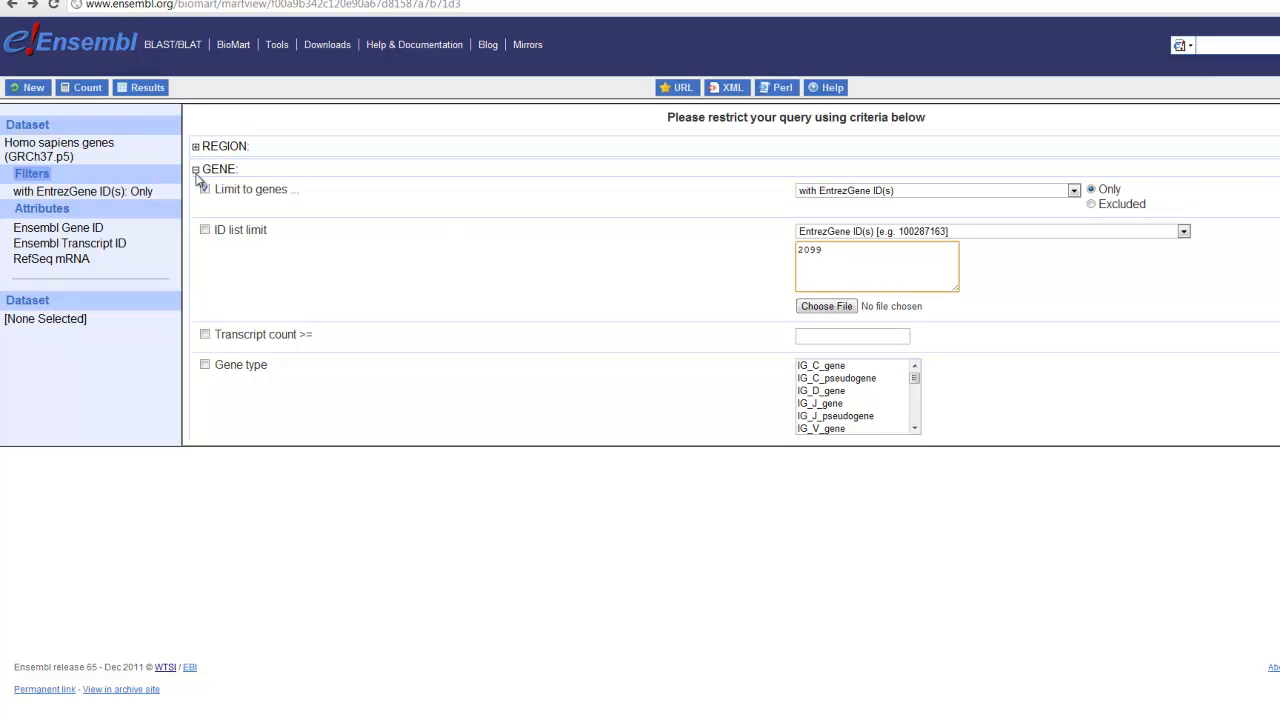
pyautogui.click(205, 189)
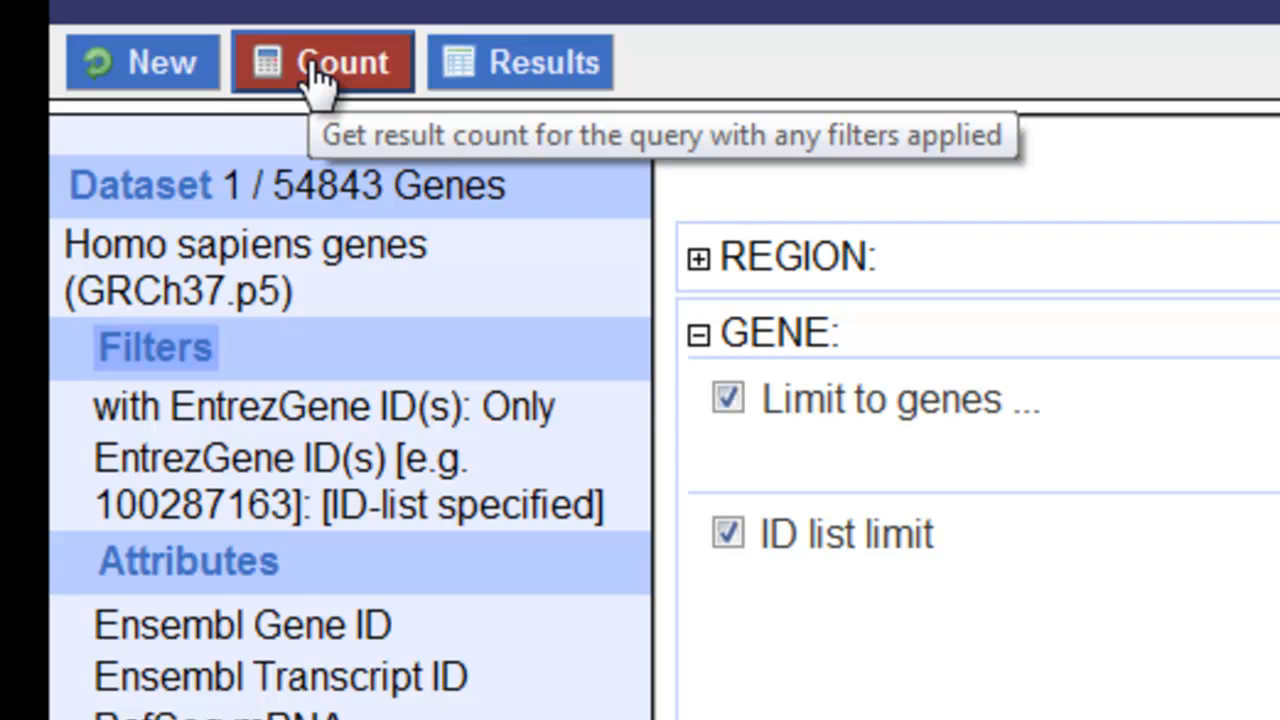
pyautogui.moveTo(310, 250)
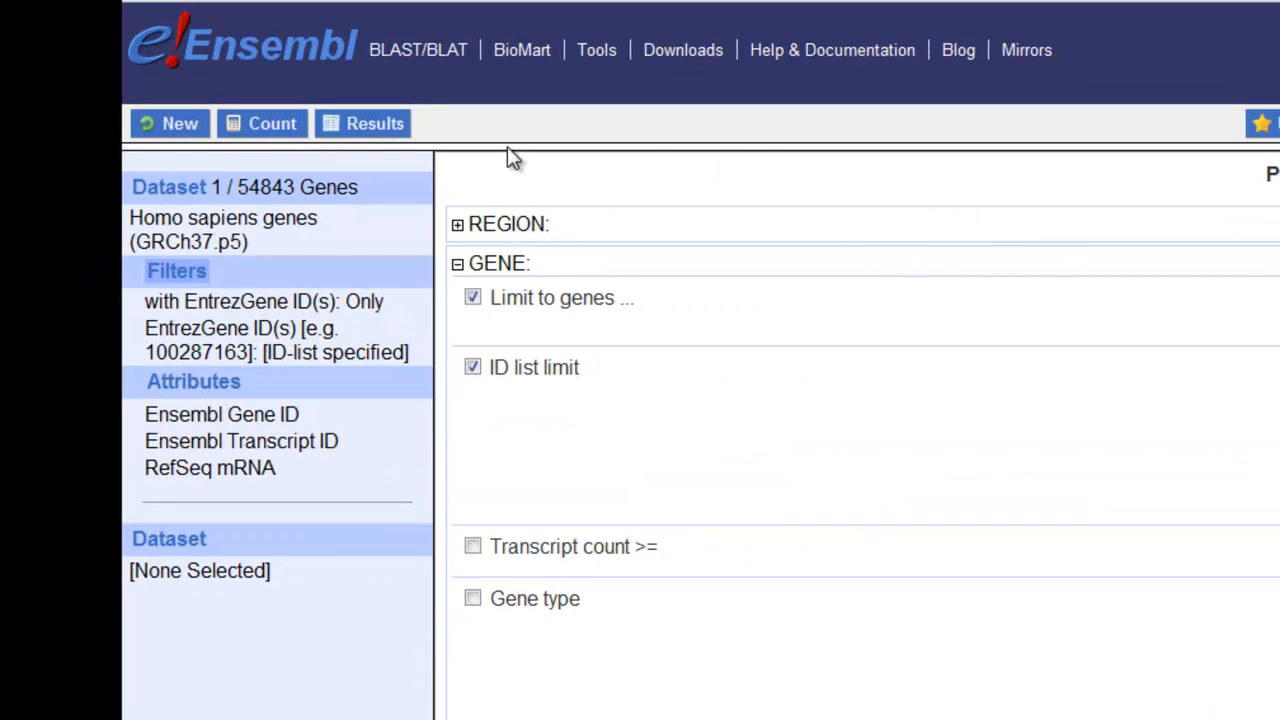
pyautogui.click(374, 123)
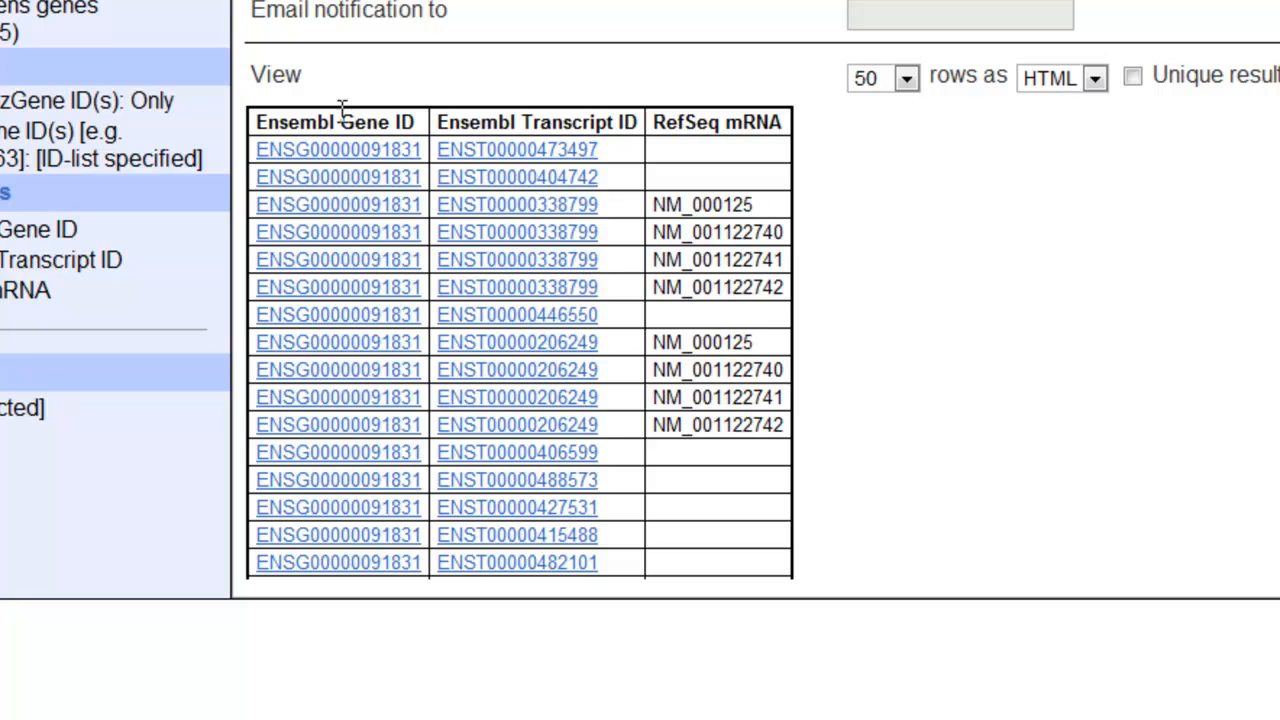
pyautogui.moveTo(1013, 415)
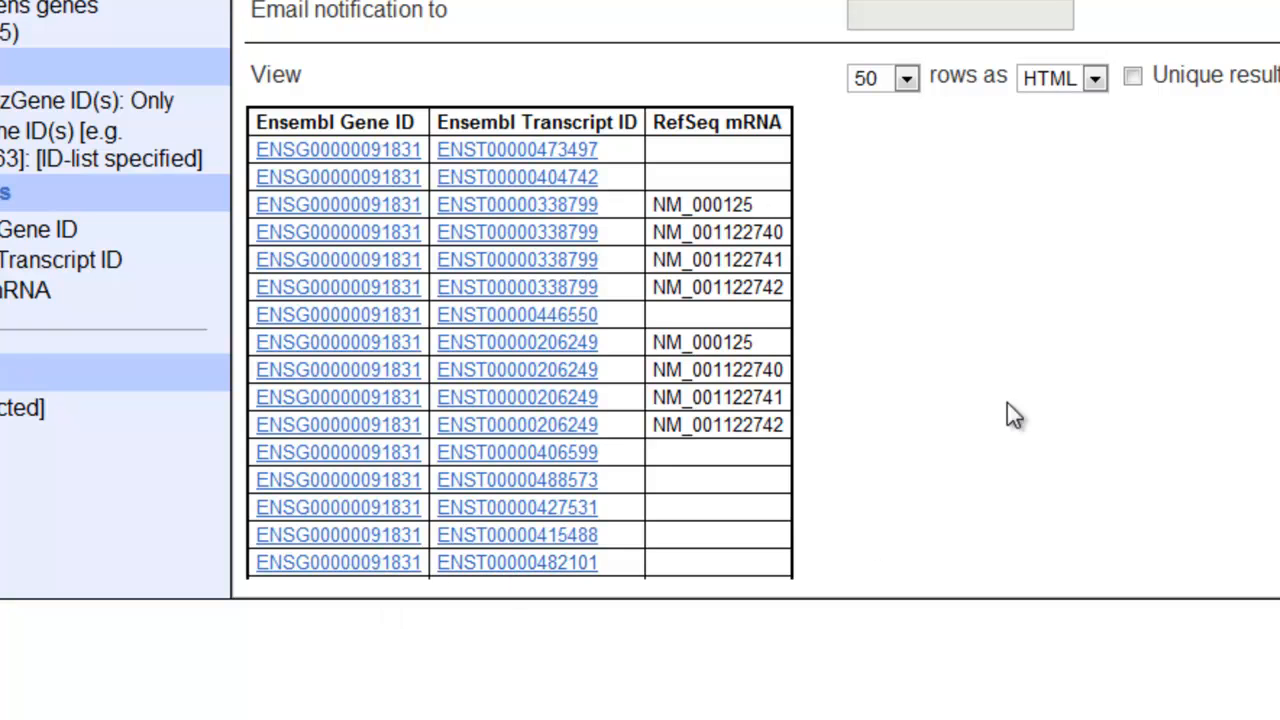
pyautogui.moveTo(380, 670)
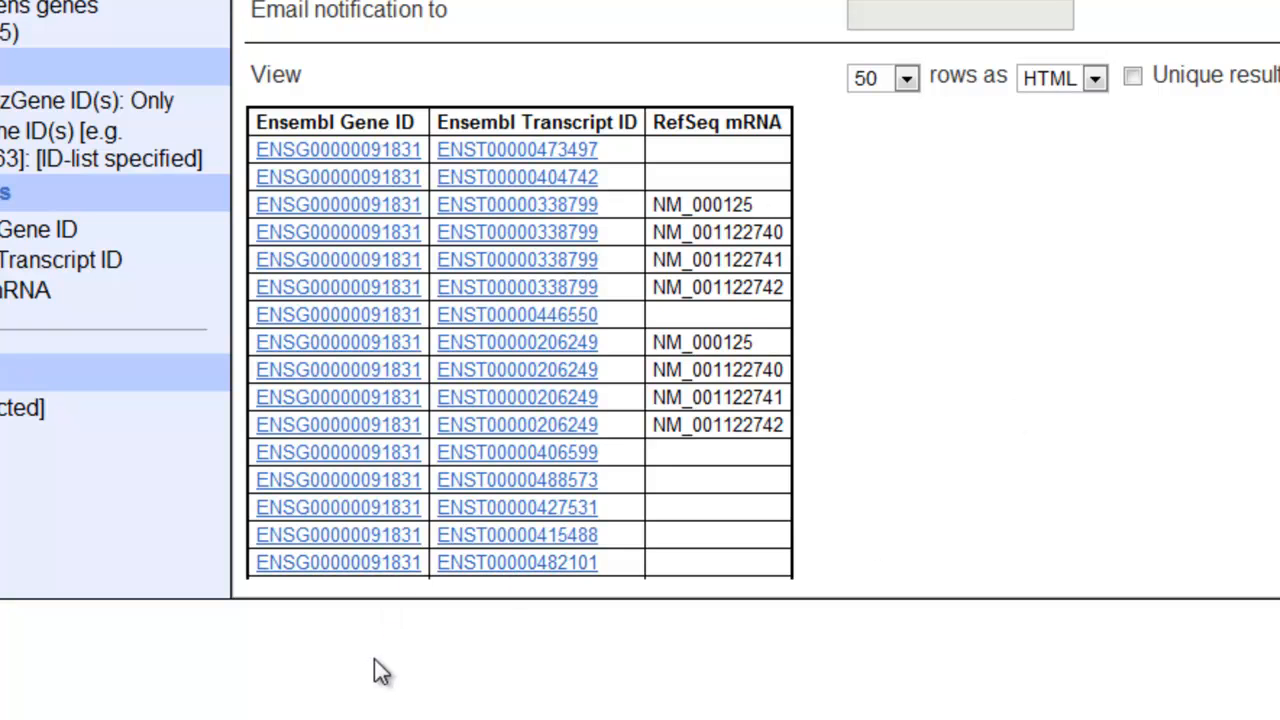
pyautogui.moveTo(620, 614)
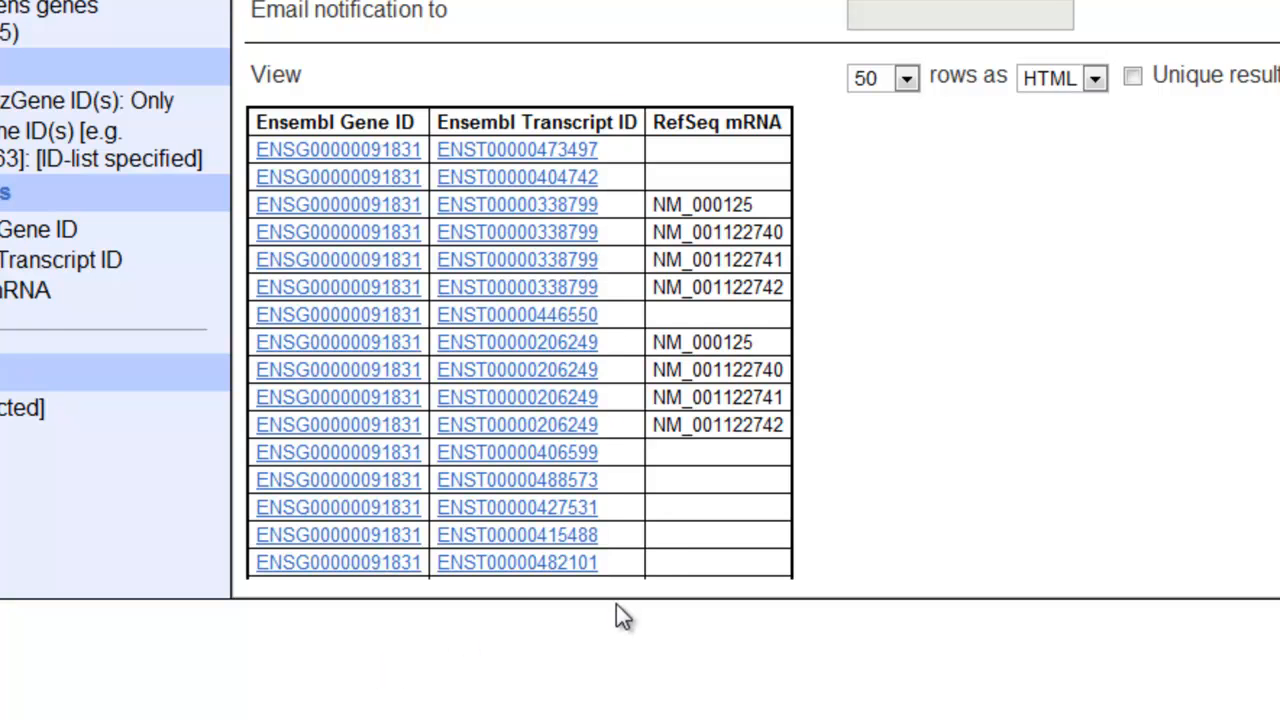
pyautogui.moveTo(773, 197)
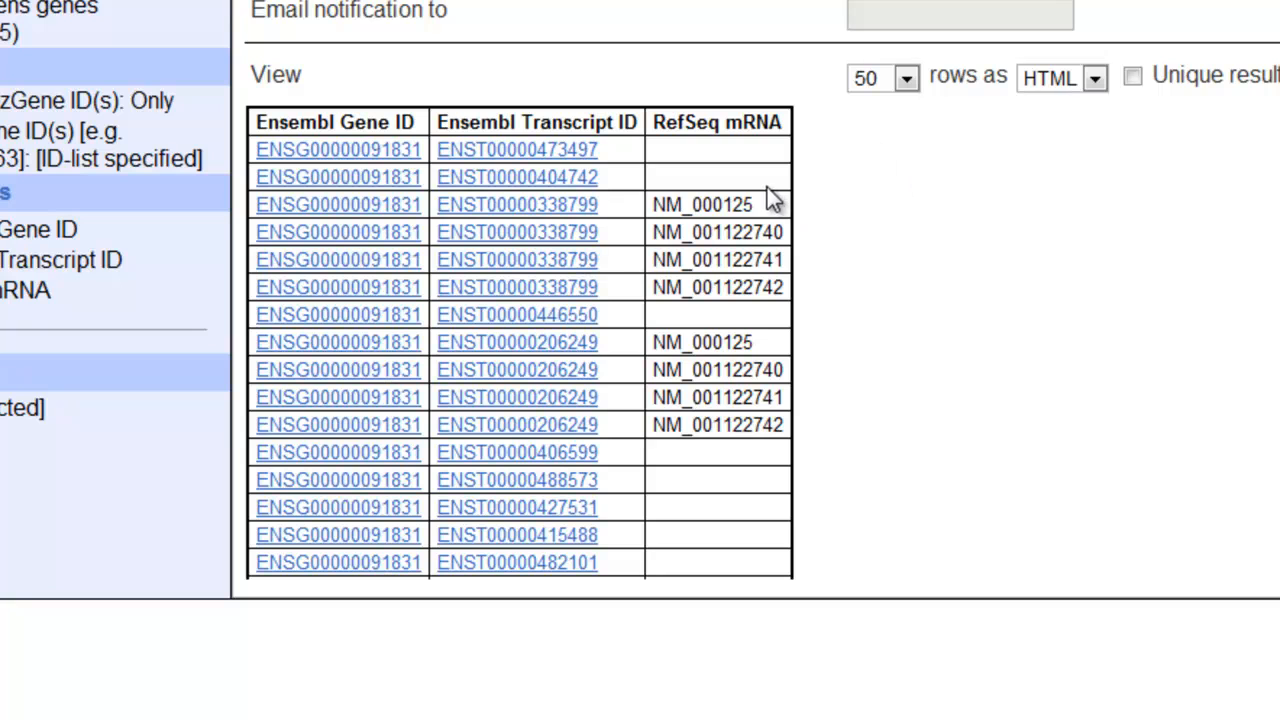
pyautogui.moveTo(770, 450)
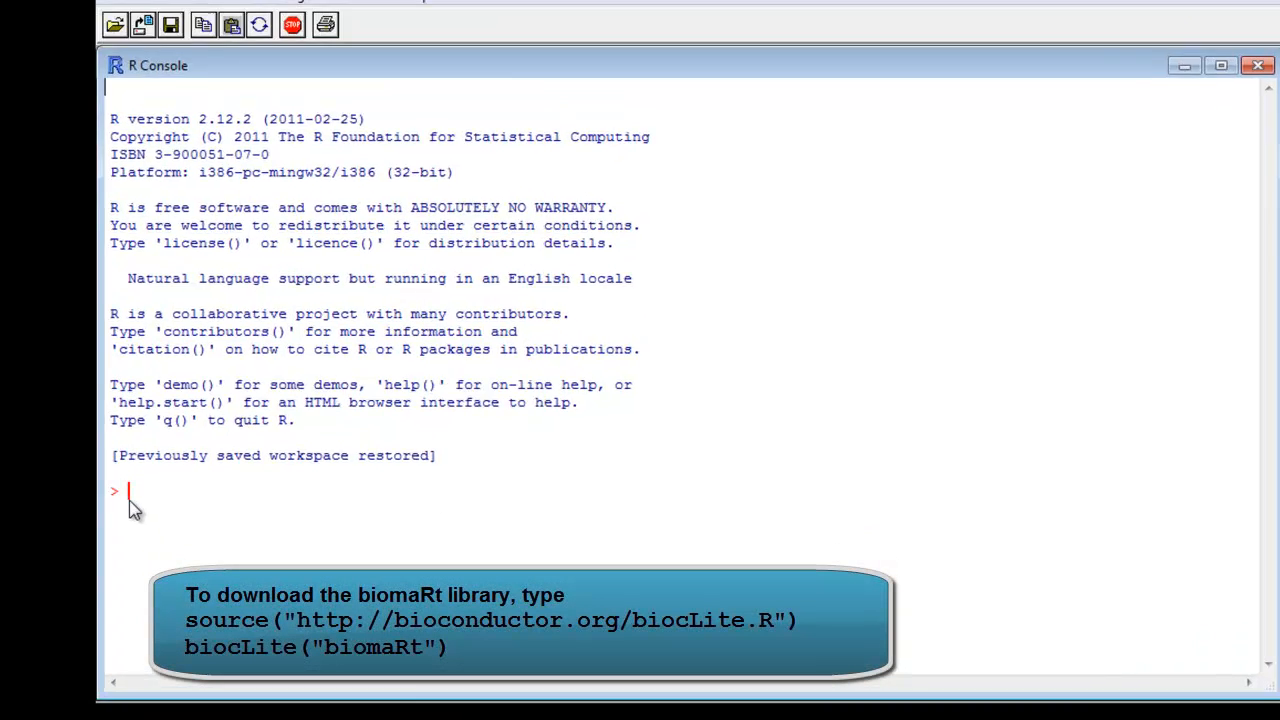
# Step: Run library("biomaRt") at the R prompt
pyautogui.write('li')
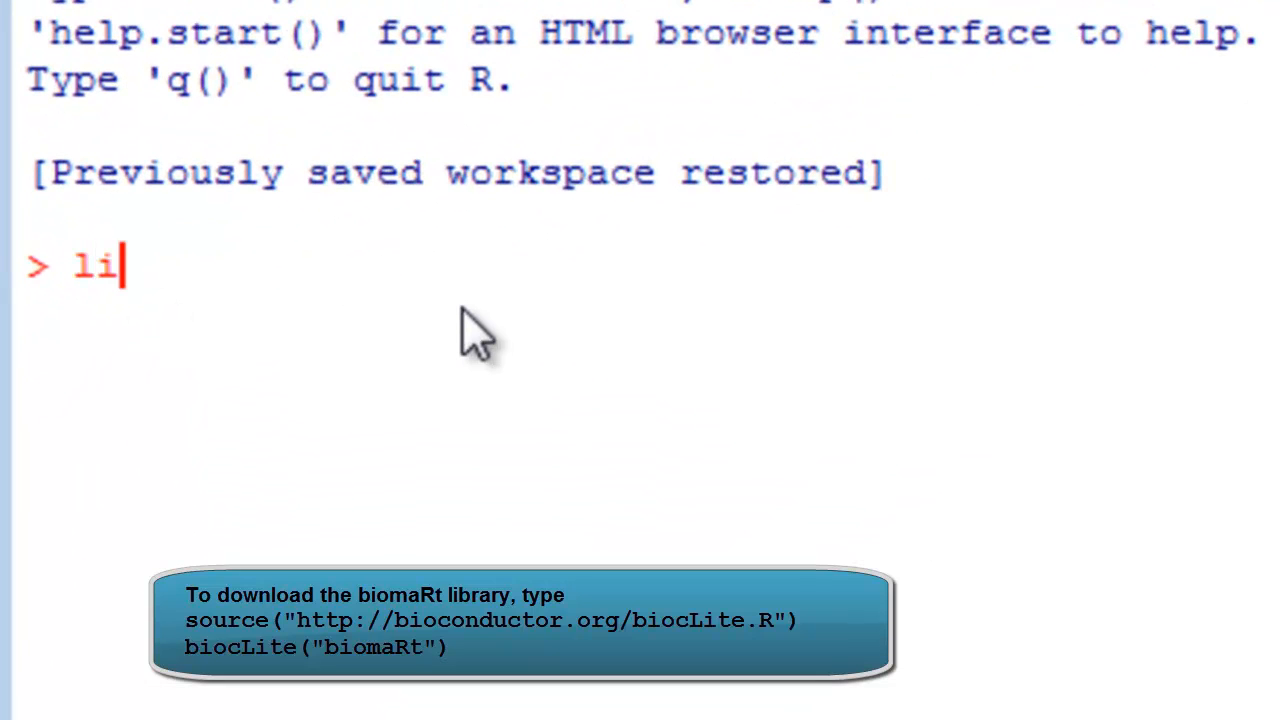
pyautogui.write('brary')
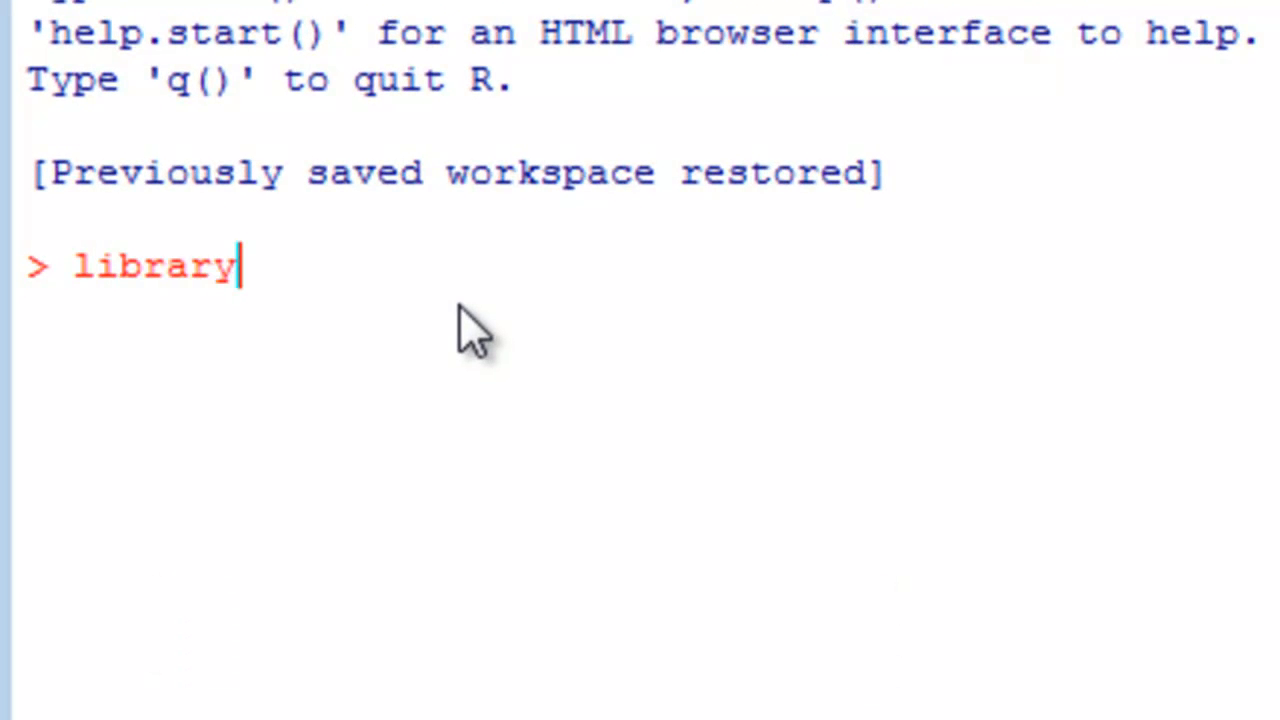
pyautogui.write('(bi')
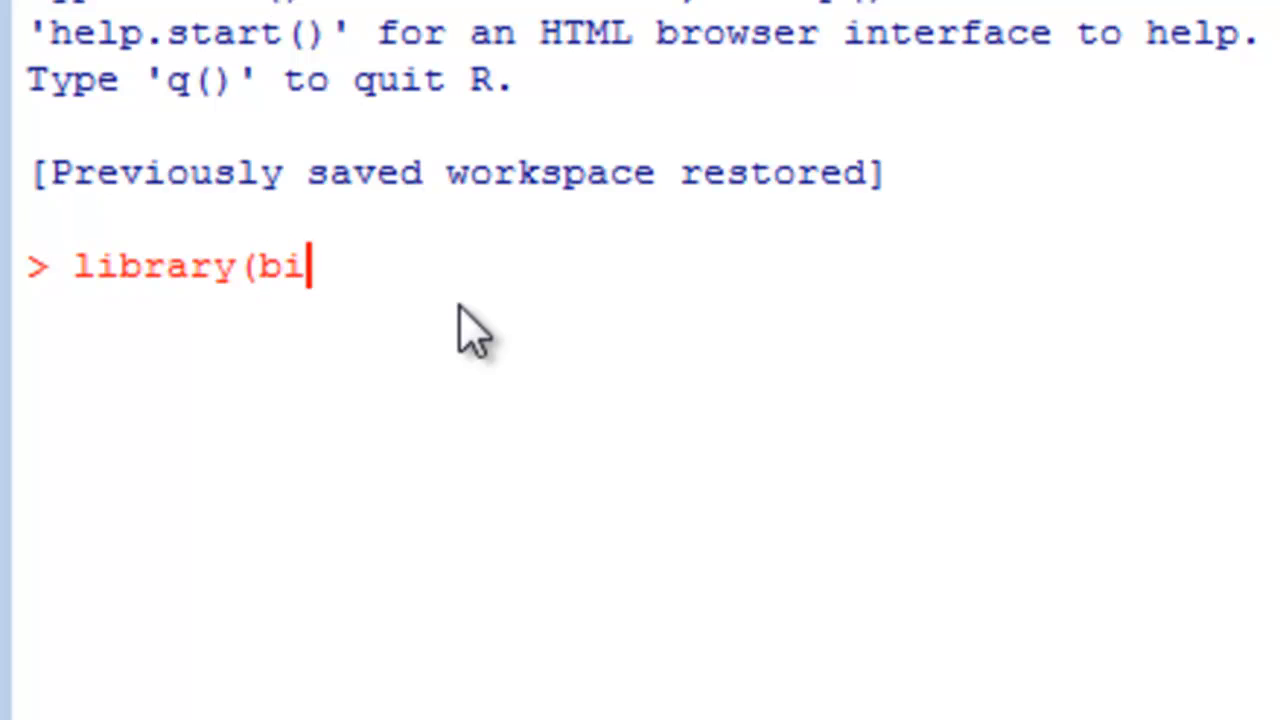
pyautogui.write('omaR')
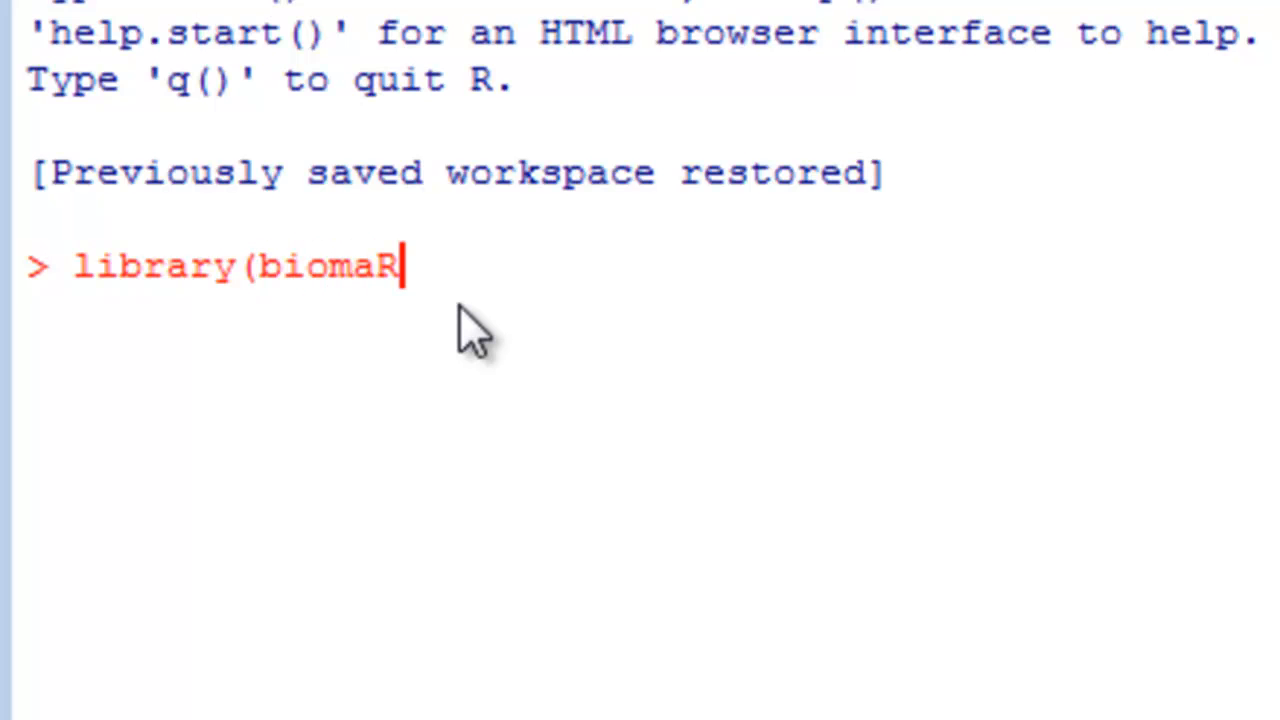
pyautogui.write('t')
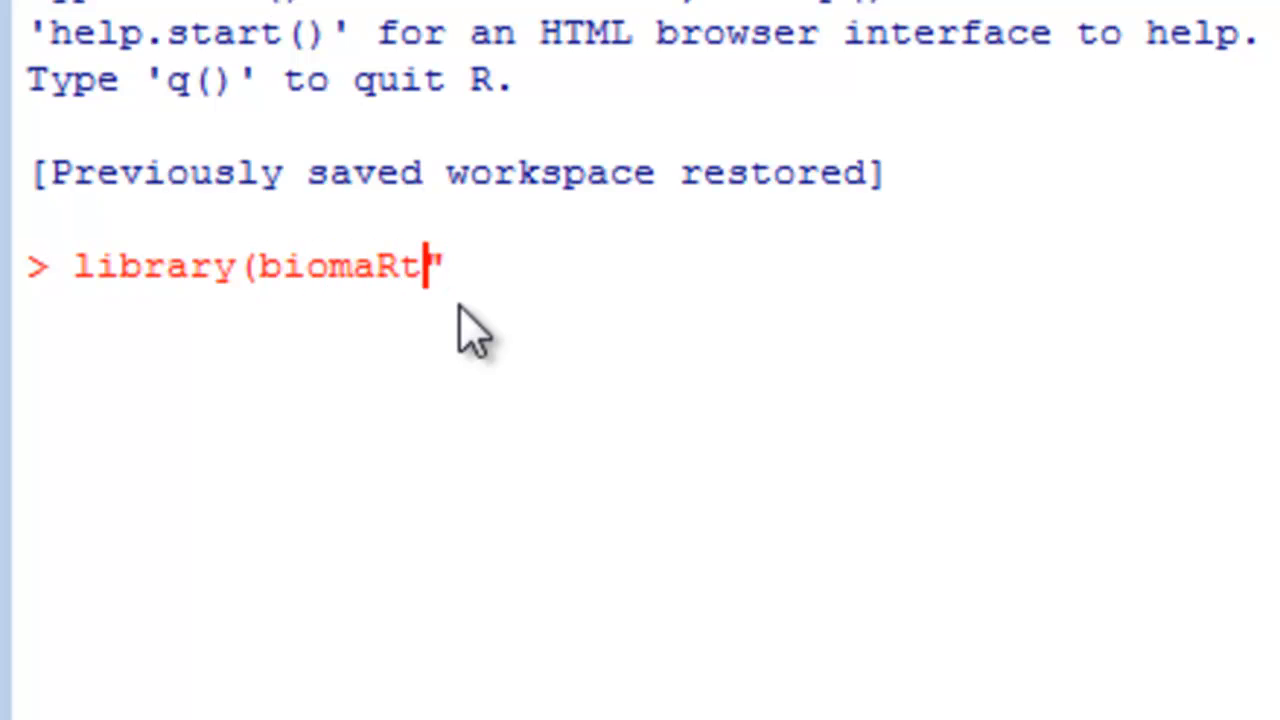
pyautogui.write('"')
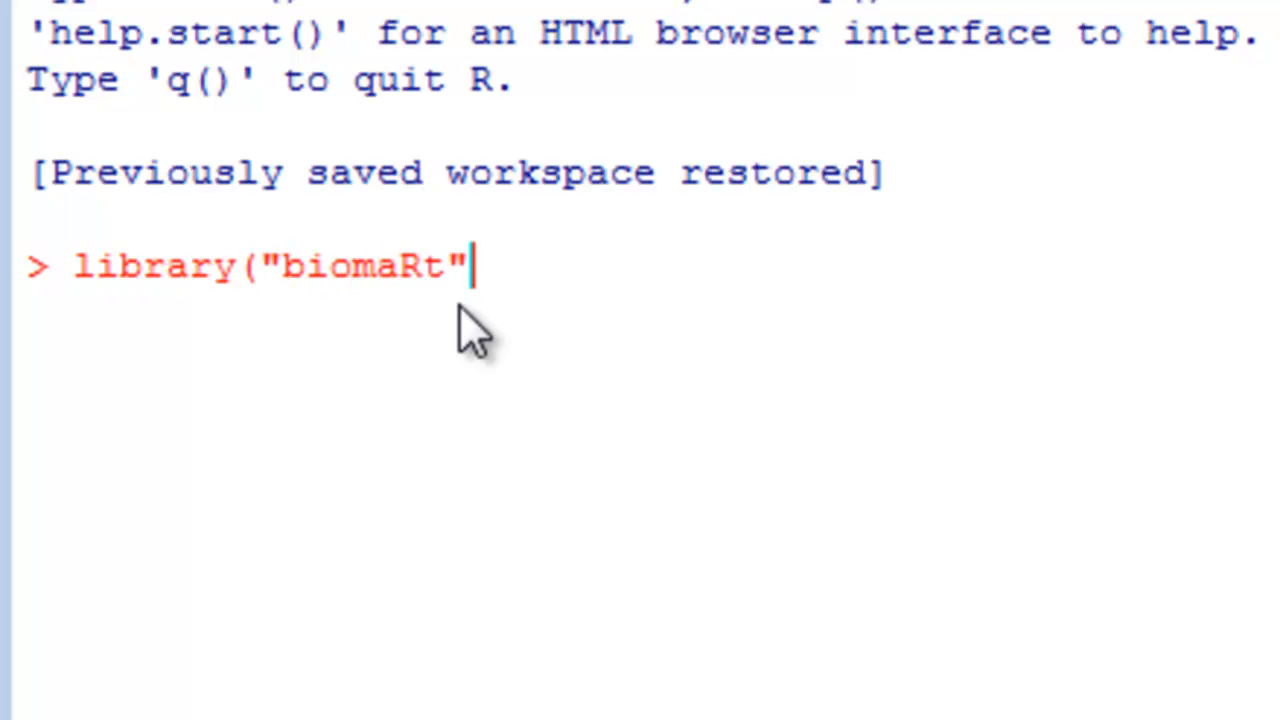
pyautogui.write(')')
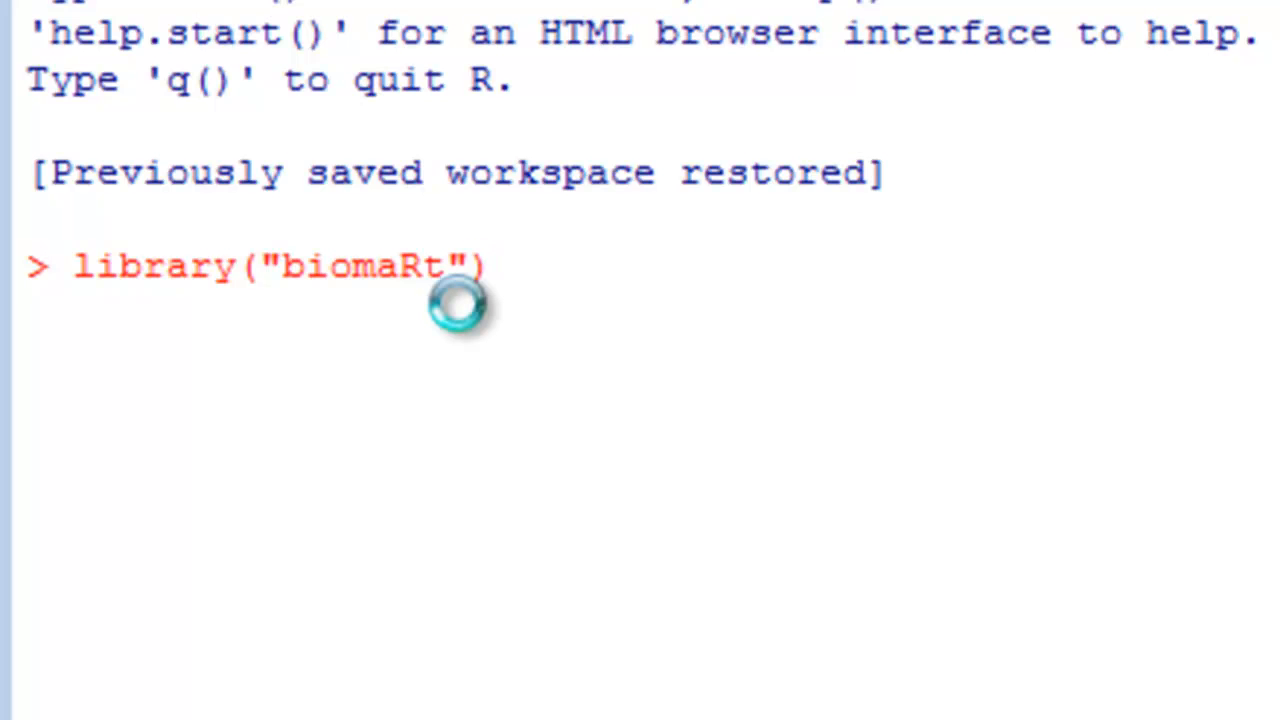
pyautogui.press('Return')
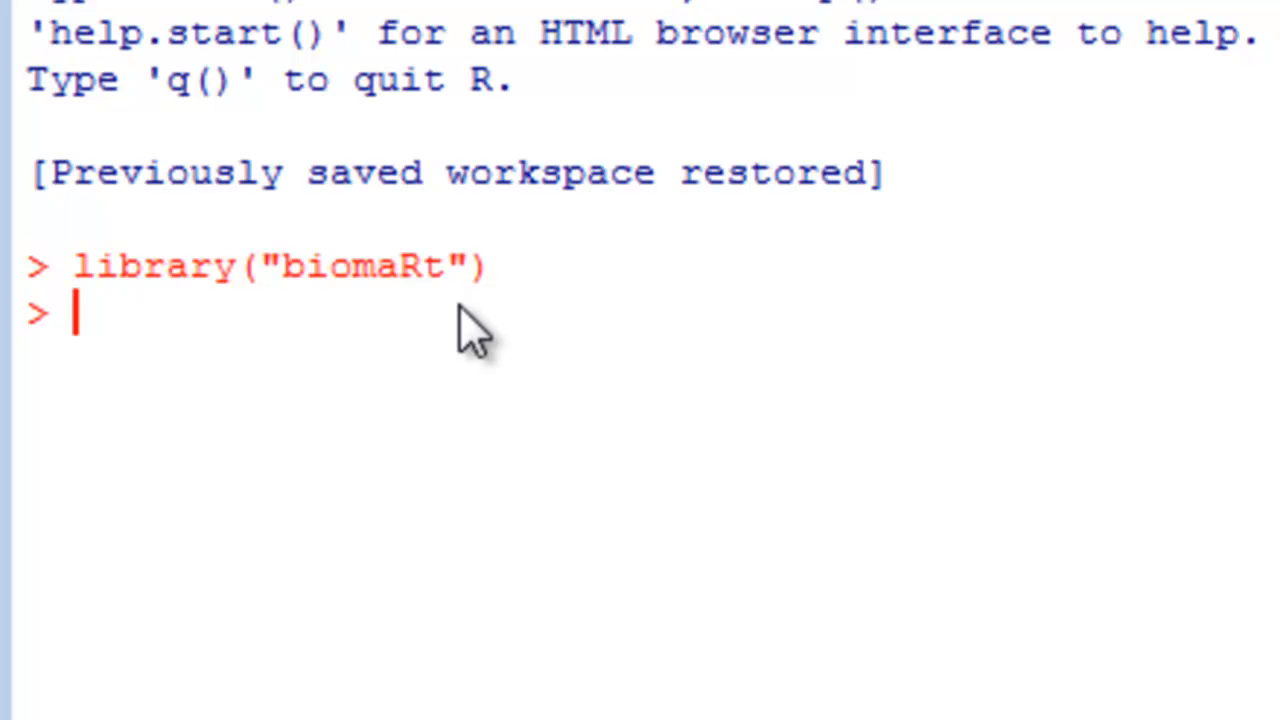
# Step: Run ensembl = useMart("ensembl", dataset="hsapiens_gene_ensembl"), correcting a typo
pyautogui.write('ens')
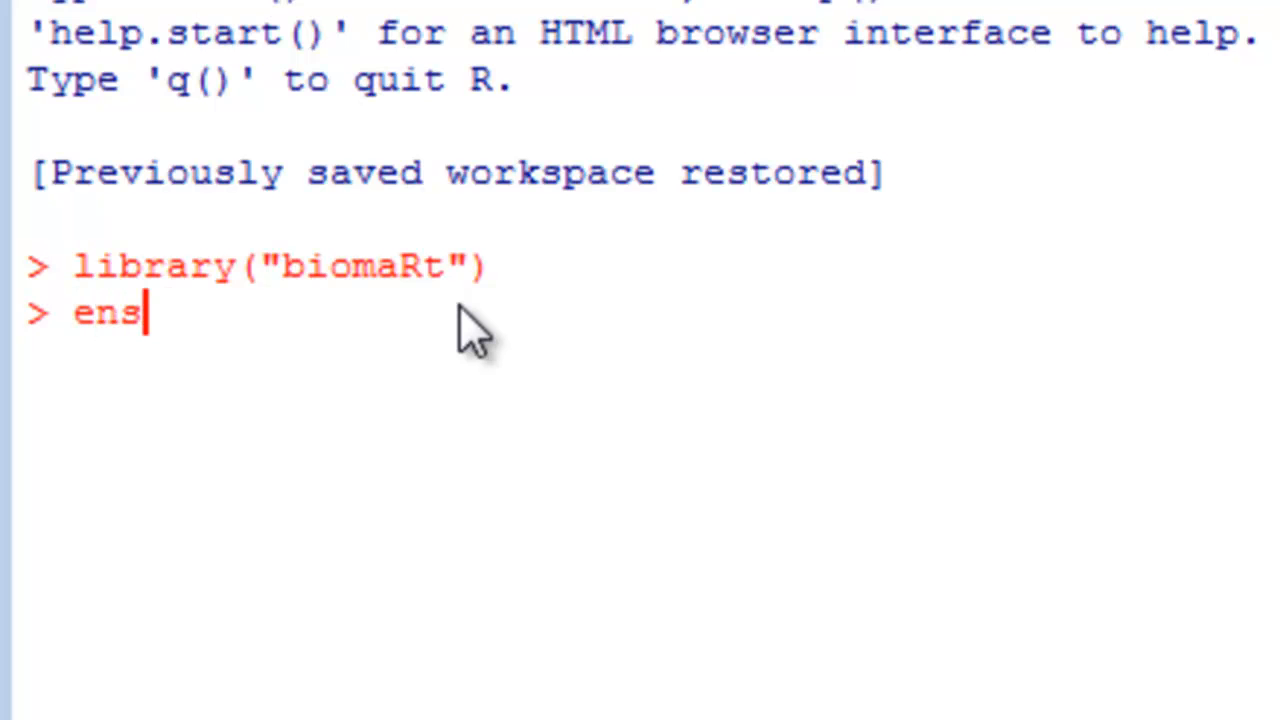
pyautogui.write('embl')
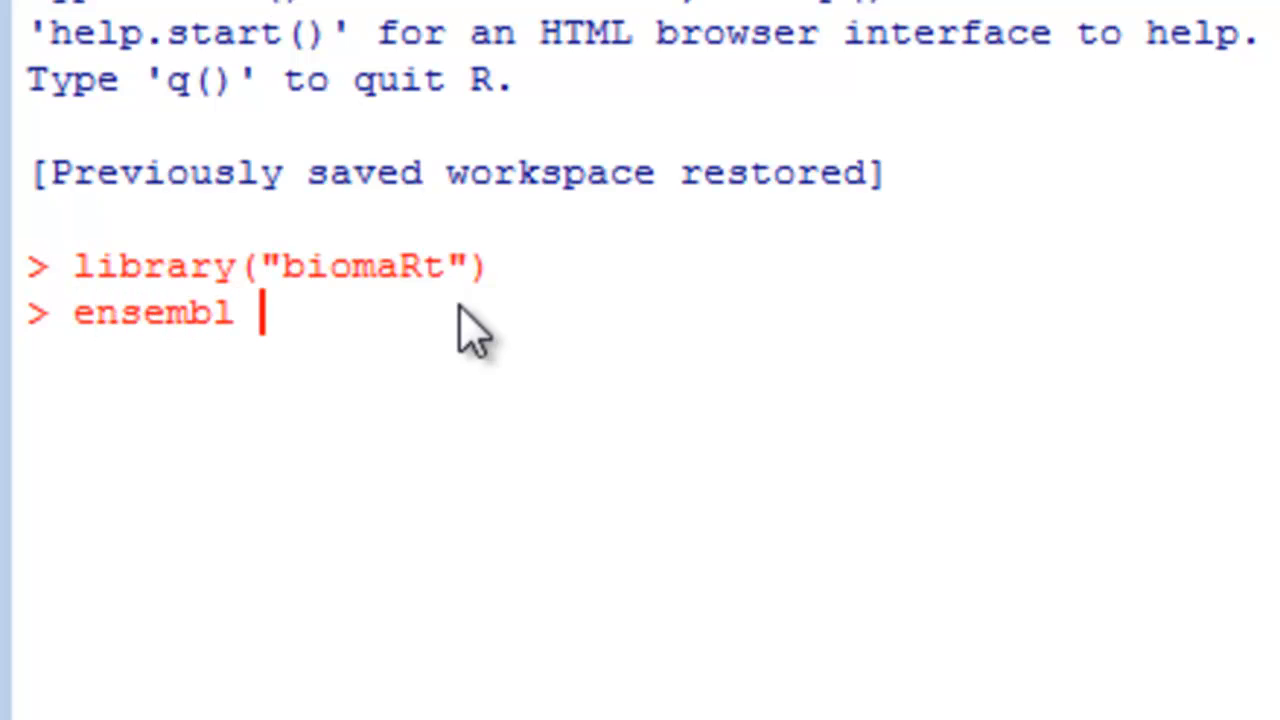
pyautogui.write('=')
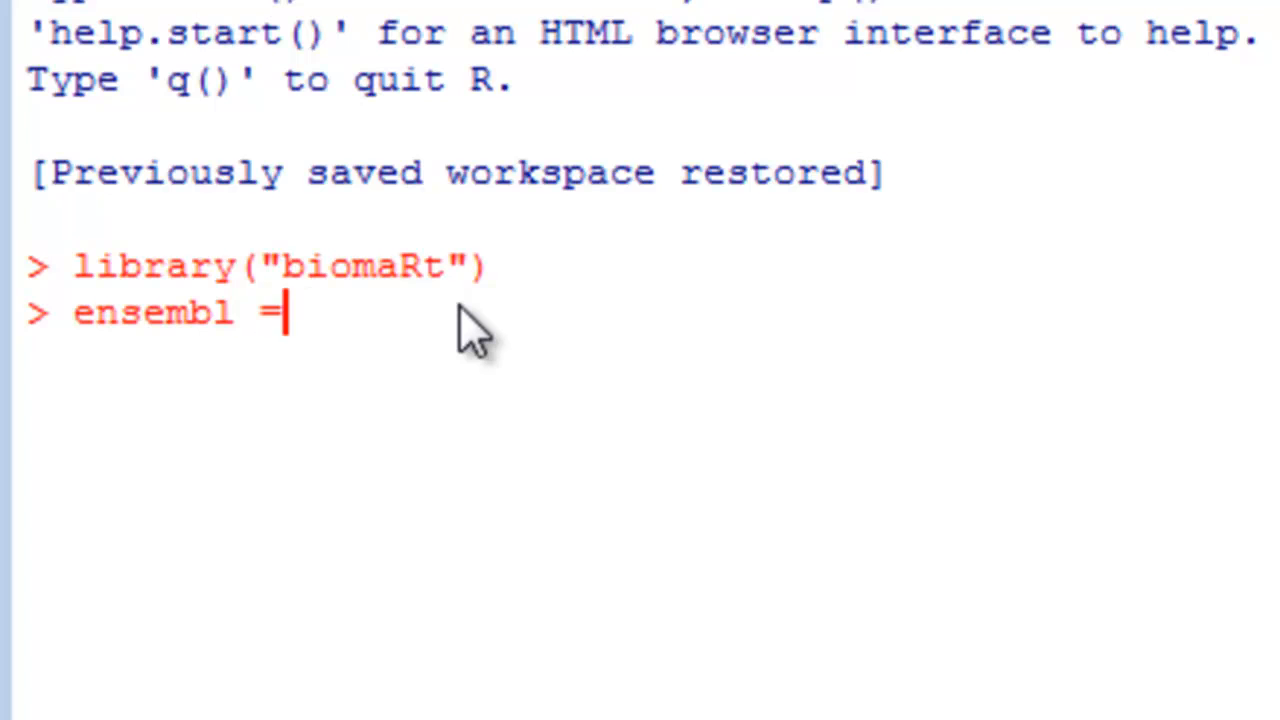
pyautogui.write('useMart')
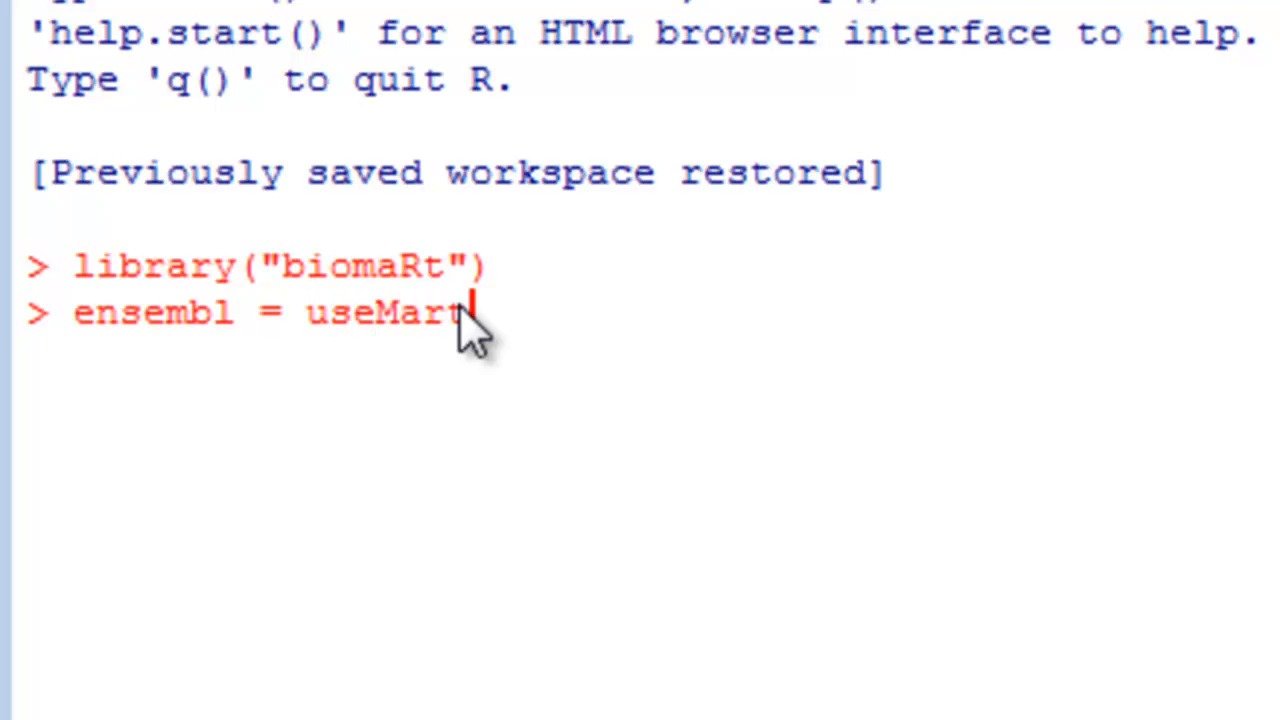
pyautogui.moveTo(680, 275)
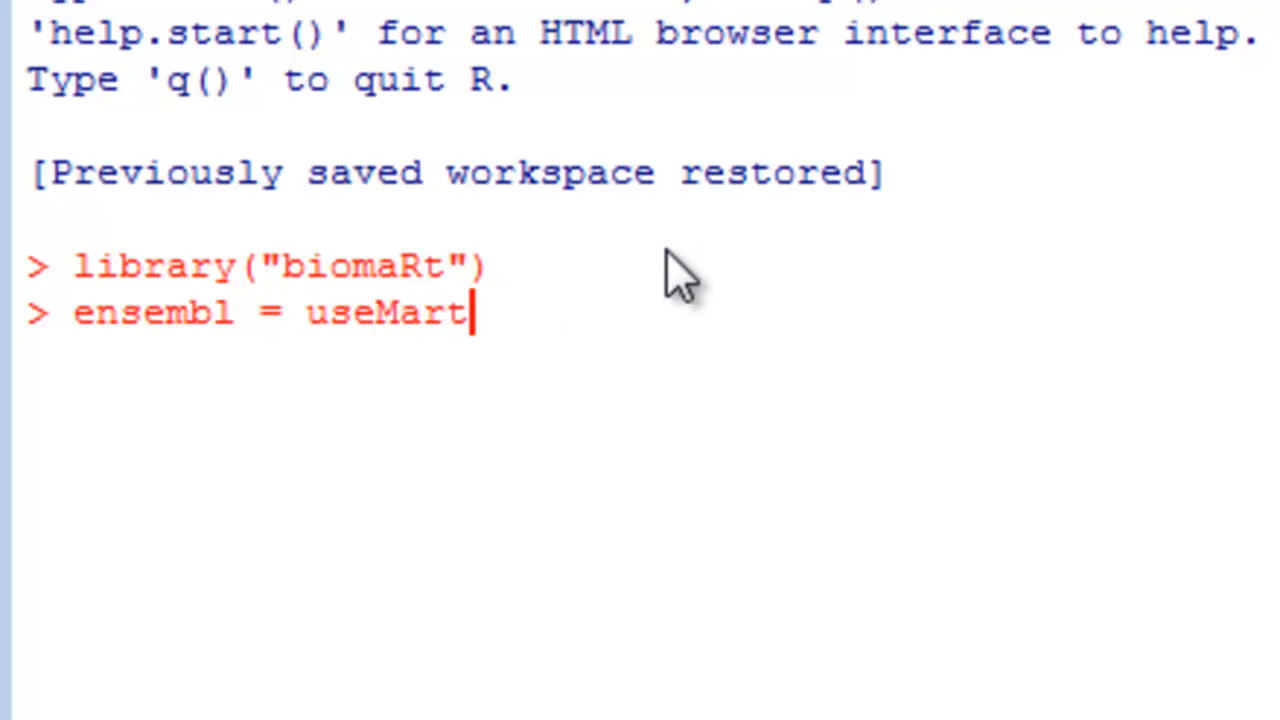
pyautogui.moveTo(685, 280)
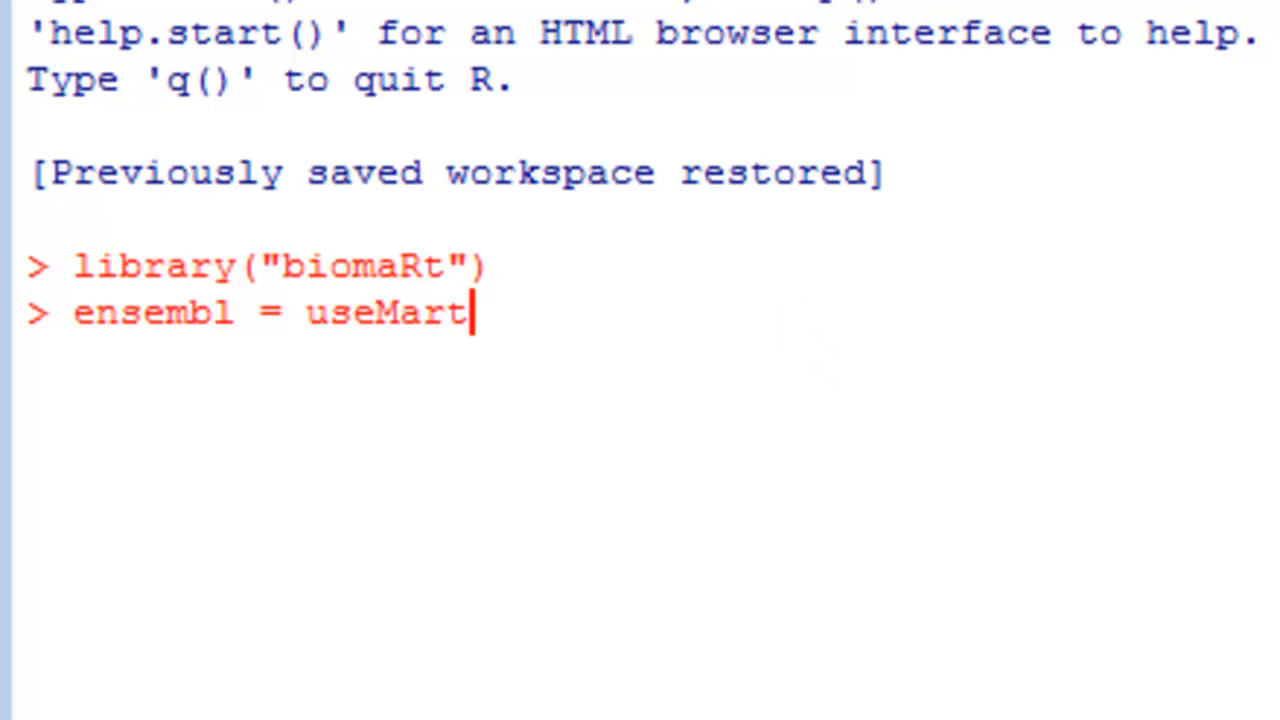
pyautogui.write('("')
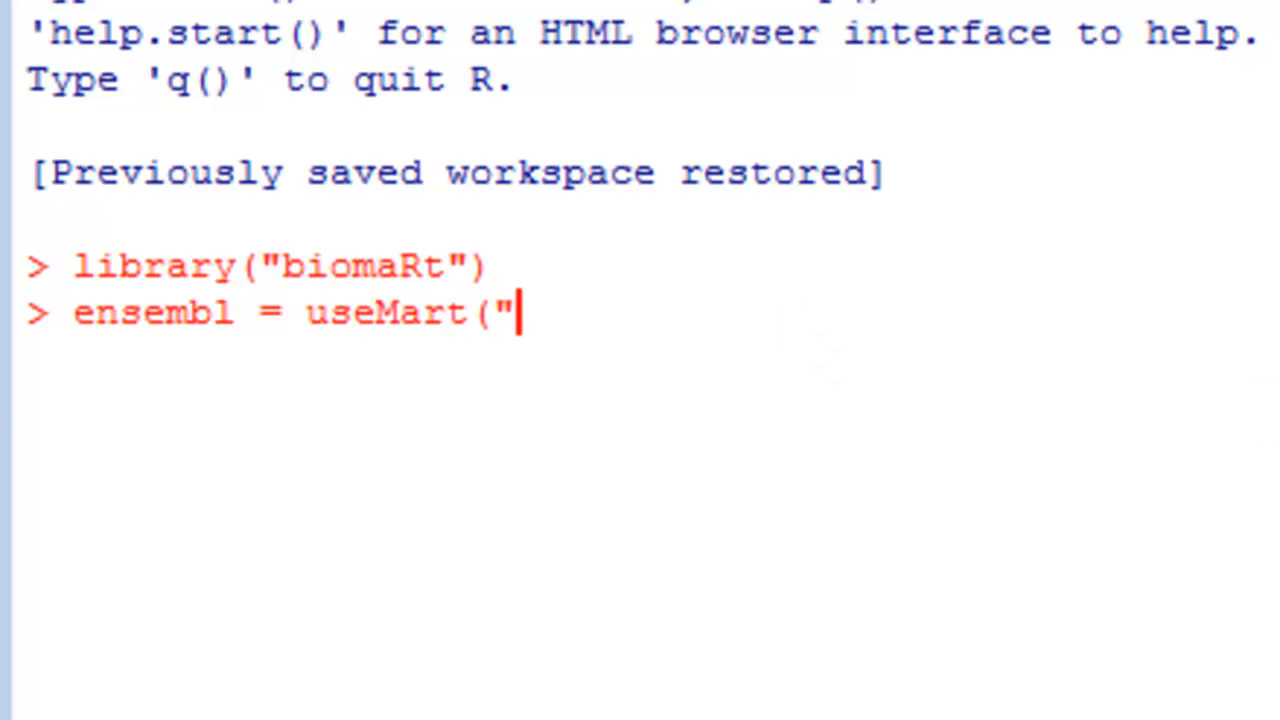
pyautogui.write('ensem')
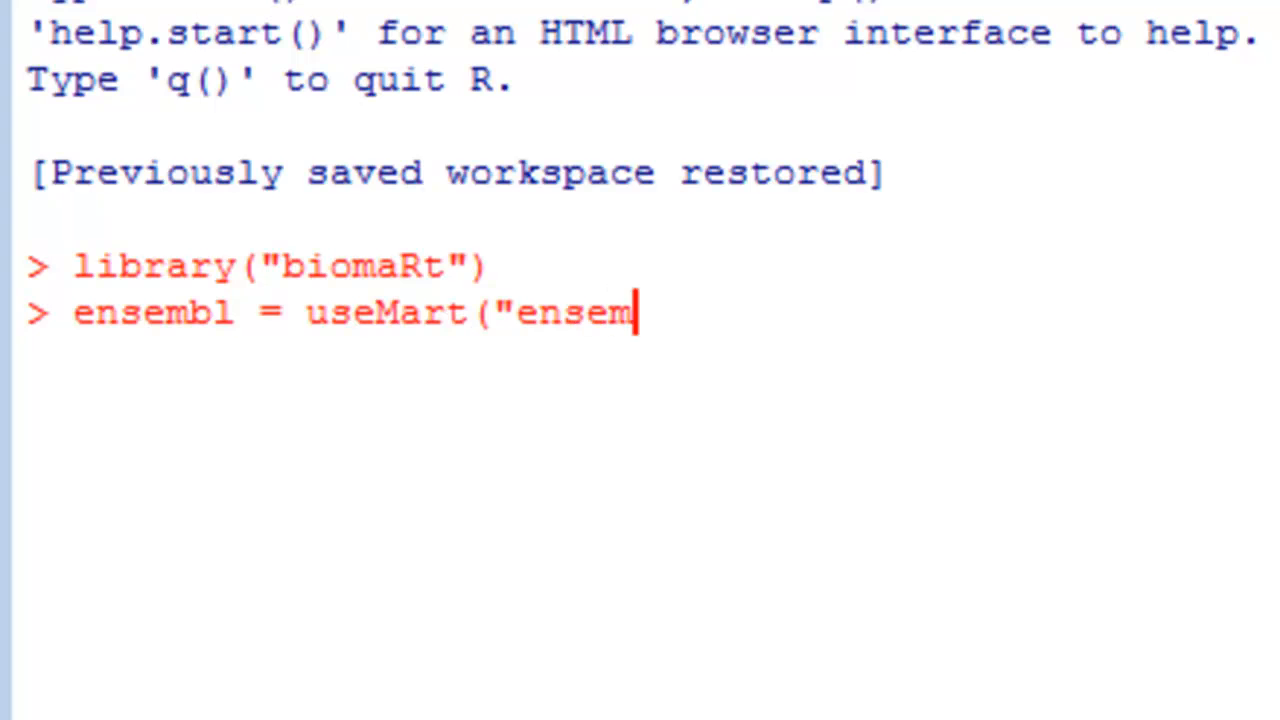
pyautogui.write('bl"')
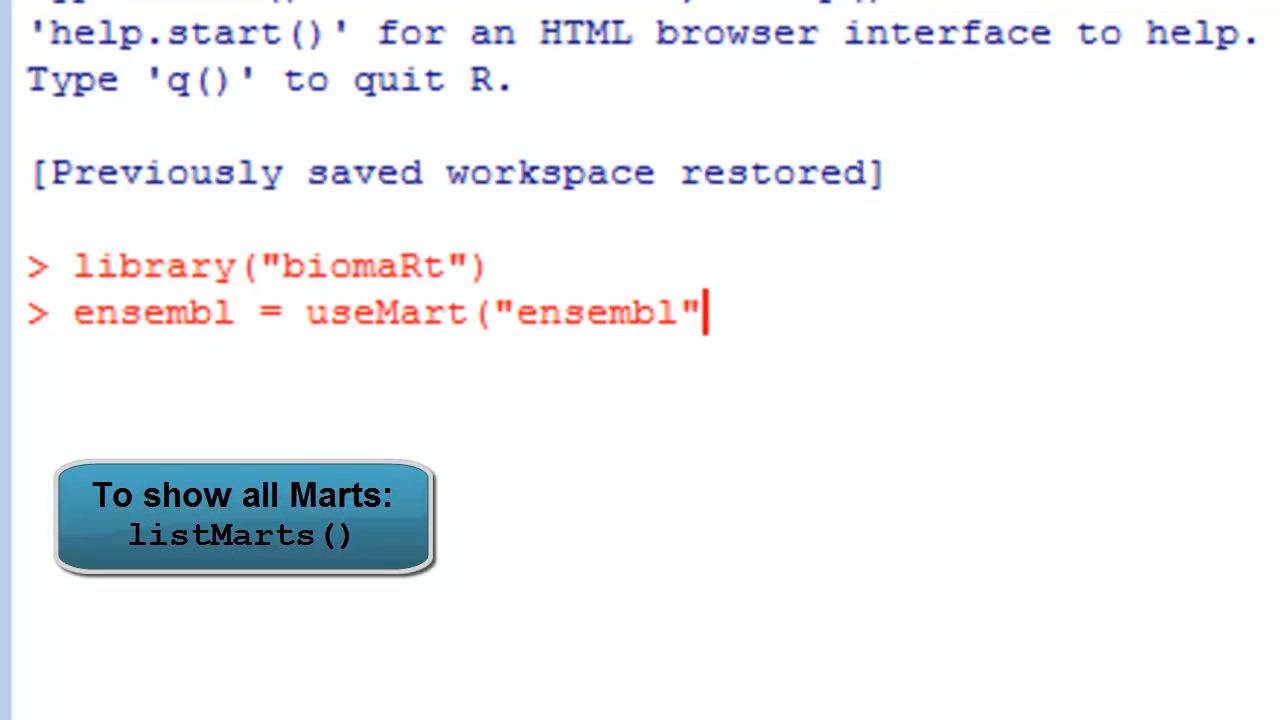
pyautogui.write(',dta')
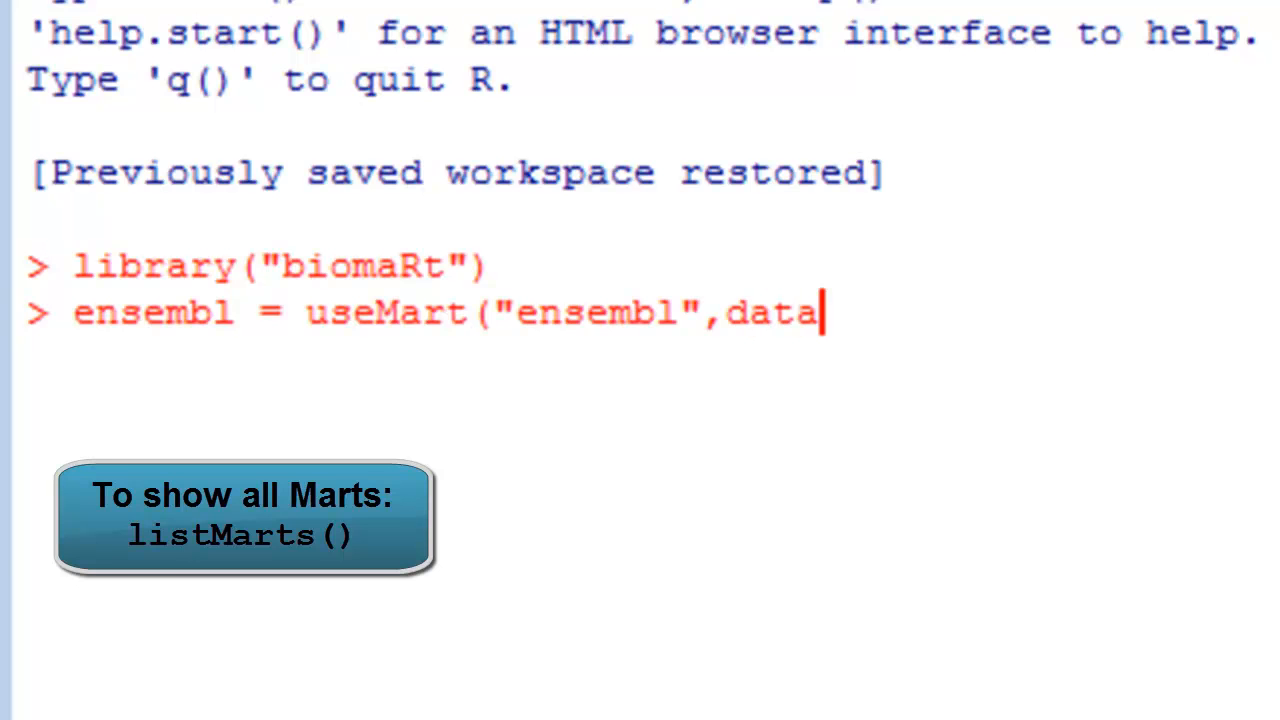
pyautogui.write('set=')
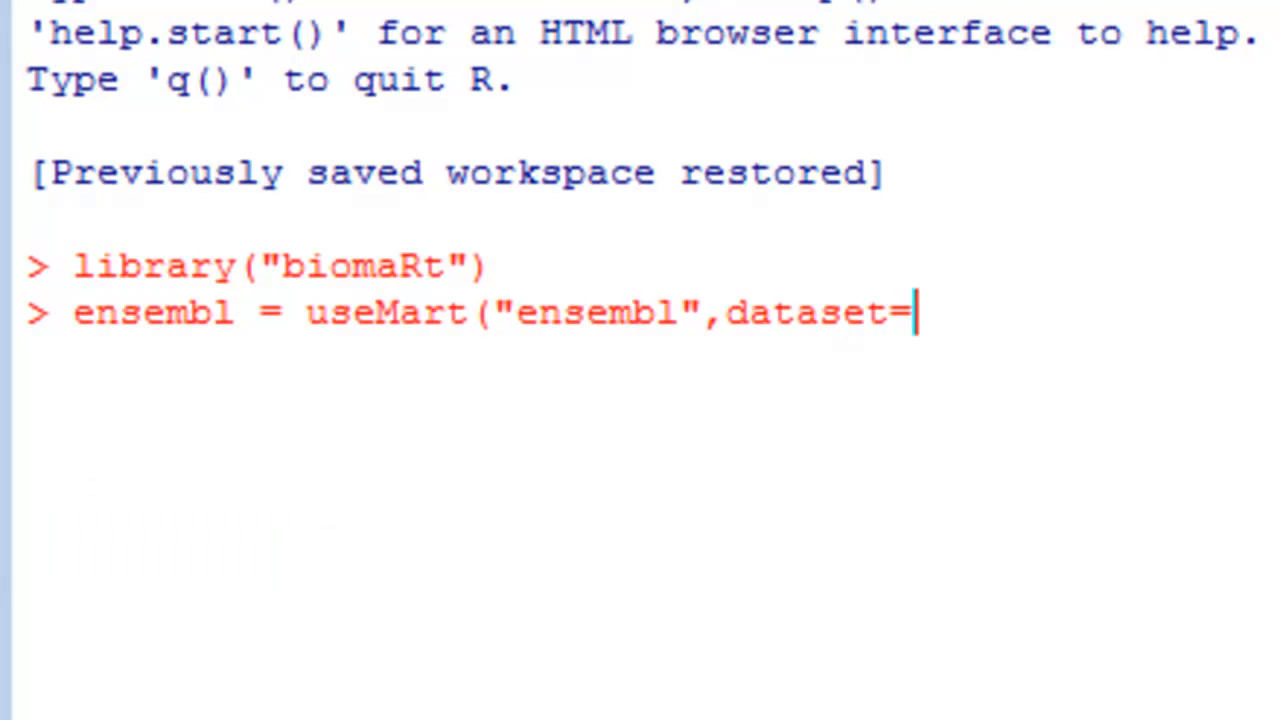
pyautogui.write('"hsap')
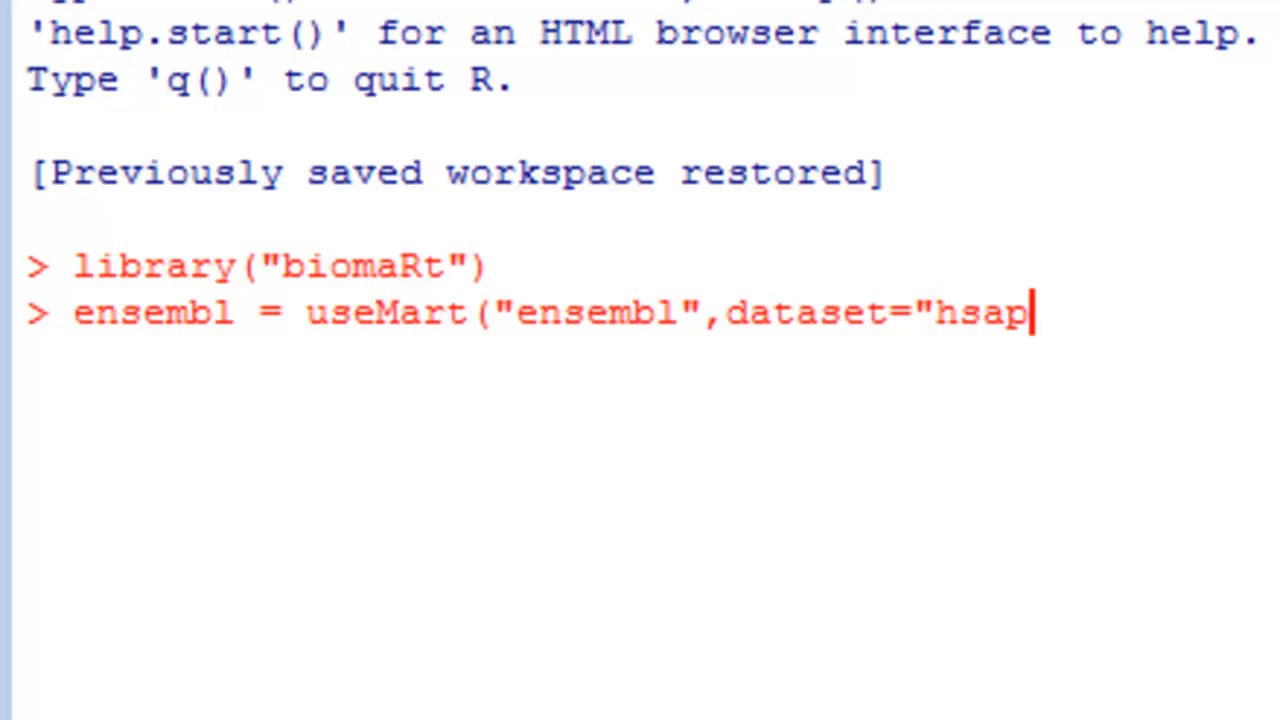
pyautogui.write('iens')
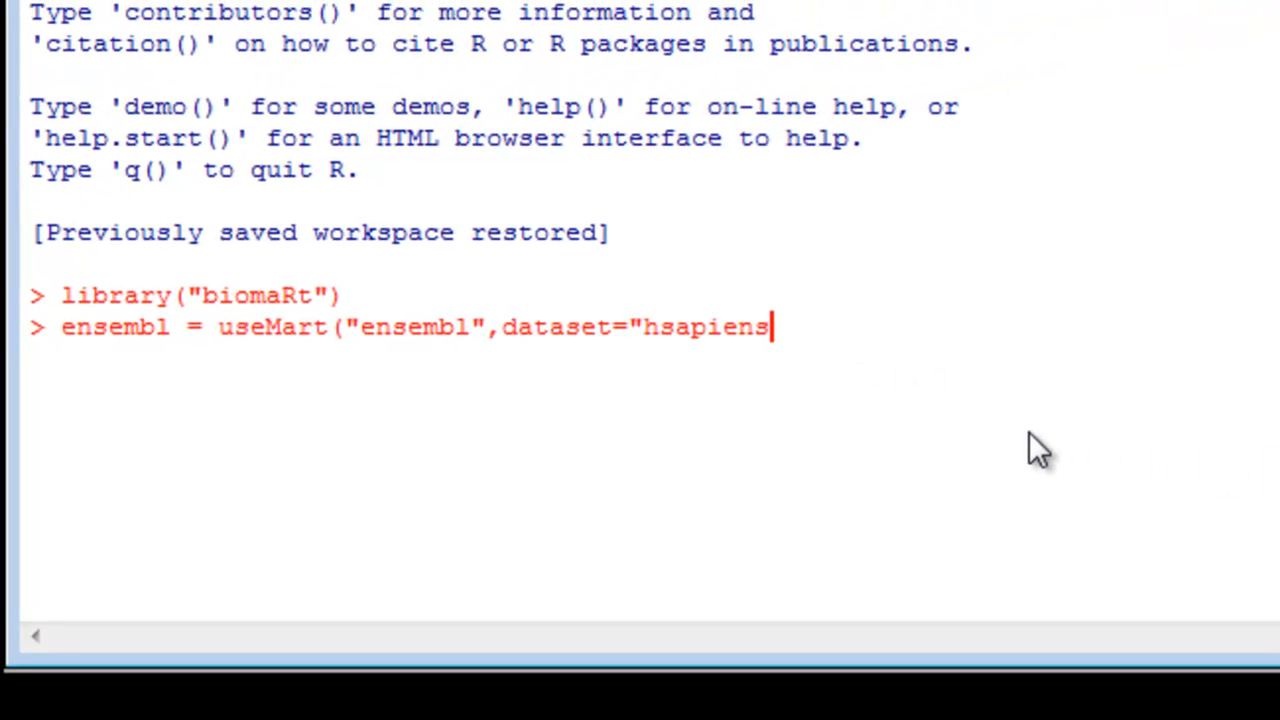
pyautogui.write('_gene')
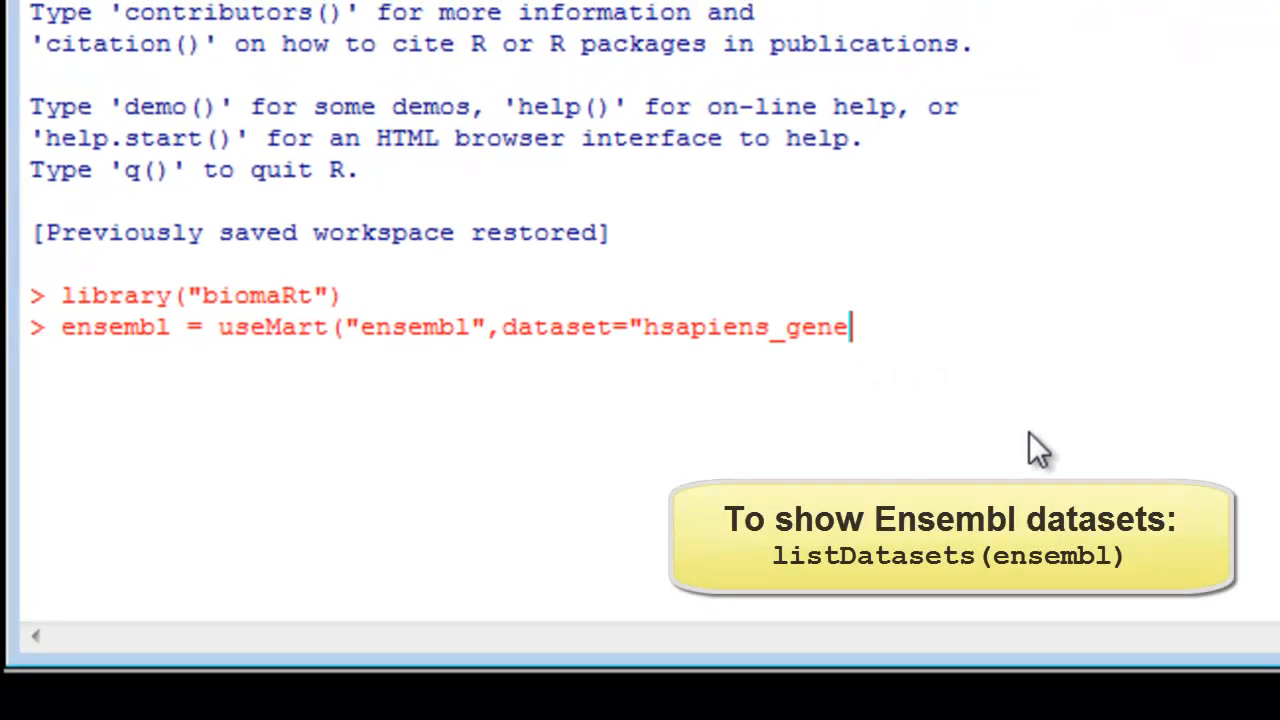
pyautogui.write('_ensel')
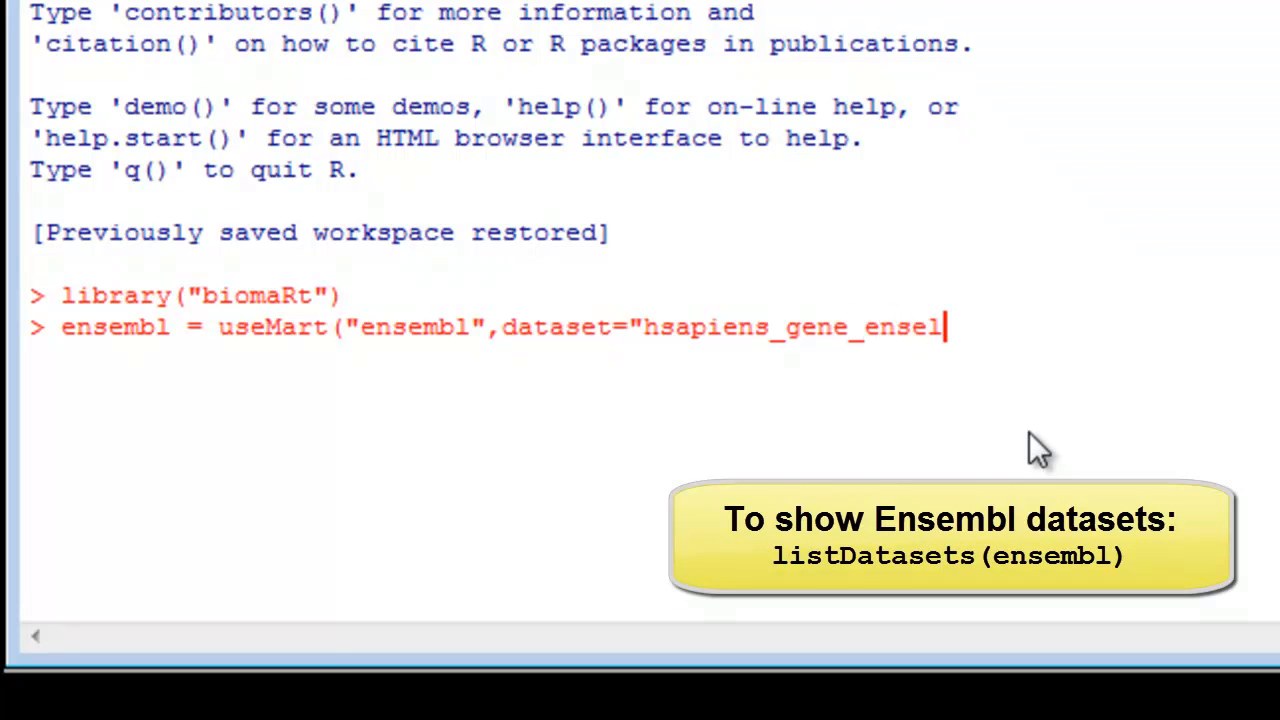
pyautogui.press('Backspace')
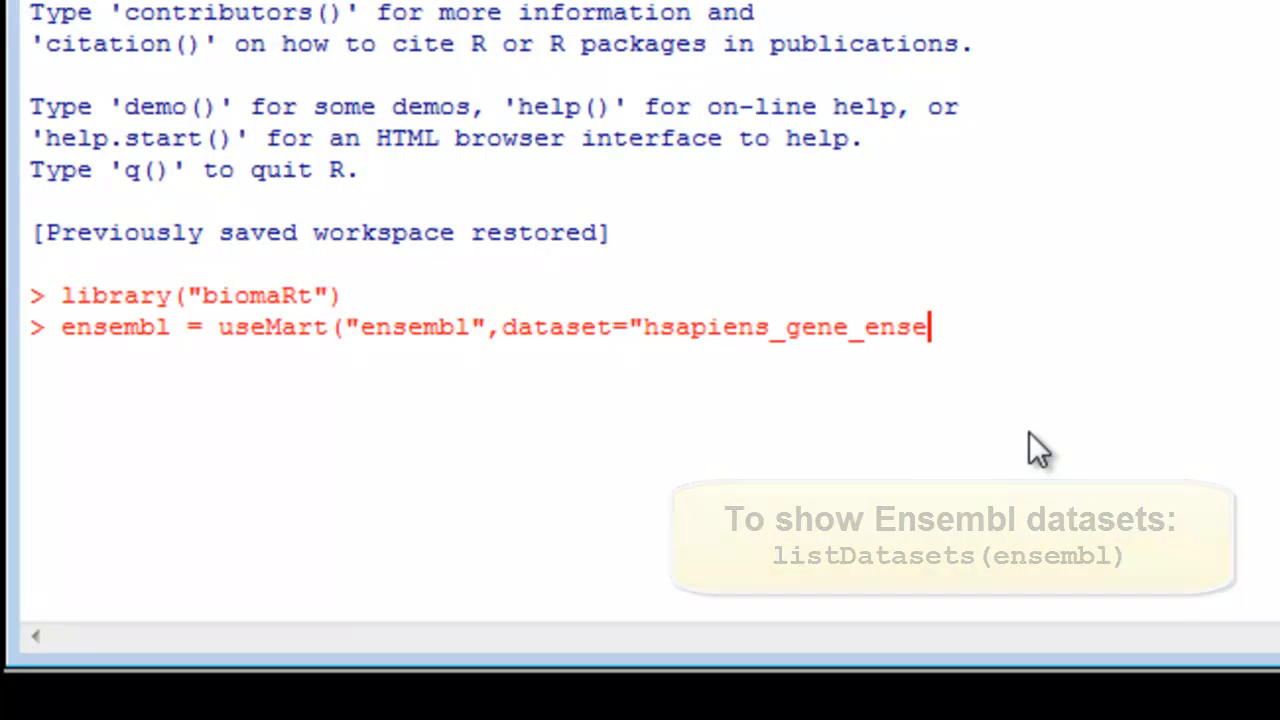
pyautogui.write('mbl')
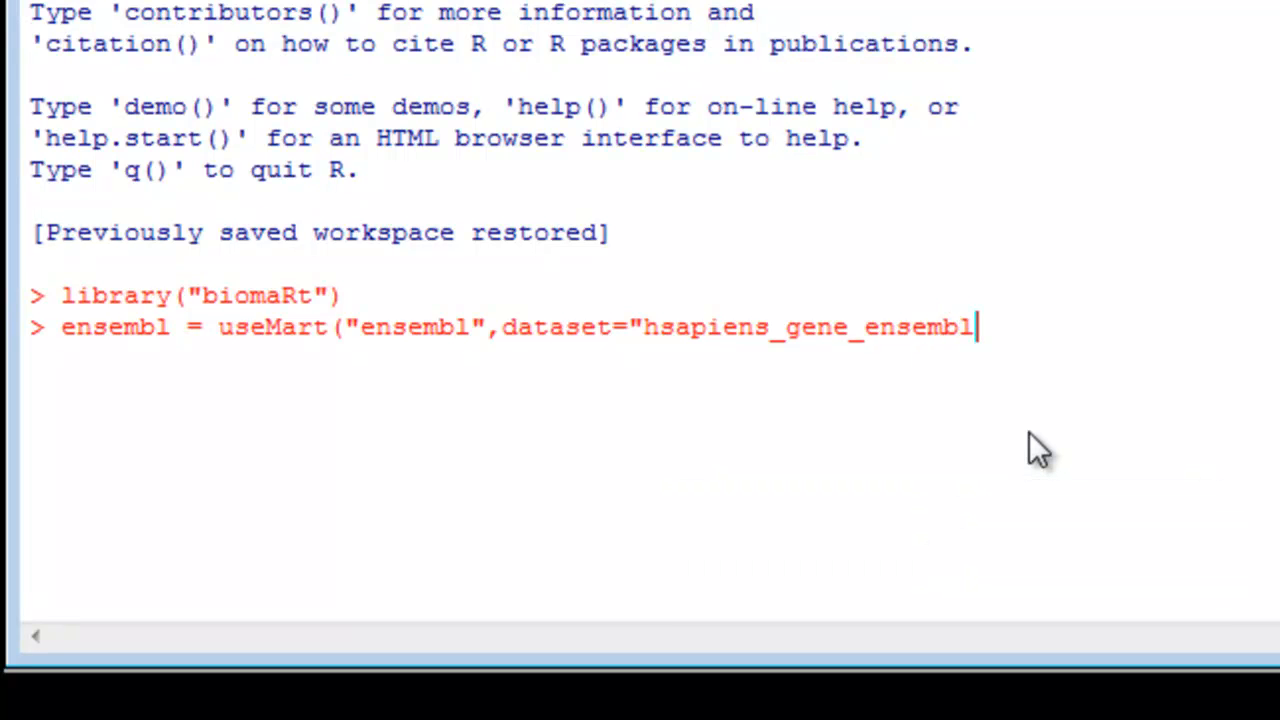
pyautogui.write('"')
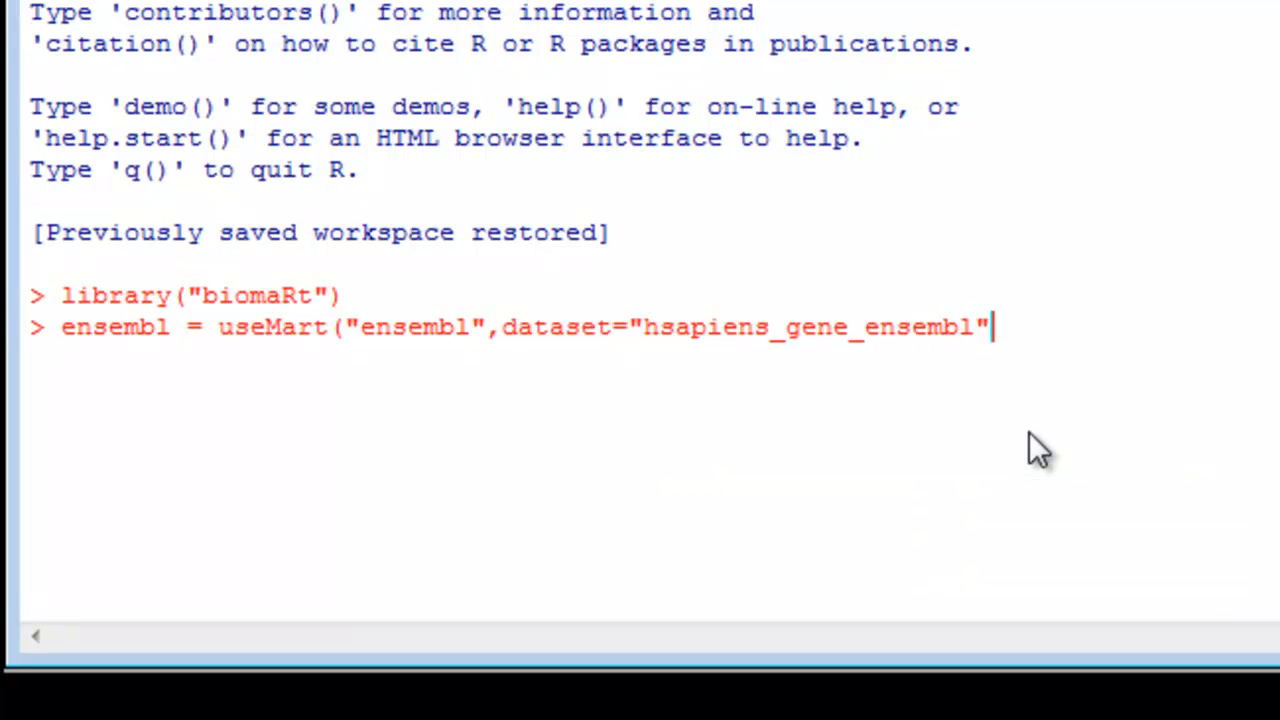
pyautogui.write(')')
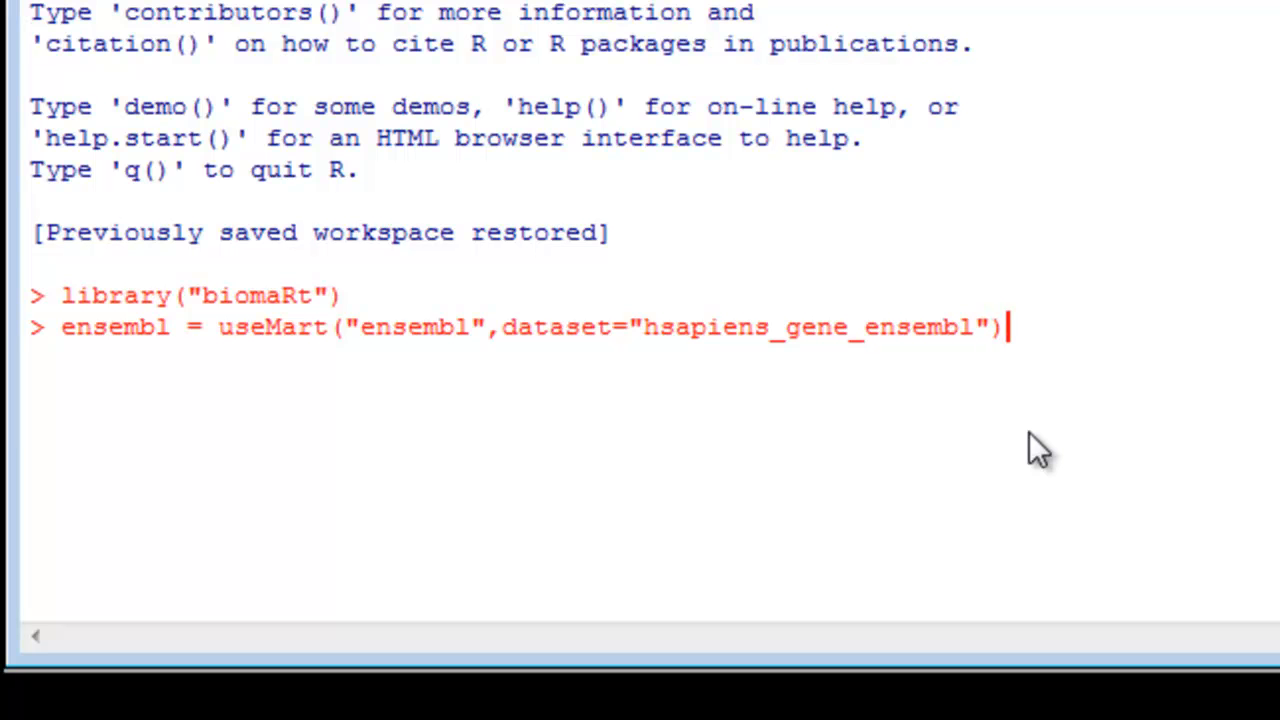
pyautogui.press('Return')
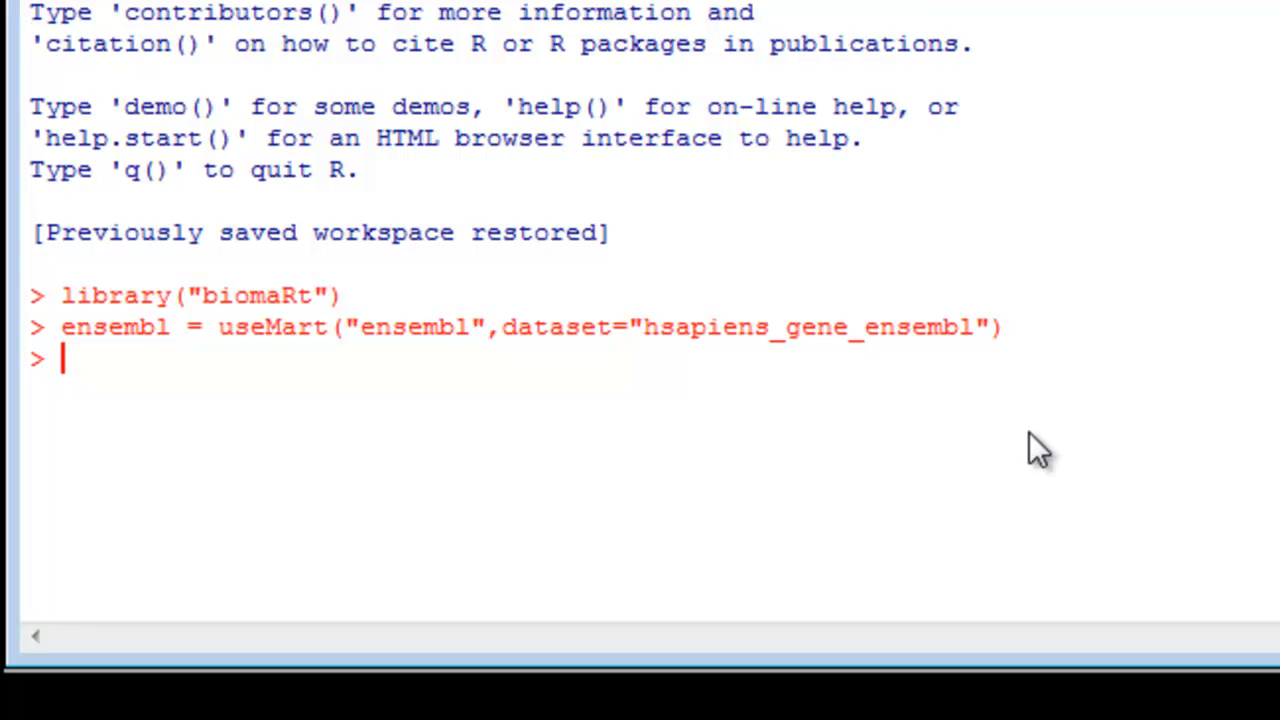
# Step: Begin the getBM call with attributes=c("ensembl_gene_id"
pyautogui.write('getBM')
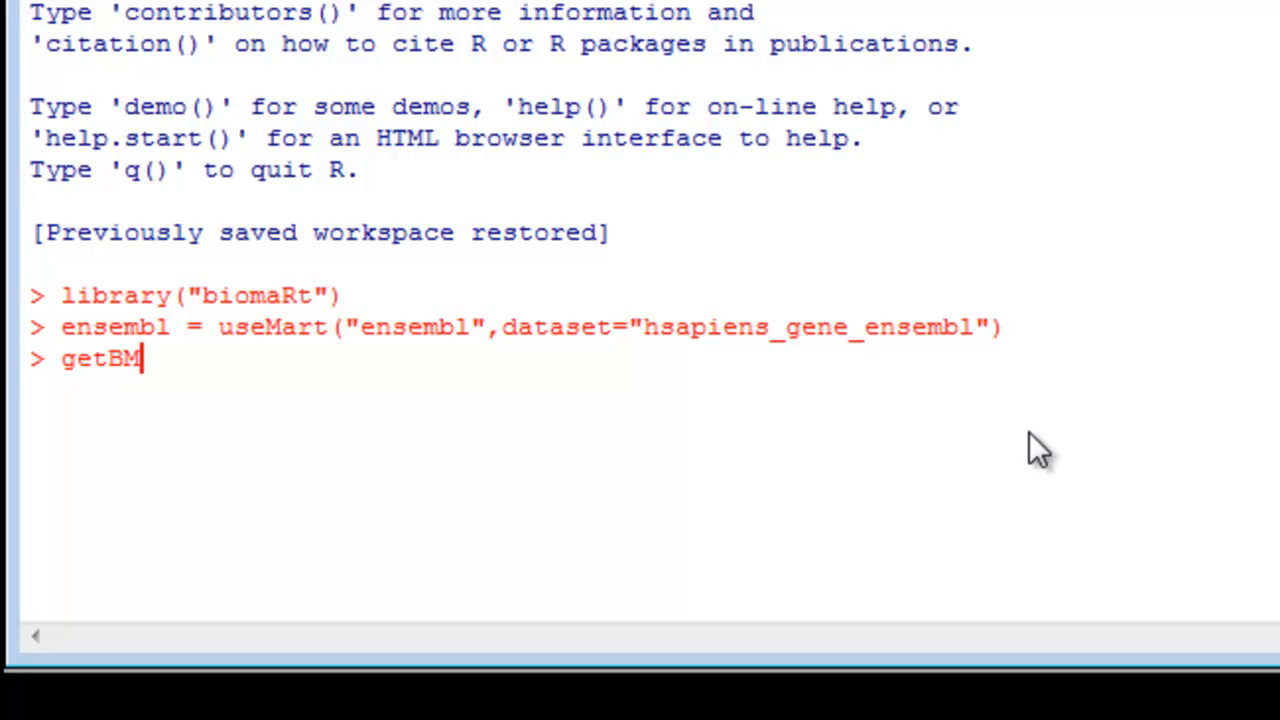
pyautogui.write('(')
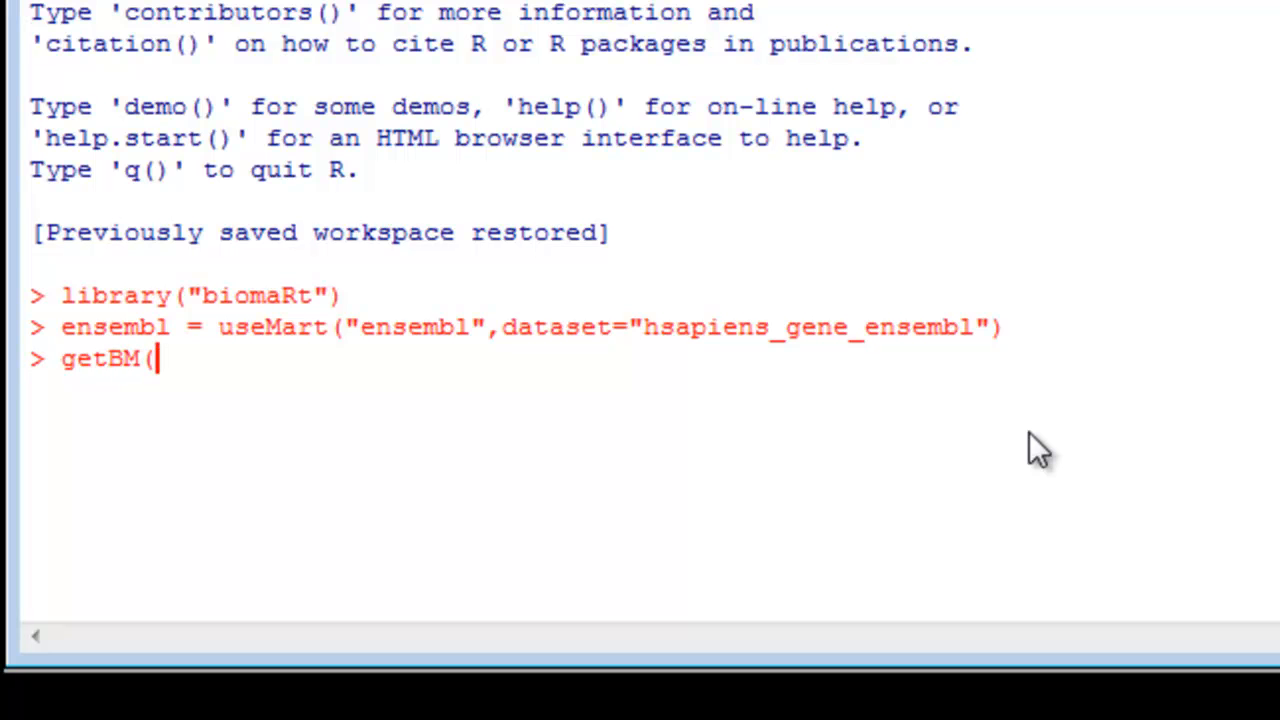
pyautogui.moveTo(1065, 603)
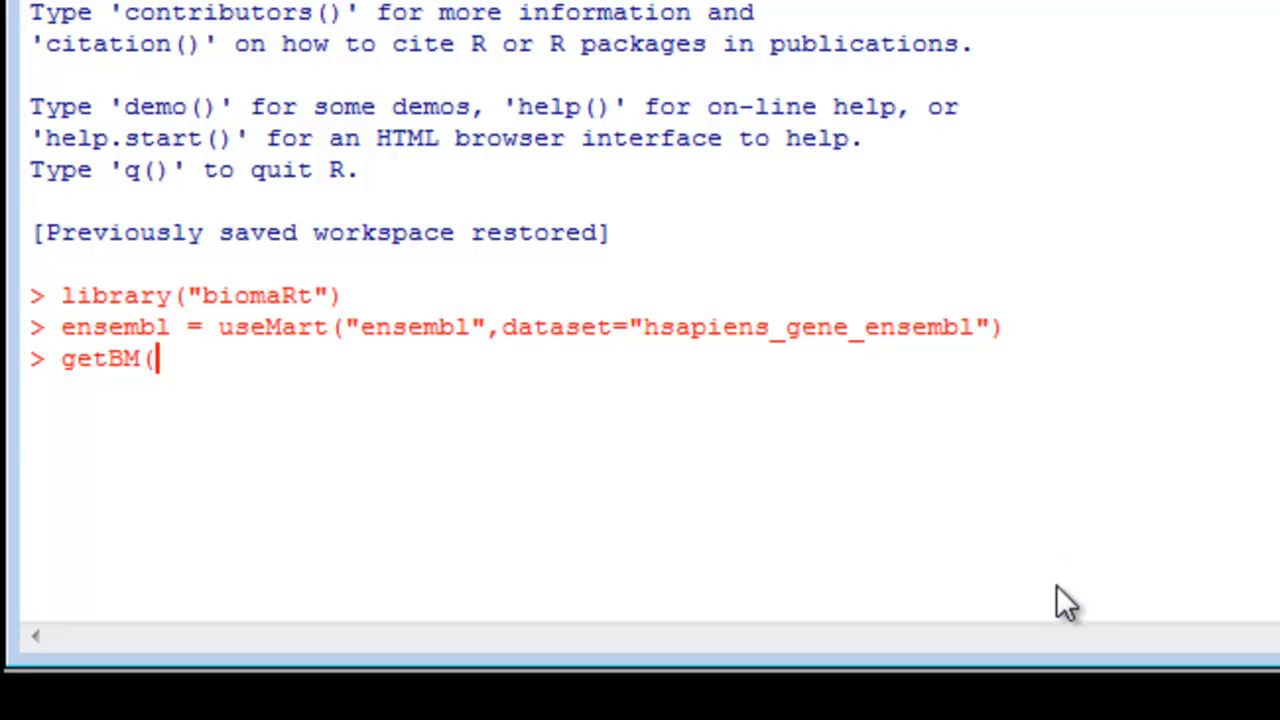
pyautogui.write('attribu')
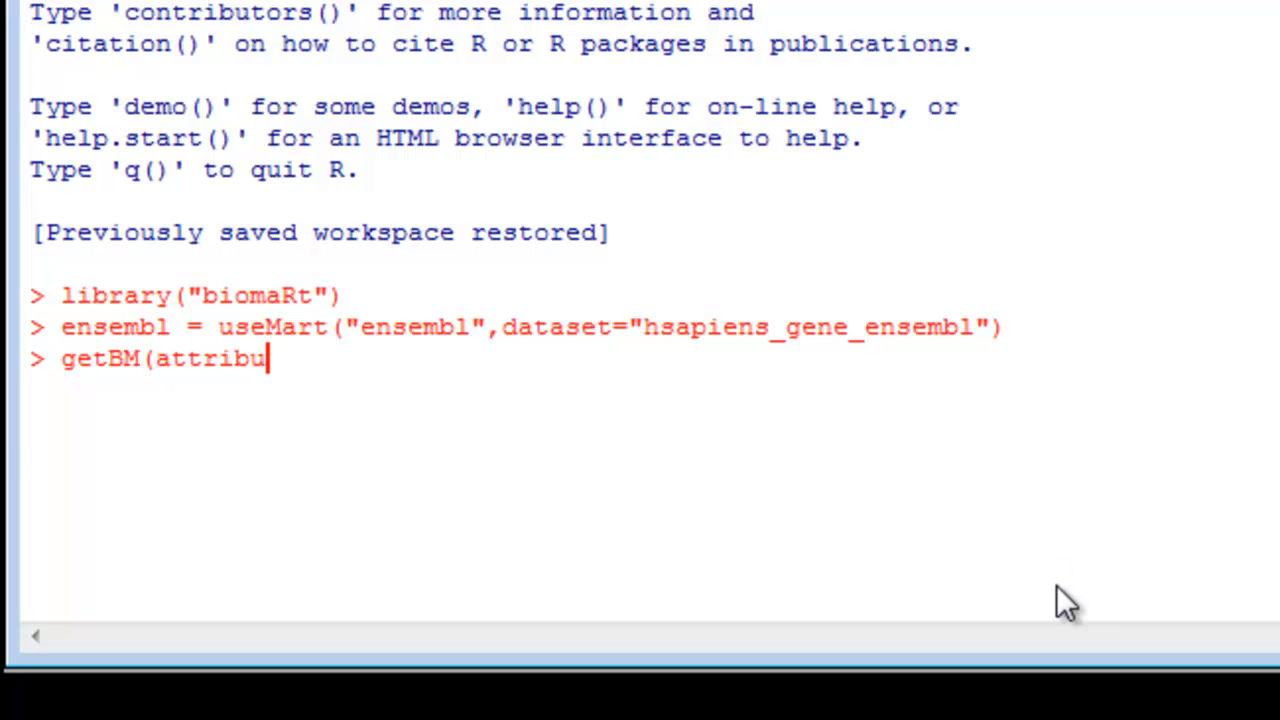
pyautogui.write('tes')
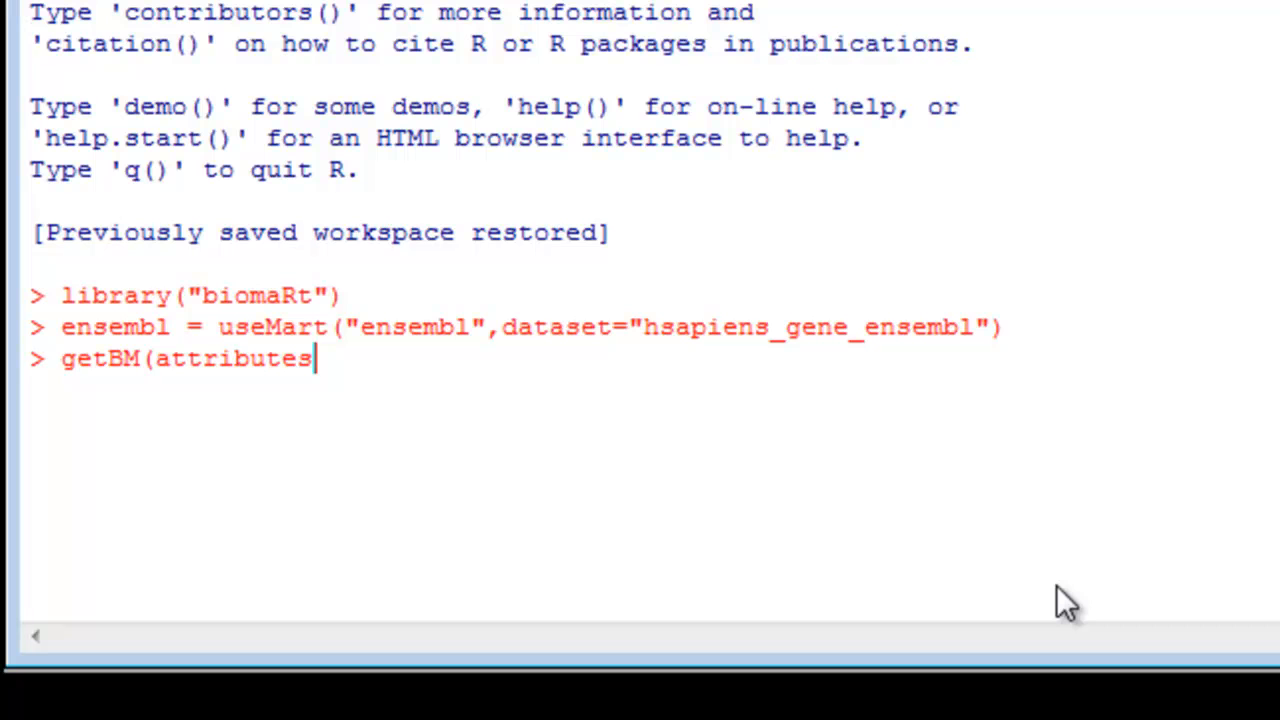
pyautogui.write('=')
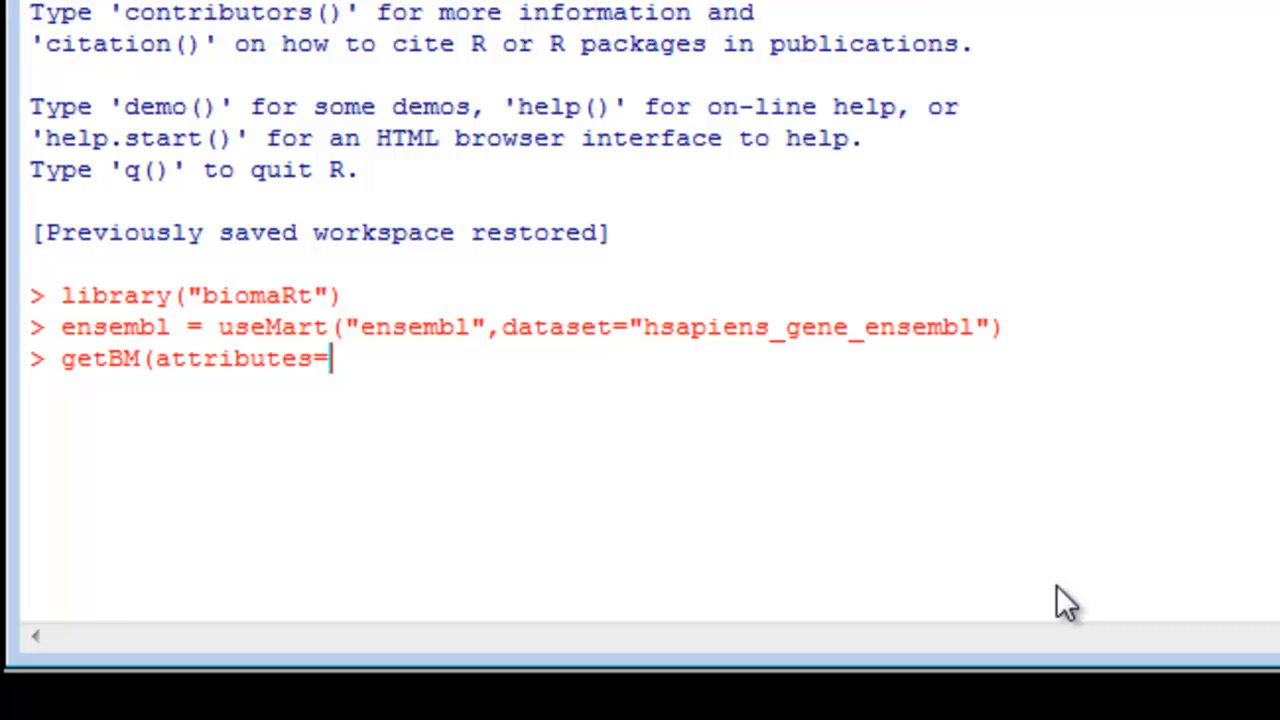
pyautogui.write('c')
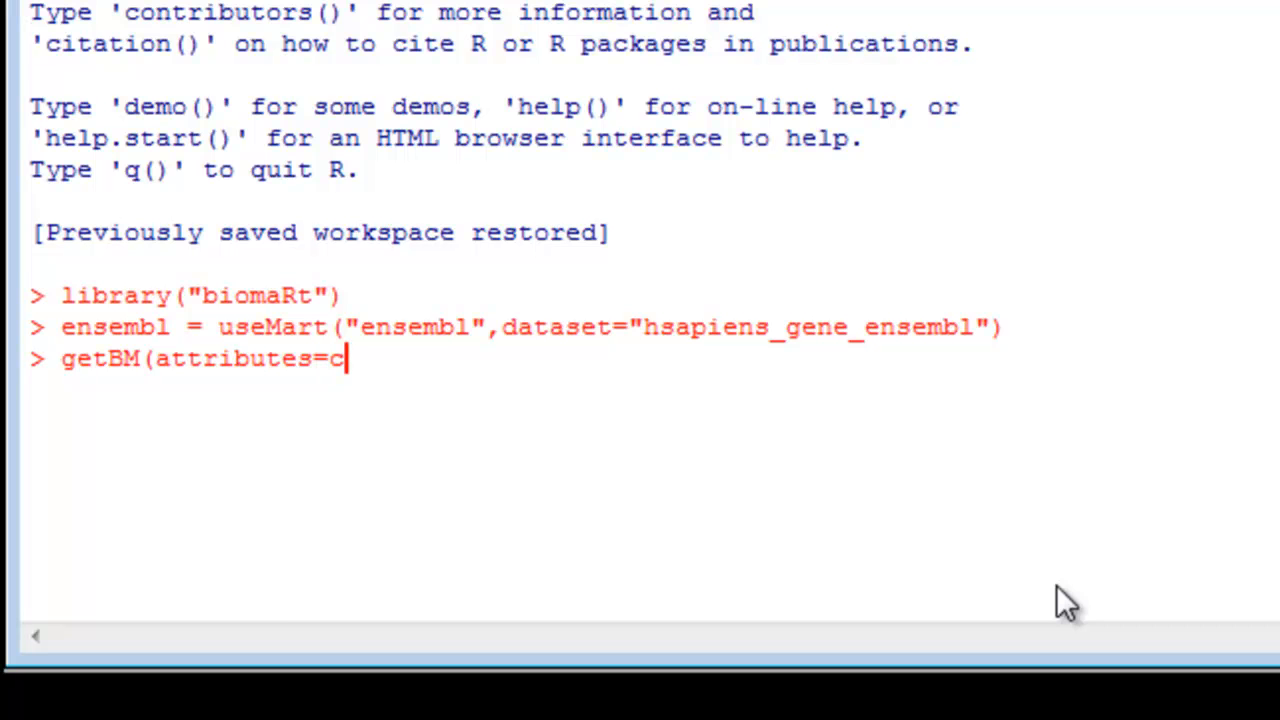
pyautogui.write('("')
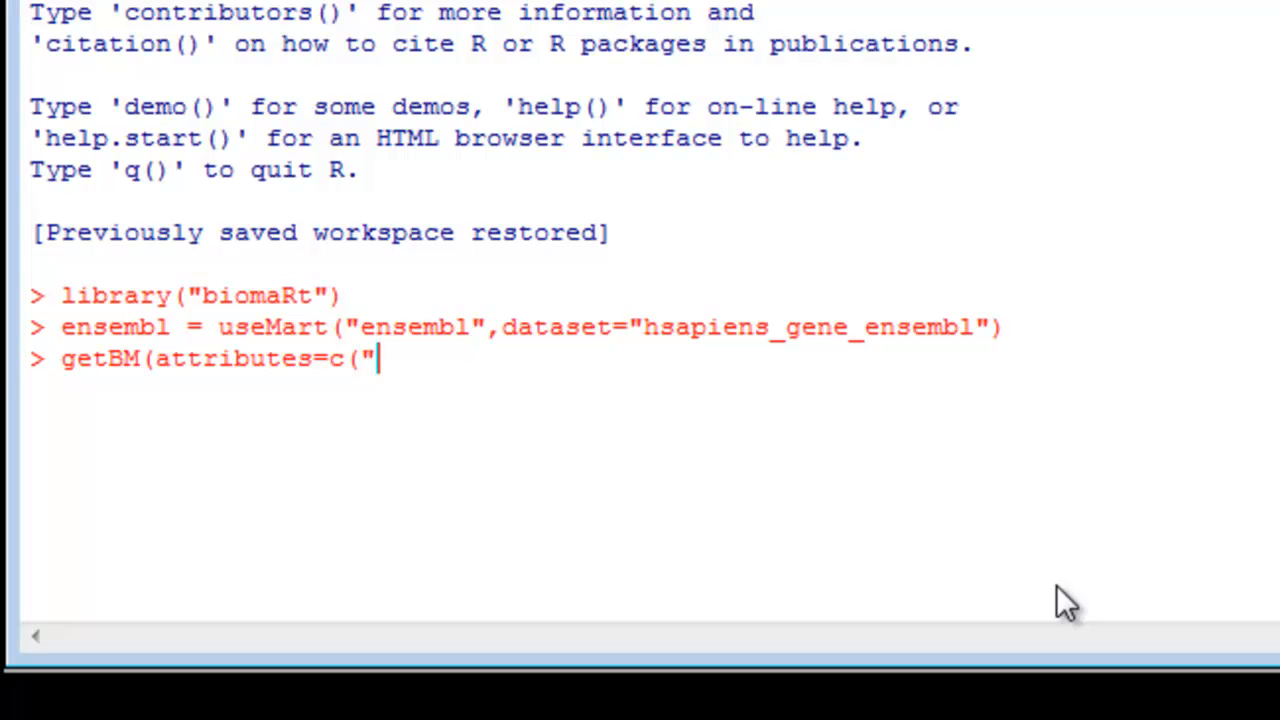
pyautogui.write('ensem')
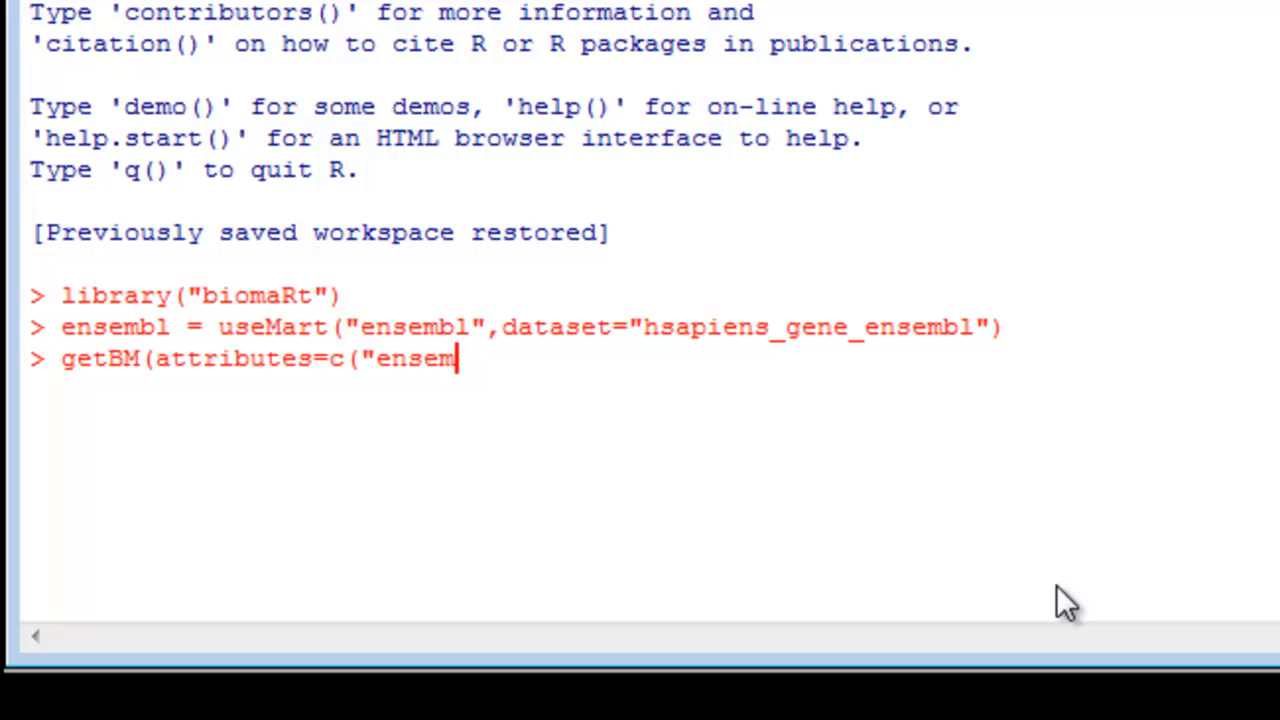
pyautogui.write('l_ge')
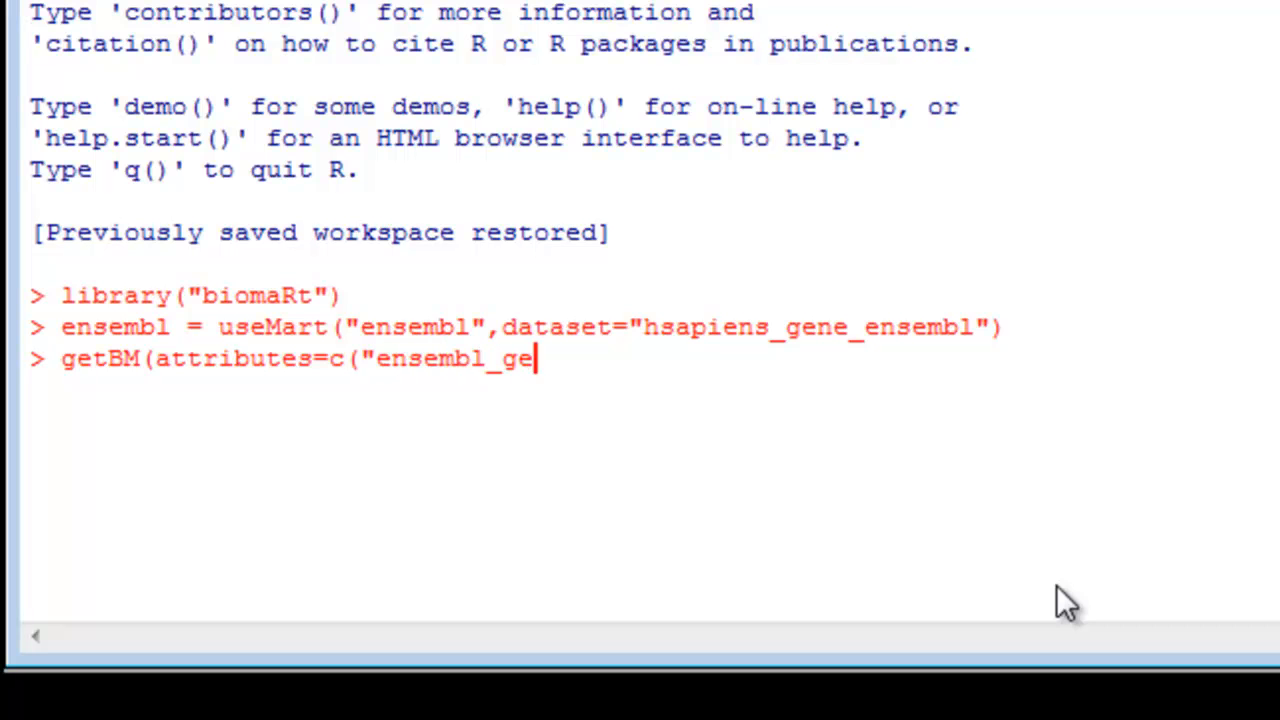
pyautogui.write('ne_id')
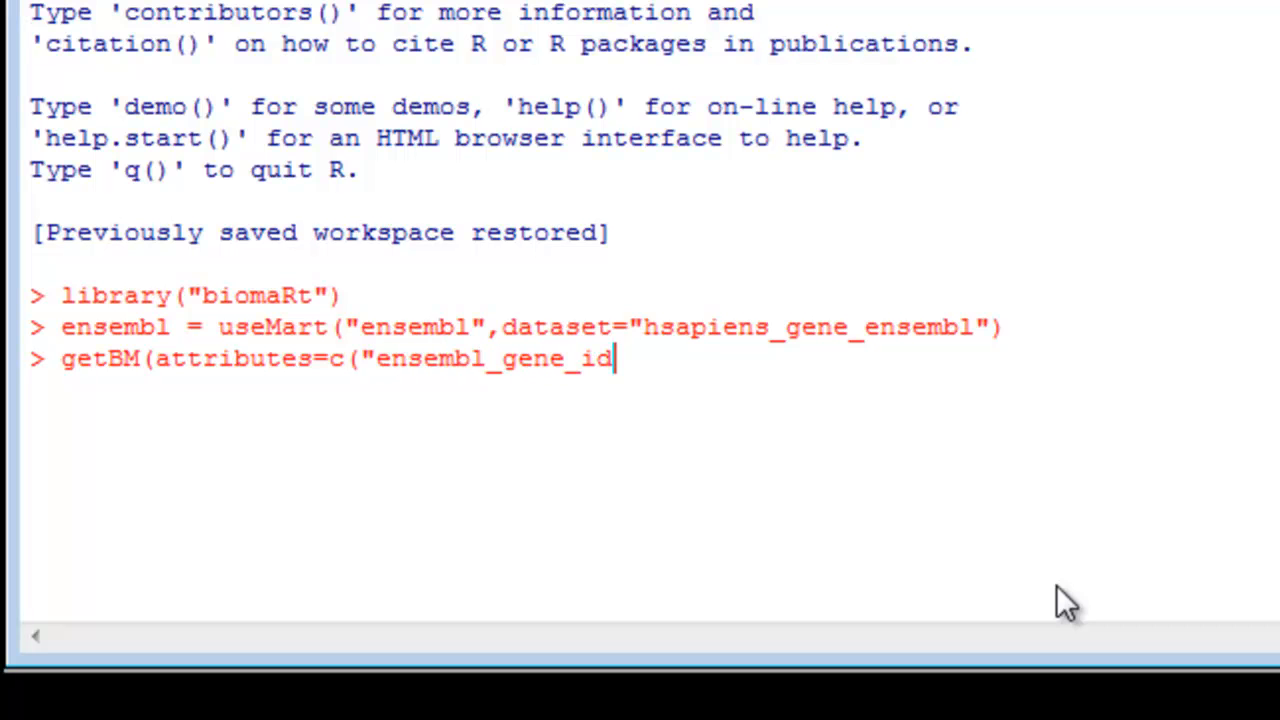
pyautogui.write('"')
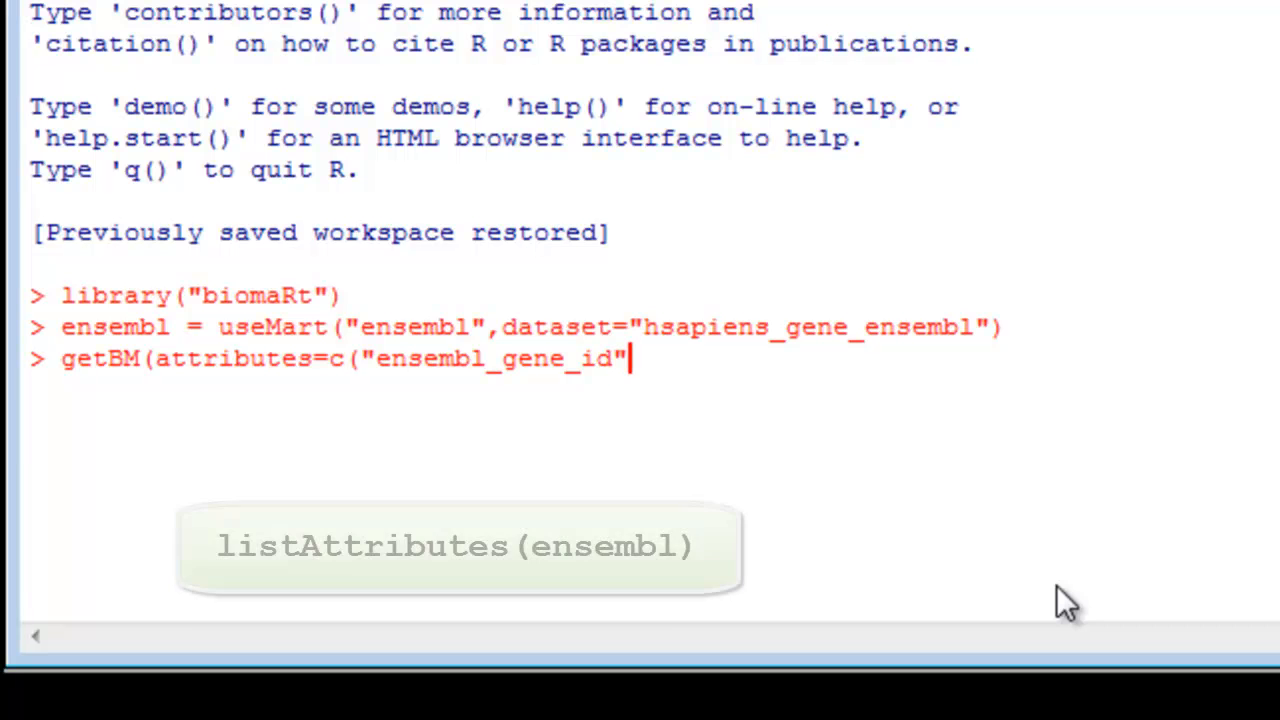
# Step: Append "ensembl_transcript_id" and "refseq_rna" to the attributes vector
pyautogui.write(',')
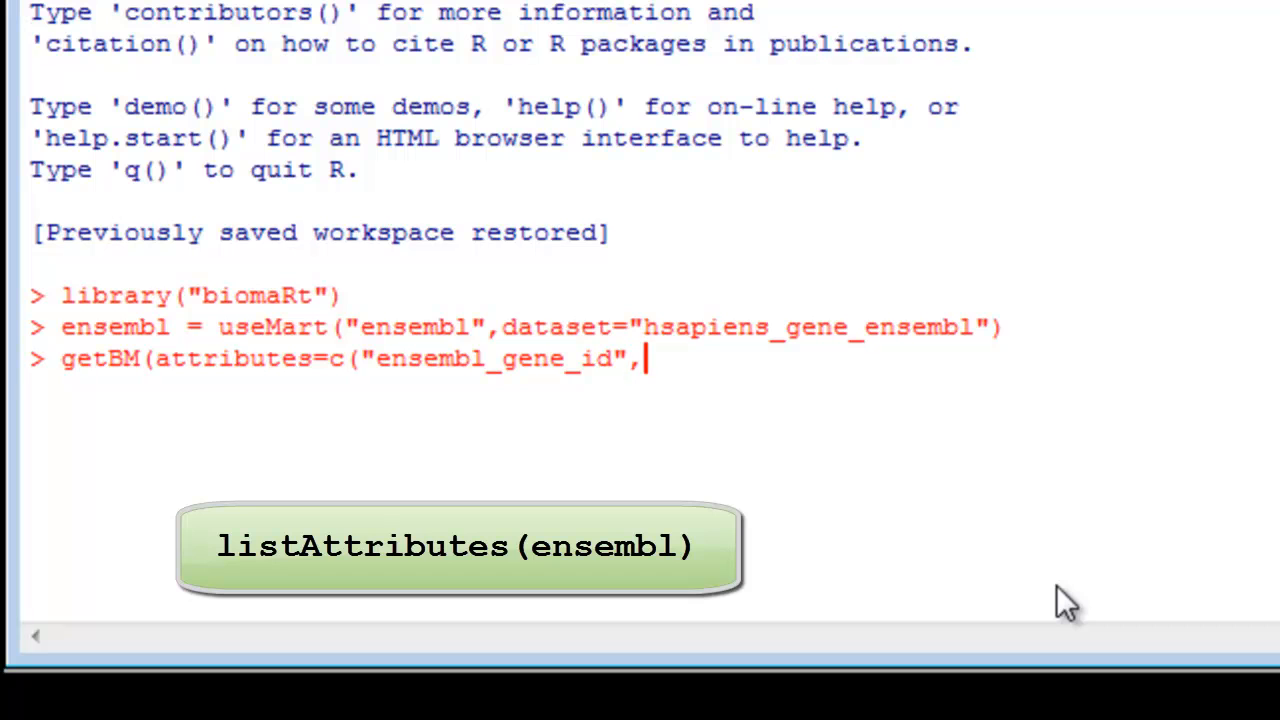
pyautogui.write('"e')
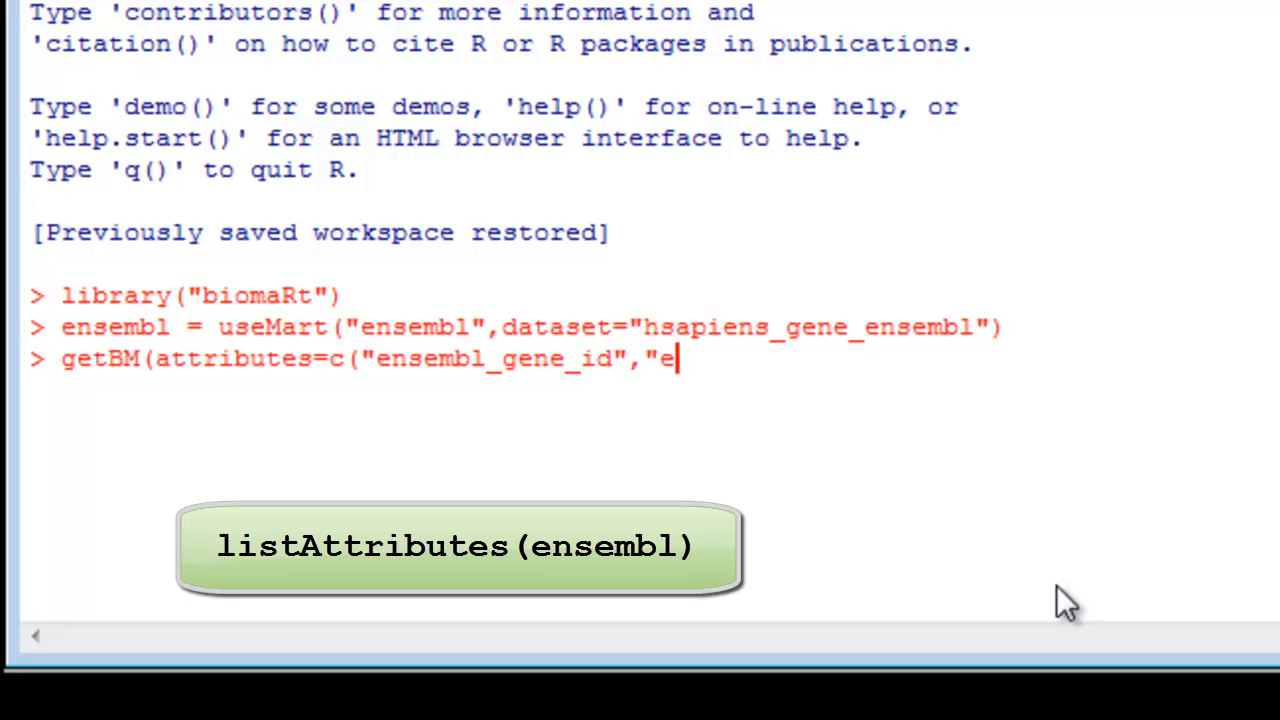
pyautogui.write('nsembl_tra')
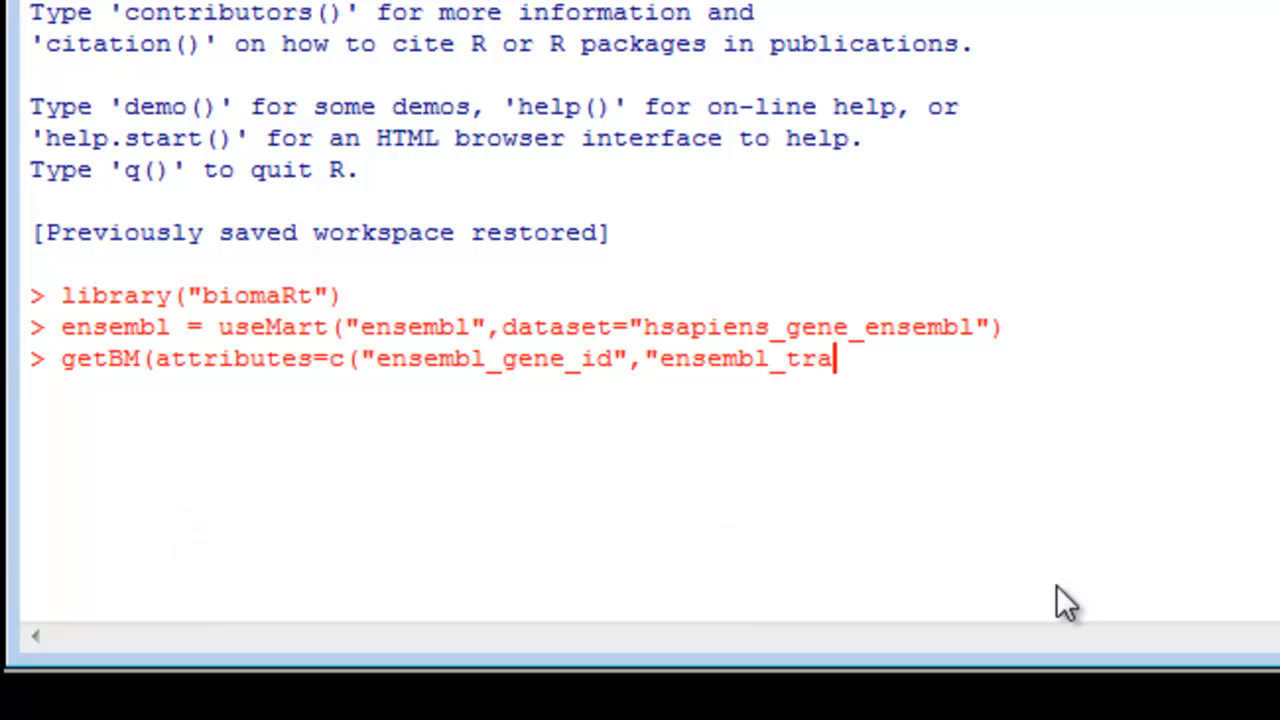
pyautogui.write('nscripts')
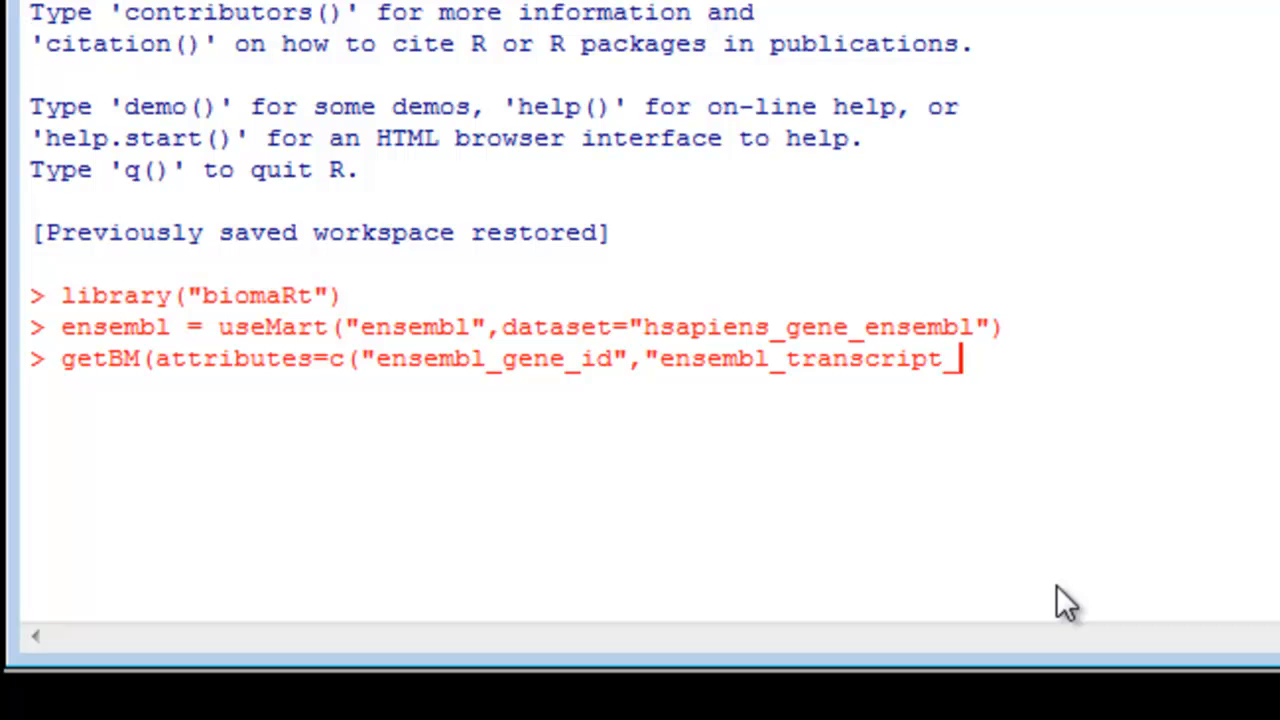
pyautogui.write('id",')
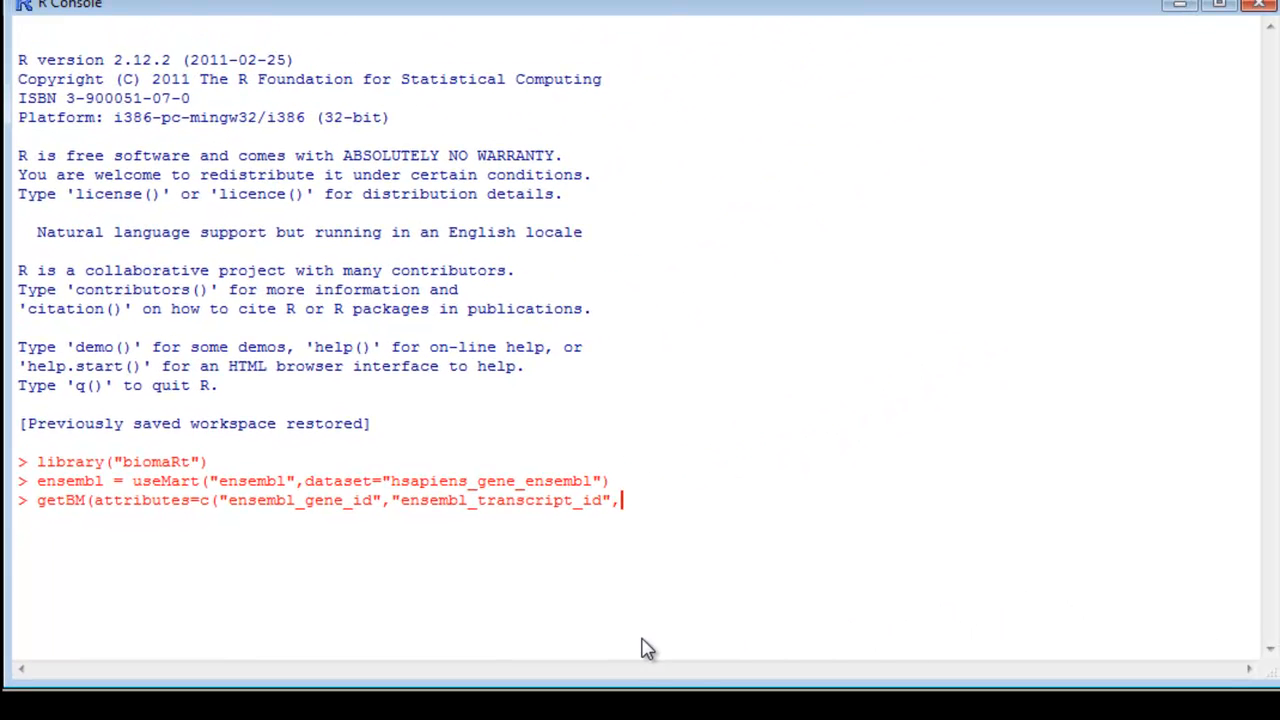
pyautogui.write('"re')
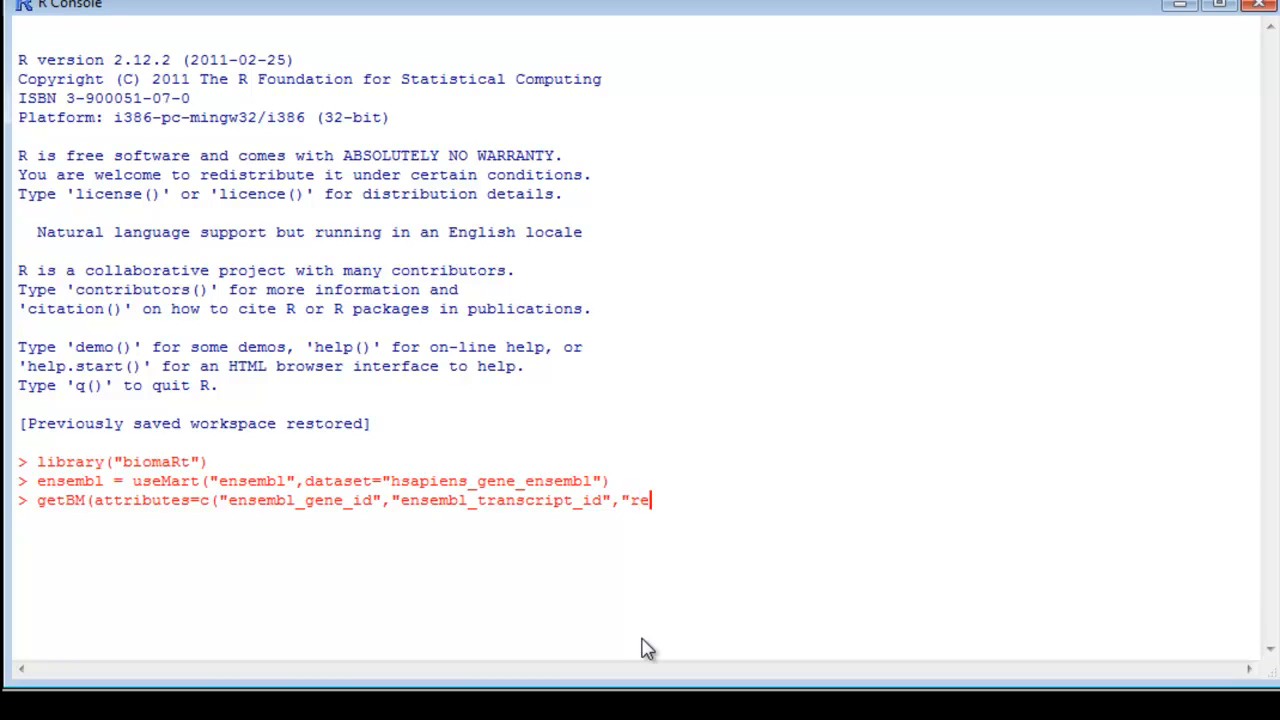
pyautogui.write('fseq_r')
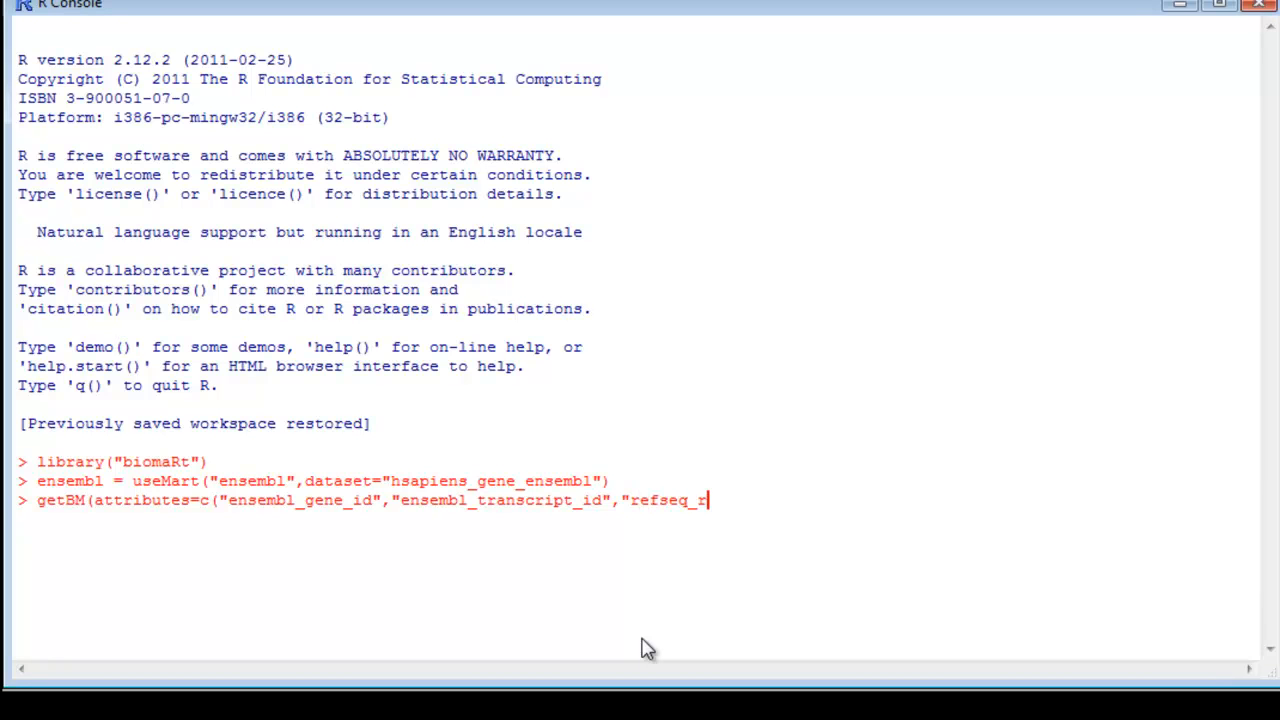
pyautogui.write('na"')
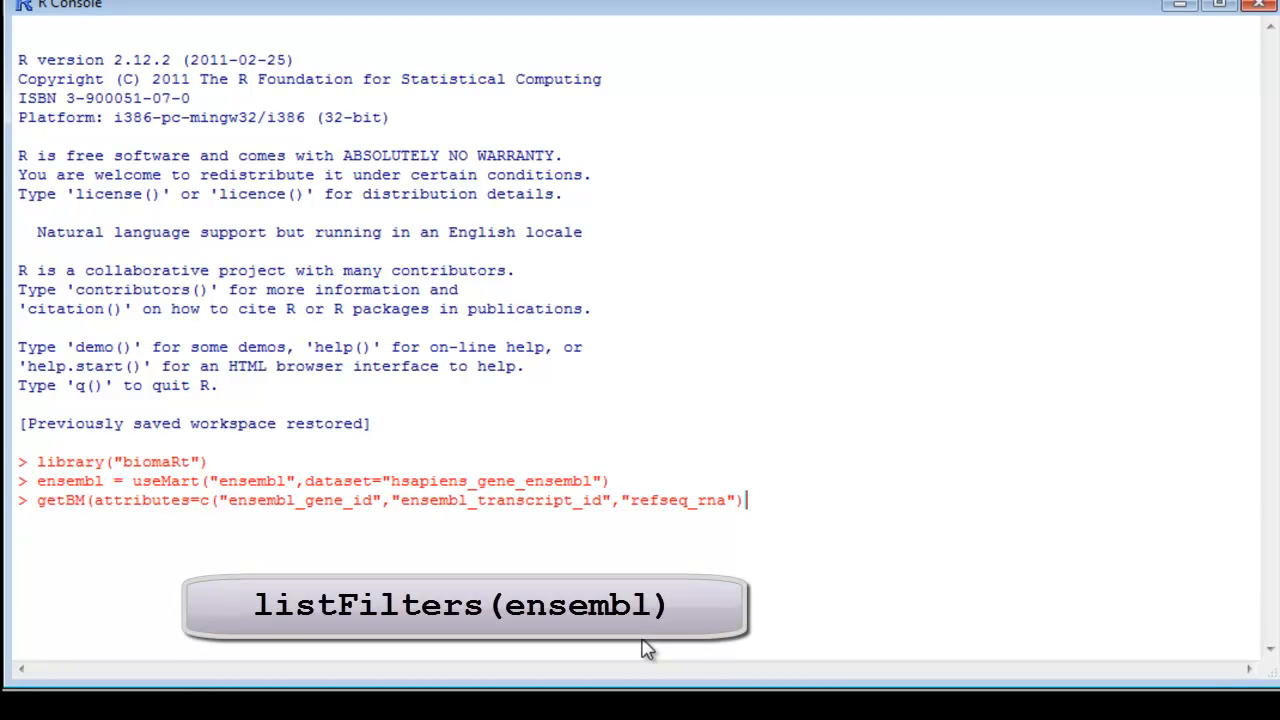
# Step: Add filters="entrezgene" to the getBM command
pyautogui.write(', fi')
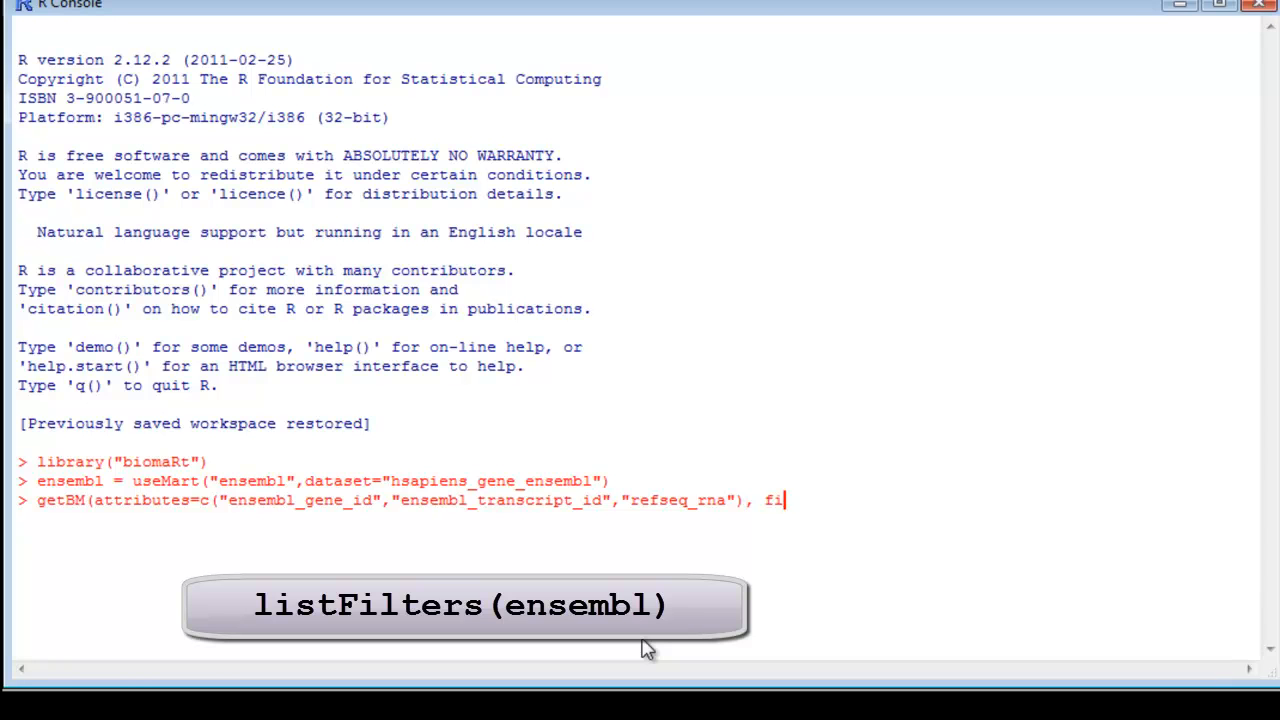
pyautogui.write('lters')
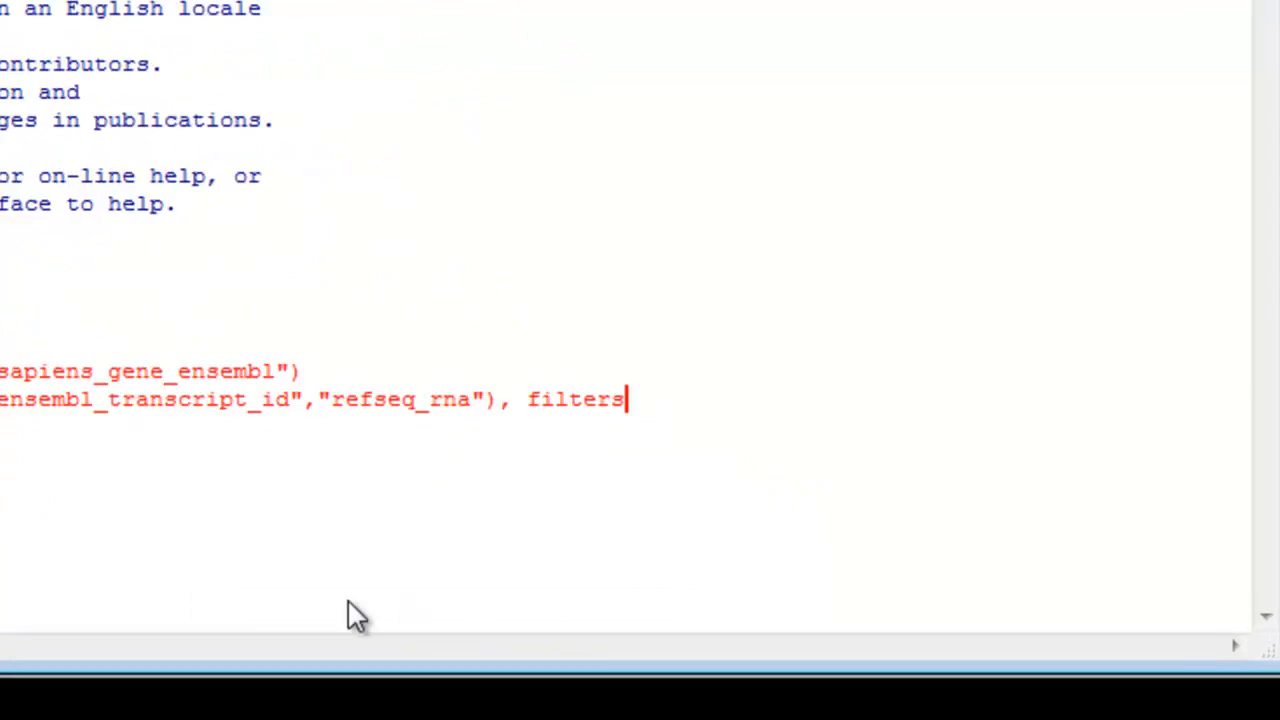
pyautogui.write('="e')
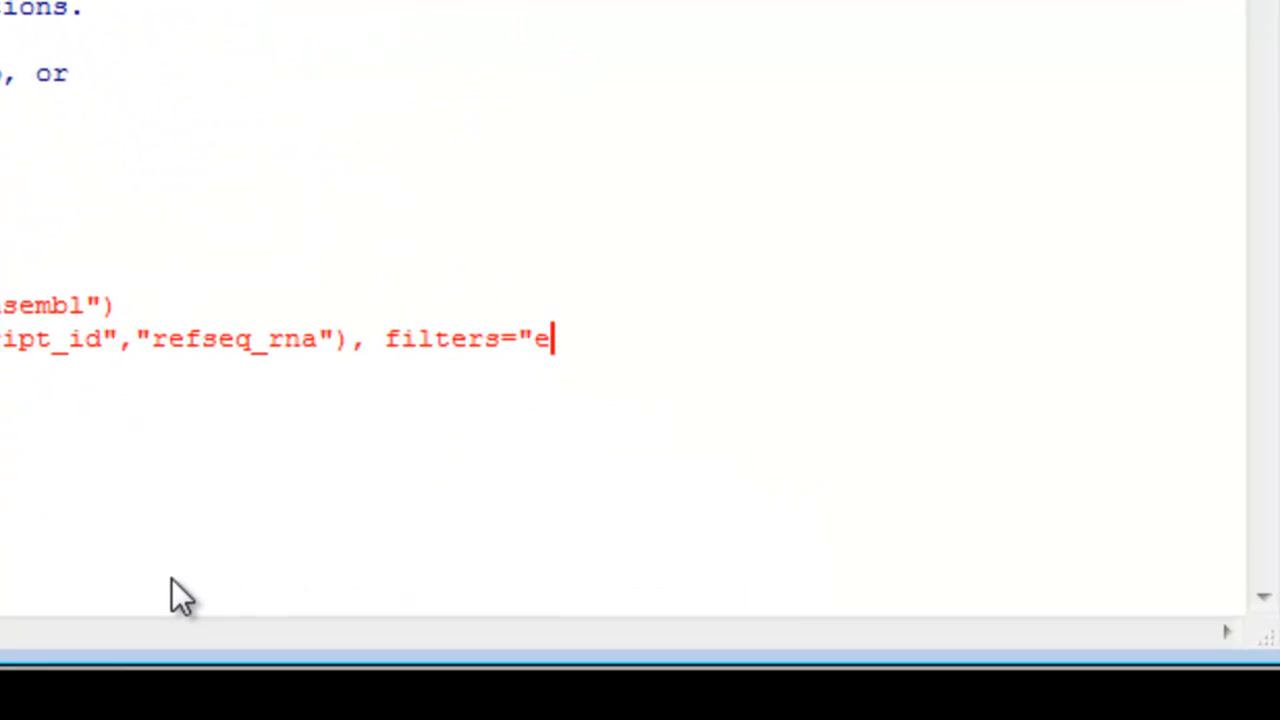
pyautogui.write('nt')
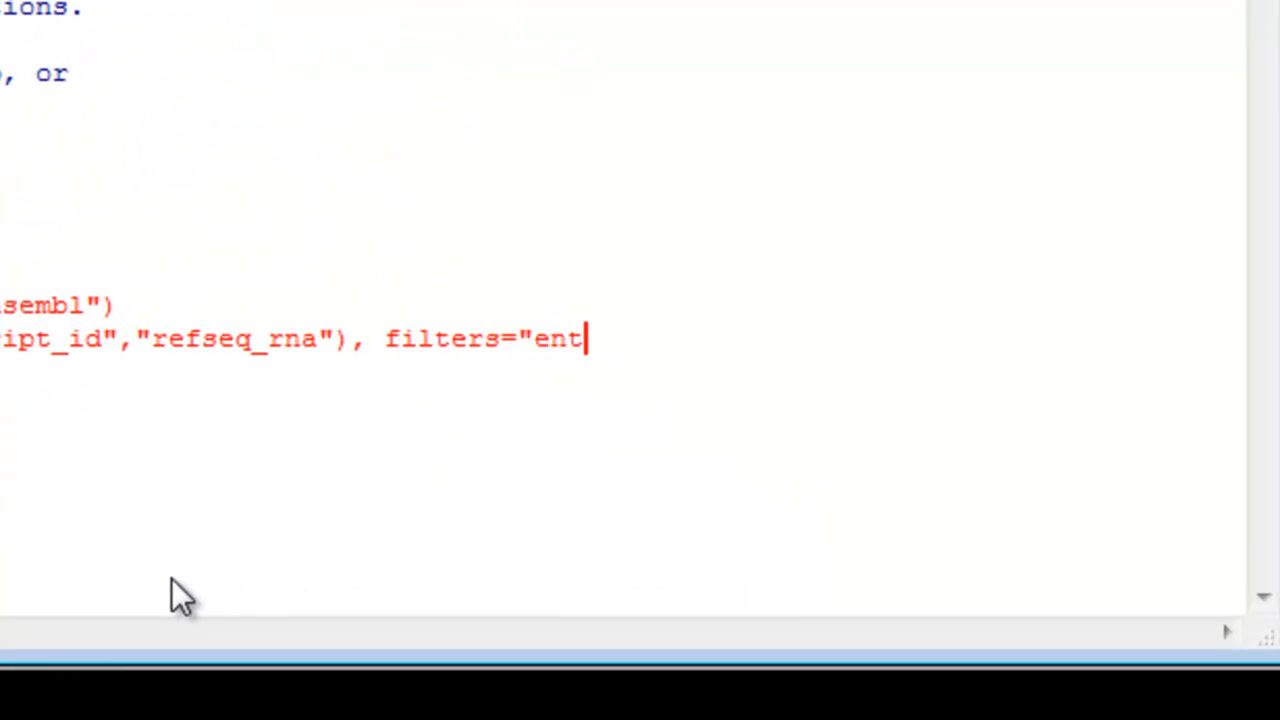
pyautogui.write('rezgene')
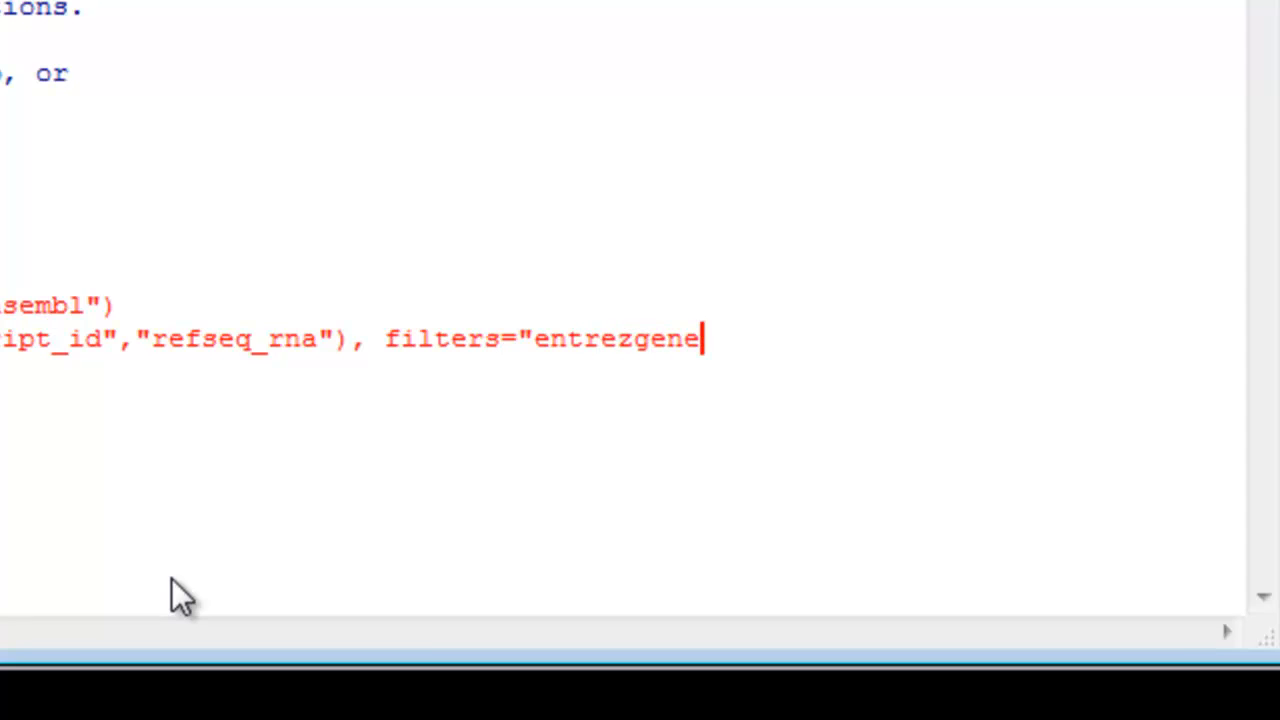
pyautogui.write('",')
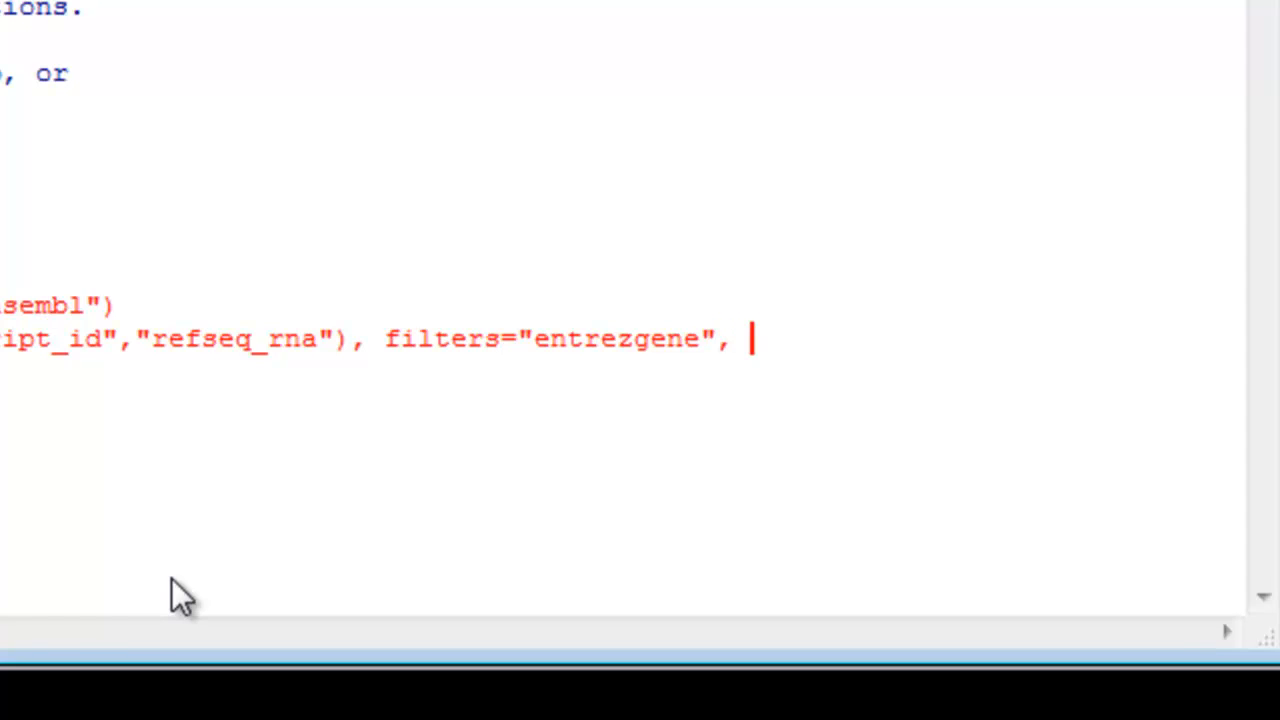
# Step: Add values="2099" and the mart=ensemble argument to the getBM call
pyautogui.write('va')
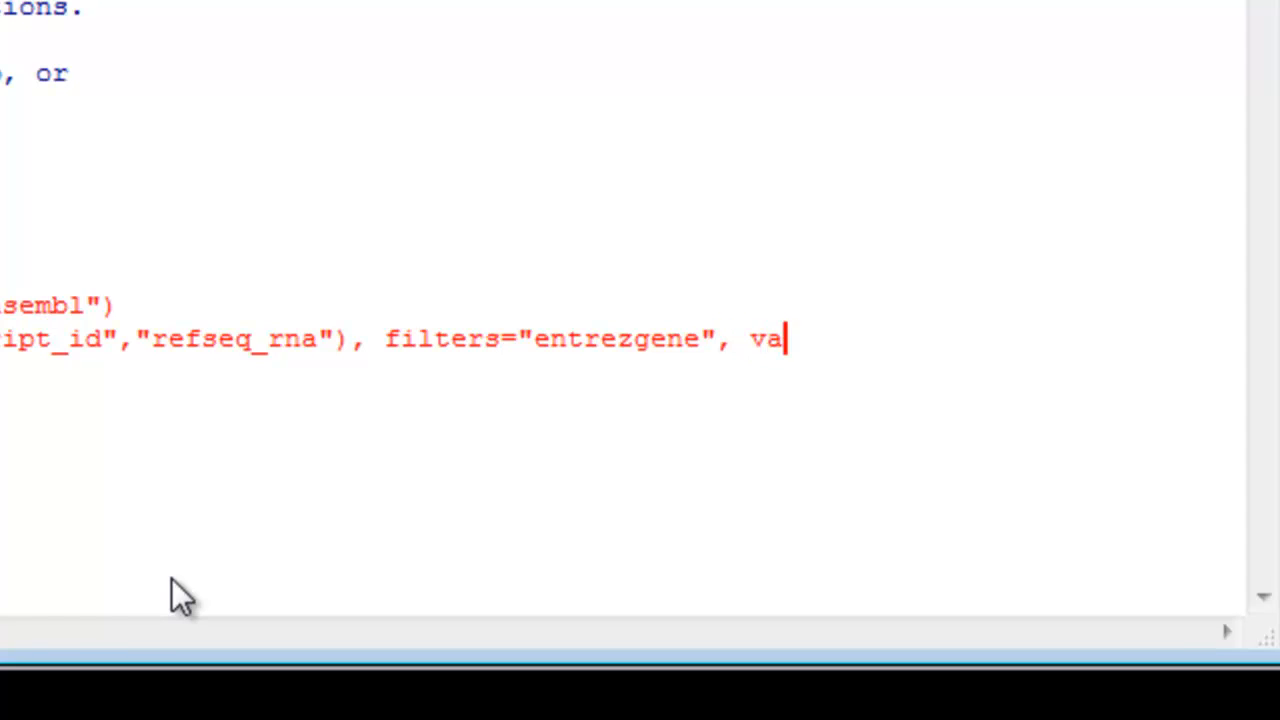
pyautogui.write('lues')
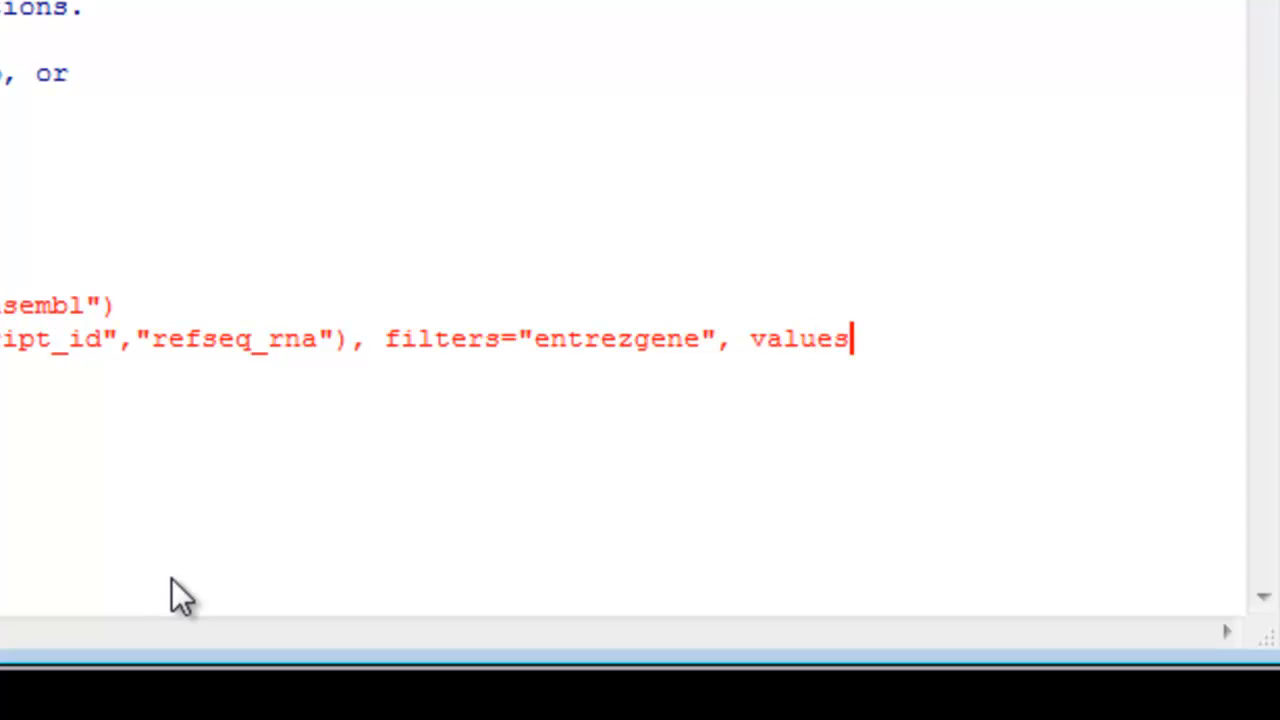
pyautogui.write('=')
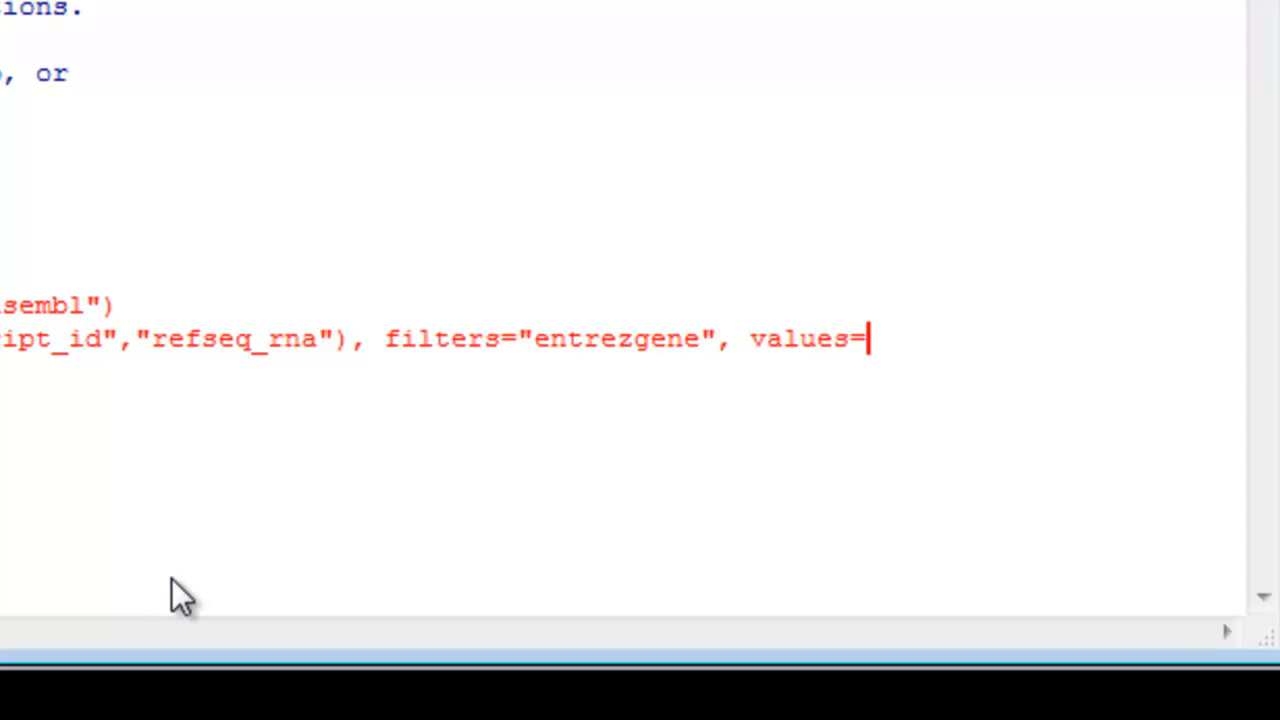
pyautogui.write('"')
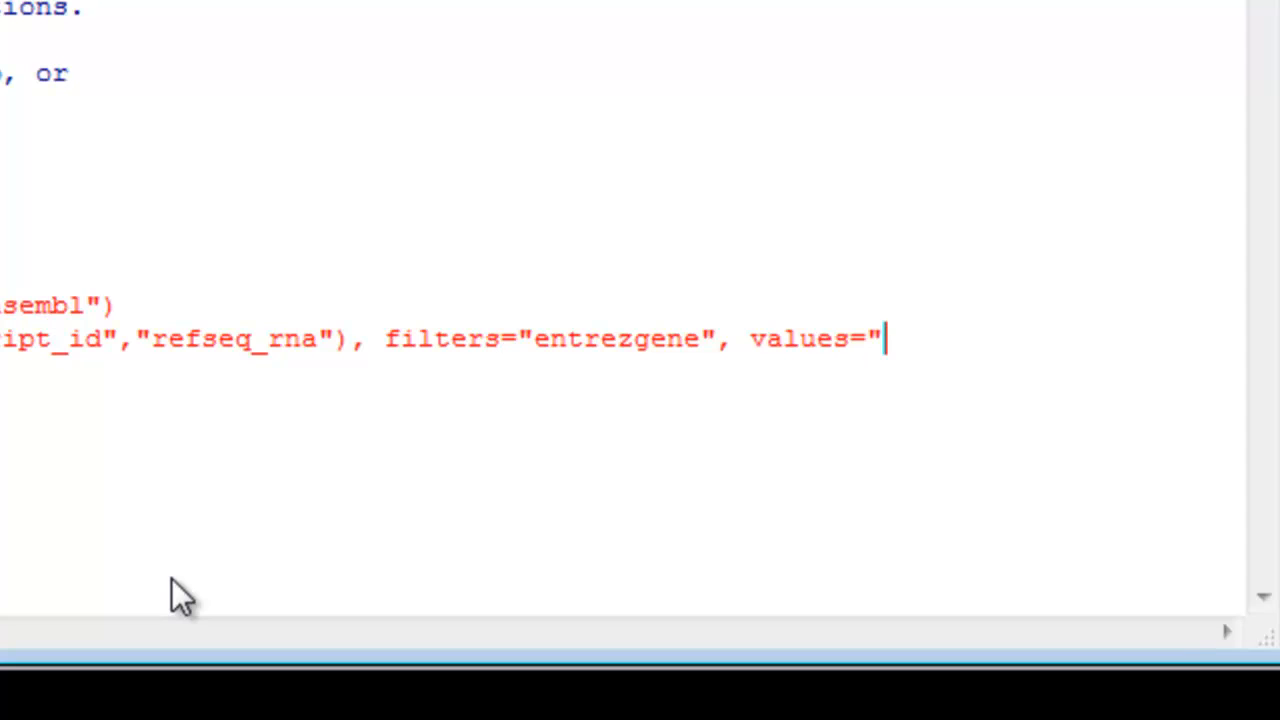
pyautogui.write('2099')
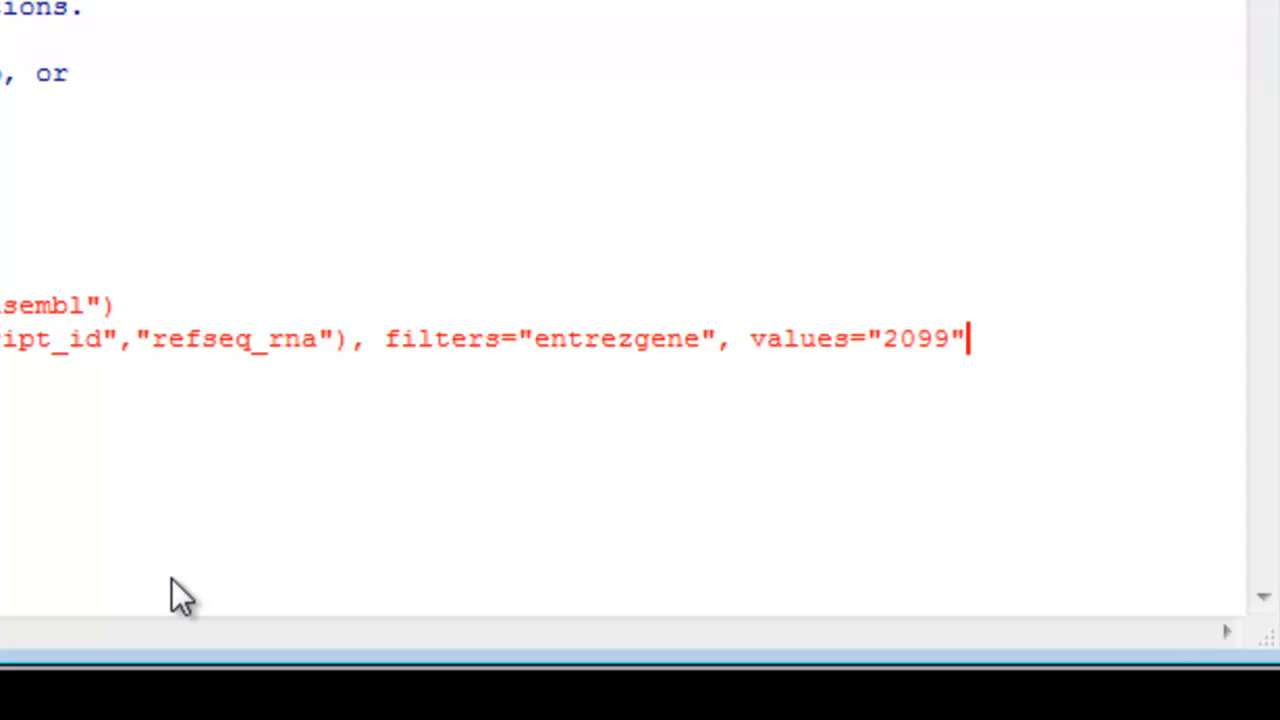
pyautogui.write(',')
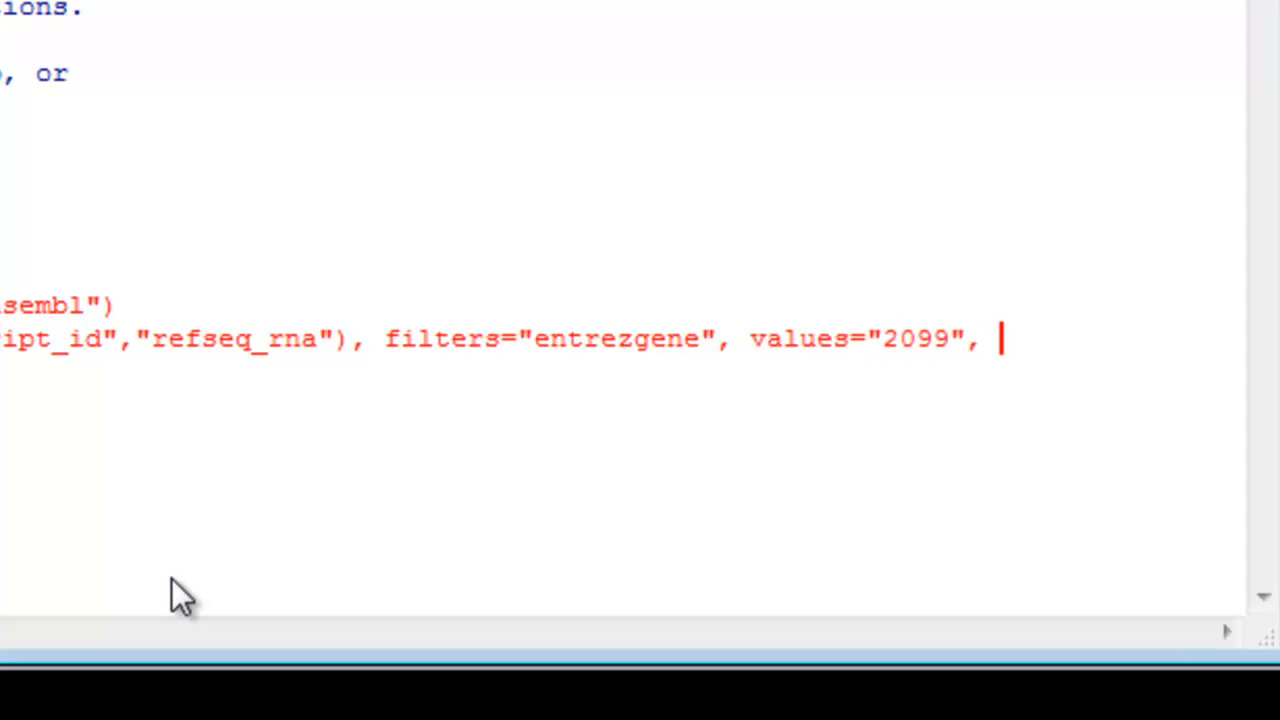
pyautogui.write('mart=')
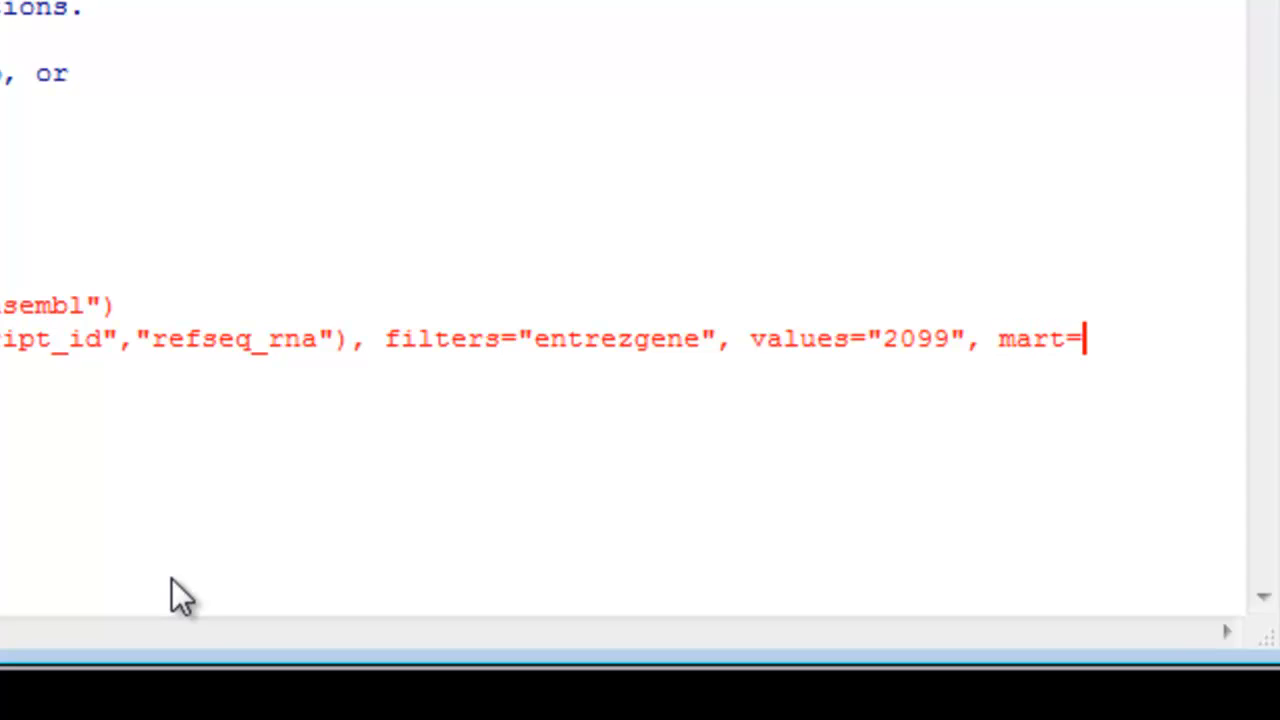
pyautogui.write('ensemble')
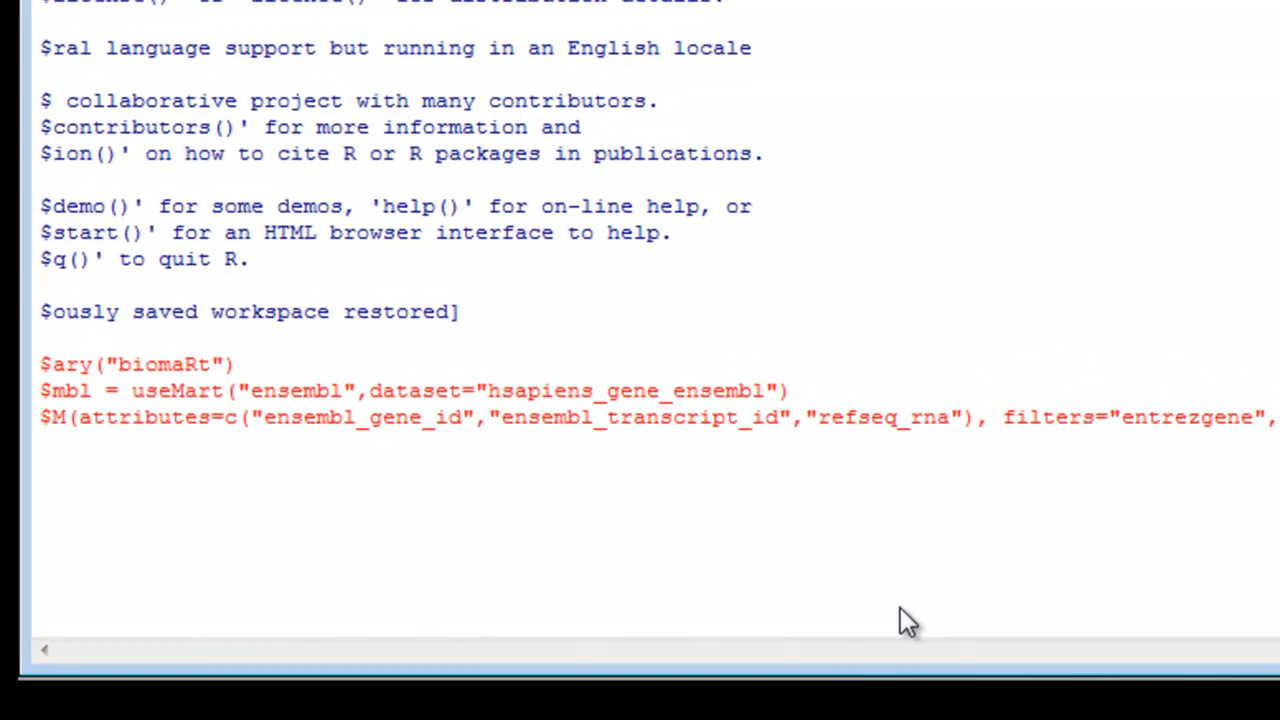
# Step: Run getBM, correct the refseq_rna attribute to refseq_mrna, and rerun for the 29-row table
pyautogui.press('Return')
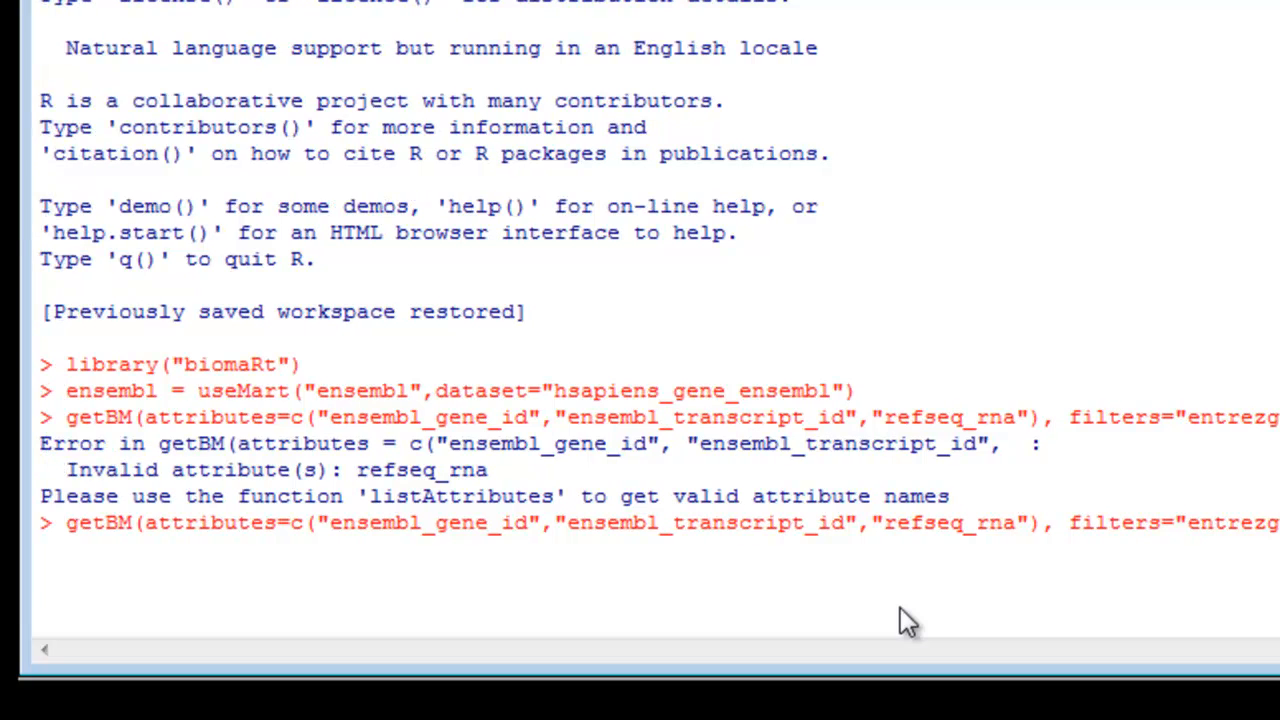
pyautogui.click(965, 522)
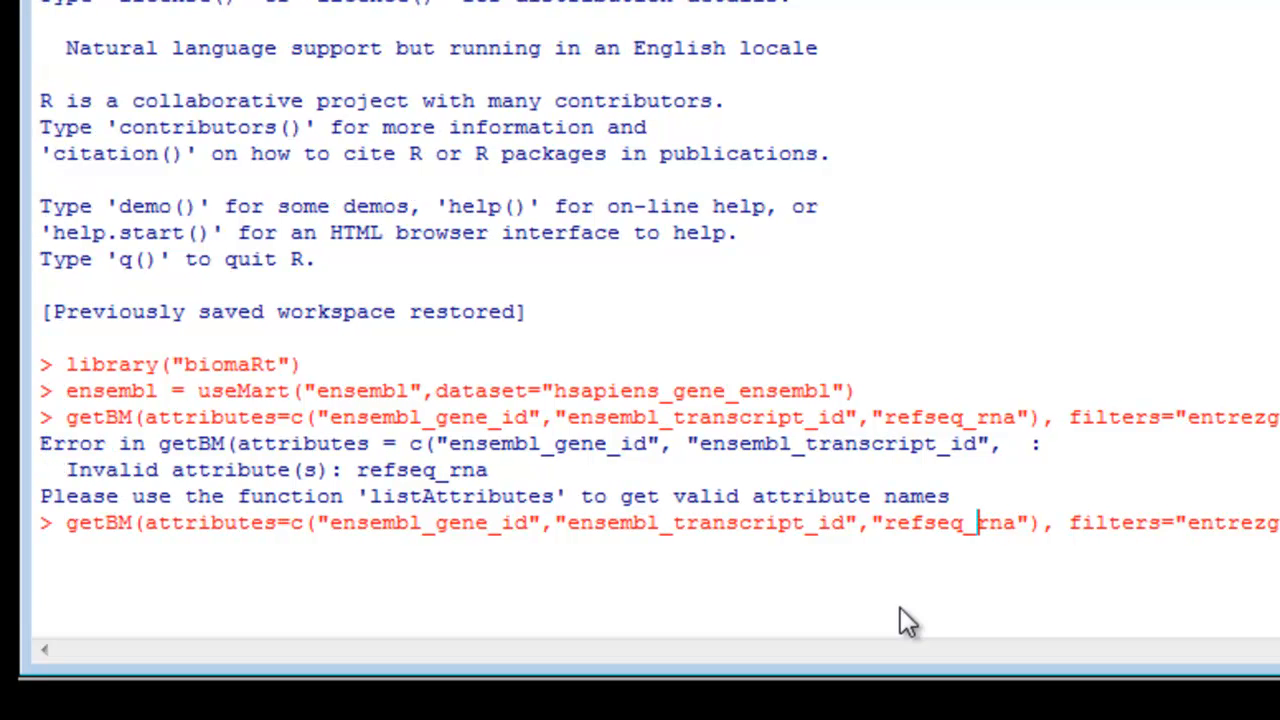
pyautogui.write('m')
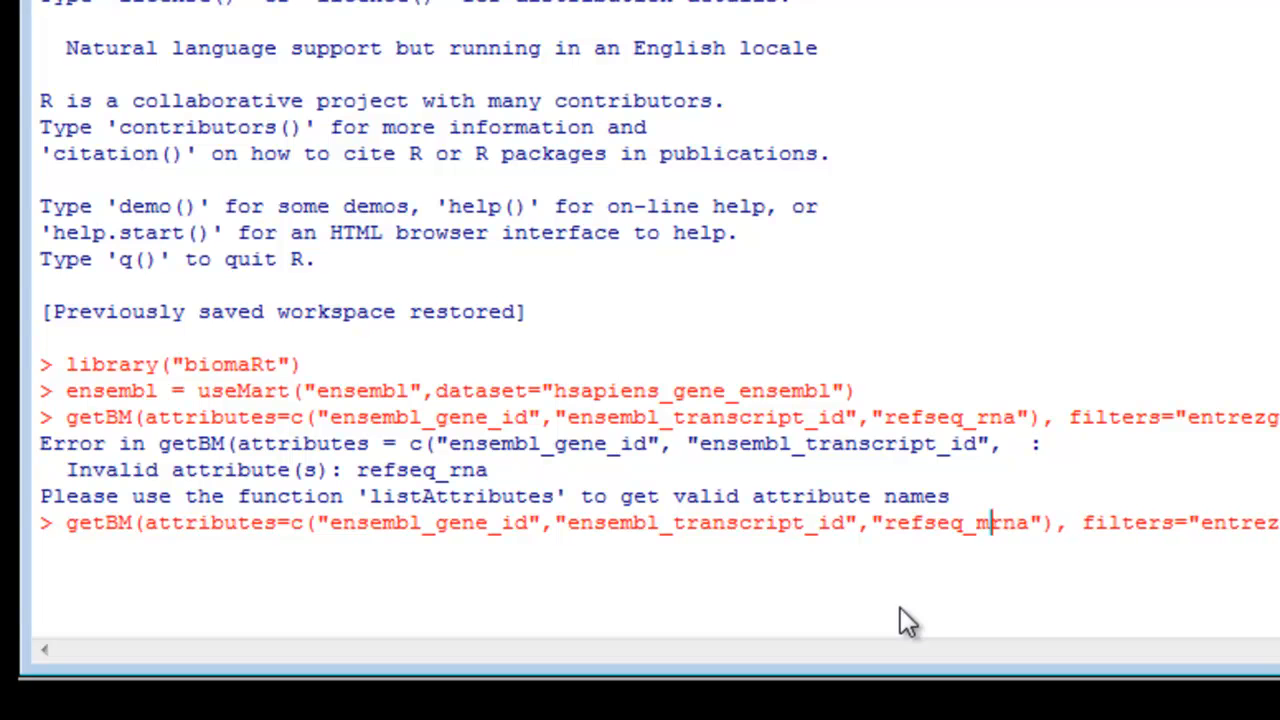
pyautogui.press('Return')
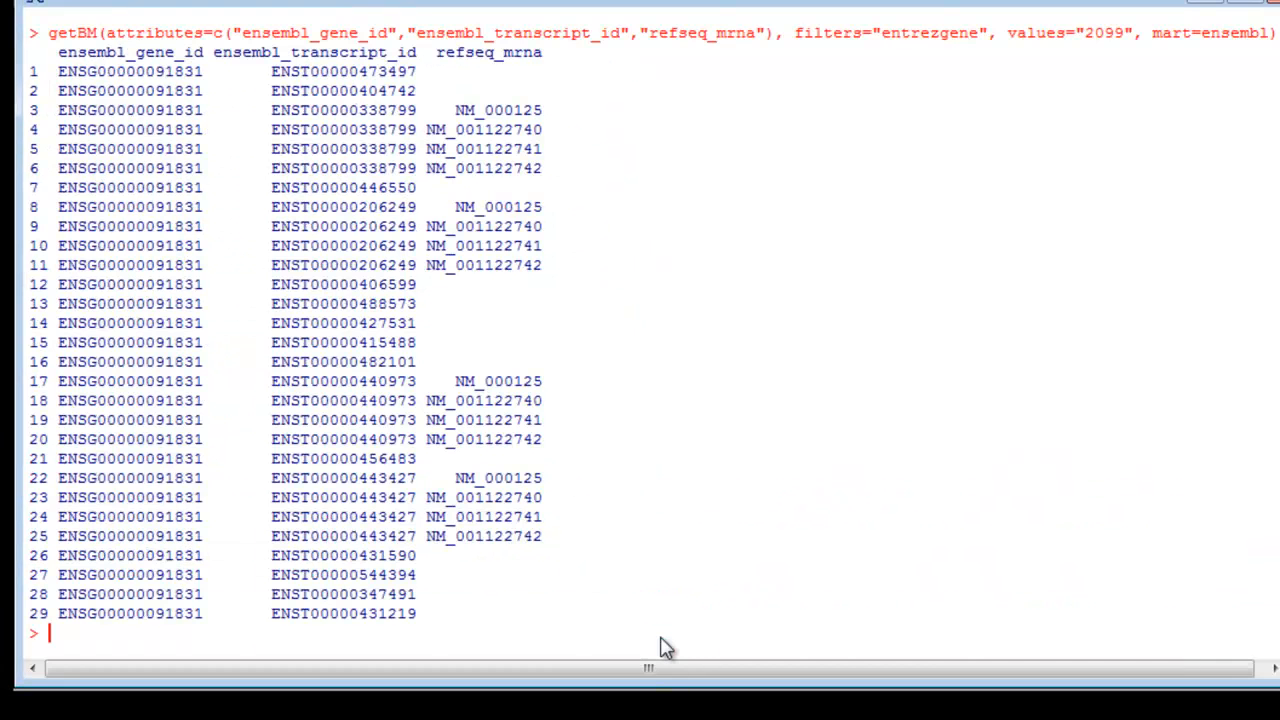